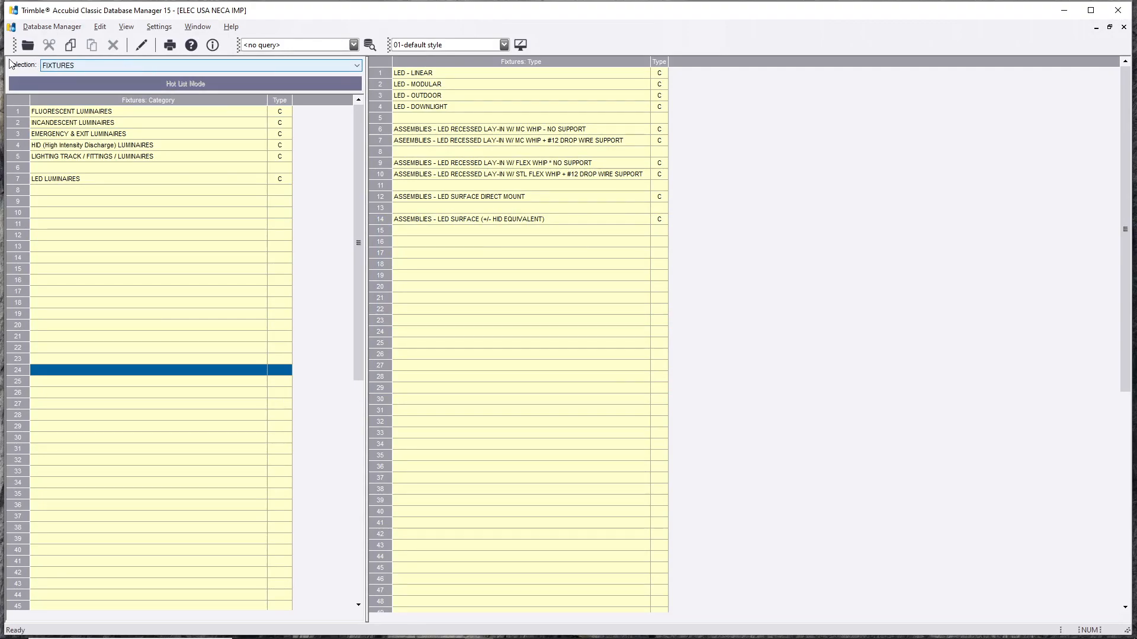
Step: Keep the FIXTURES section and expand the FLUORESCENT LUMINAIRES category types
click(355, 64)
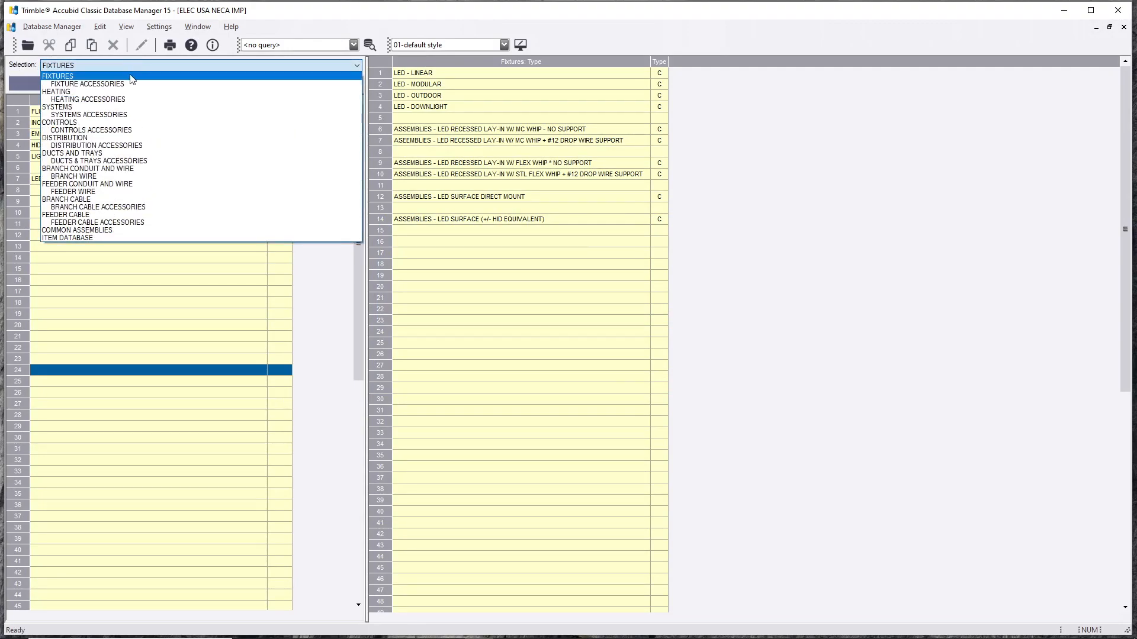
click(58, 75)
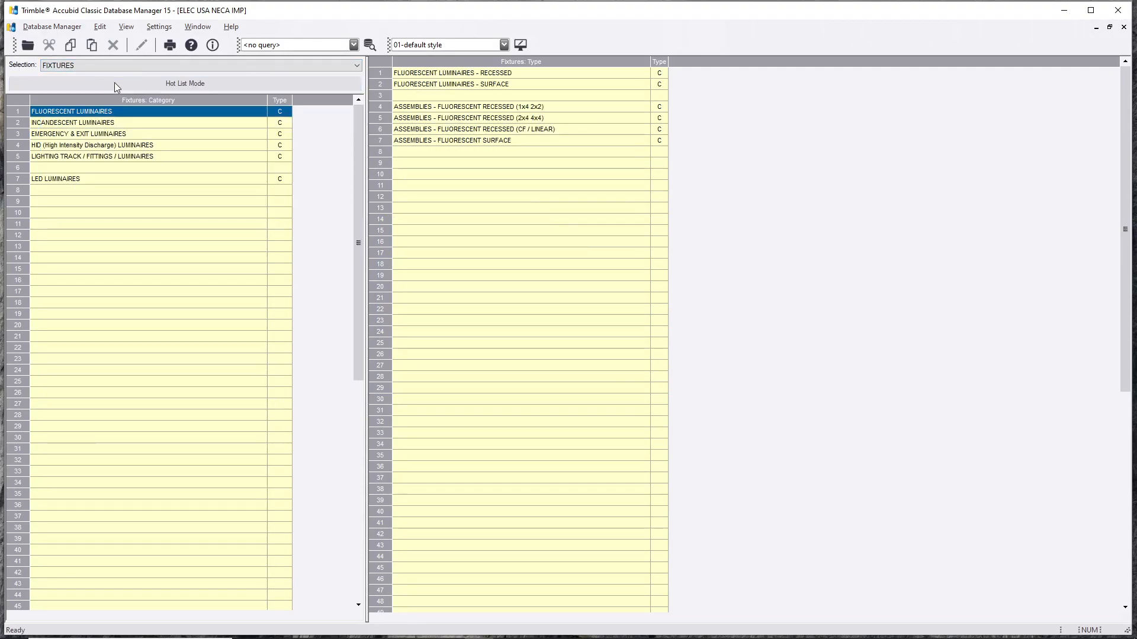
click(145, 246)
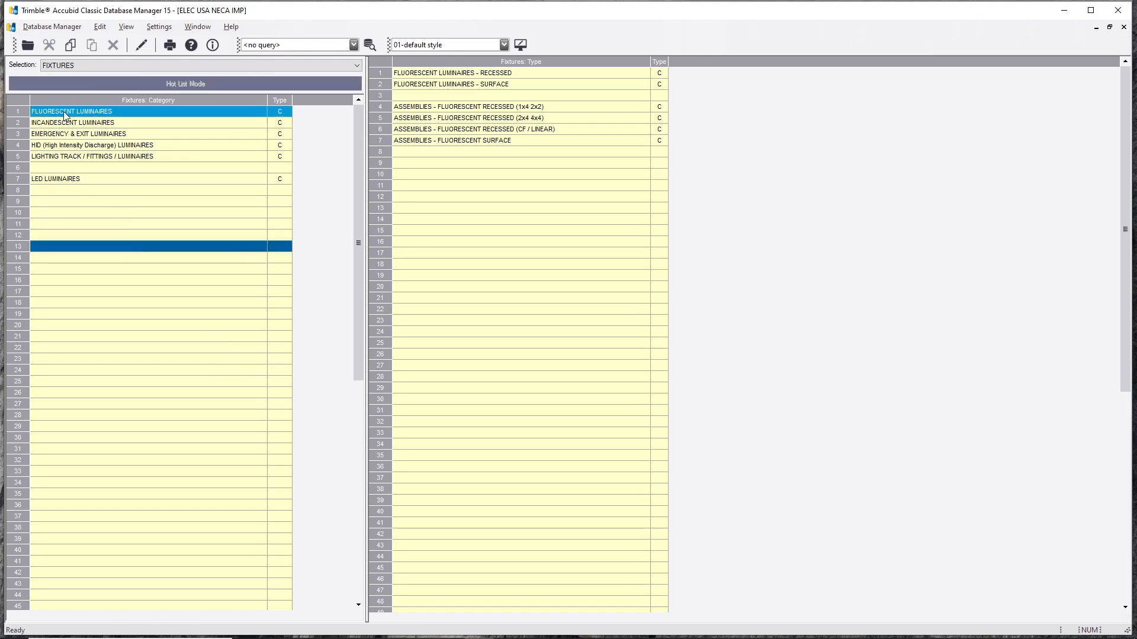
mouse_move(89, 116)
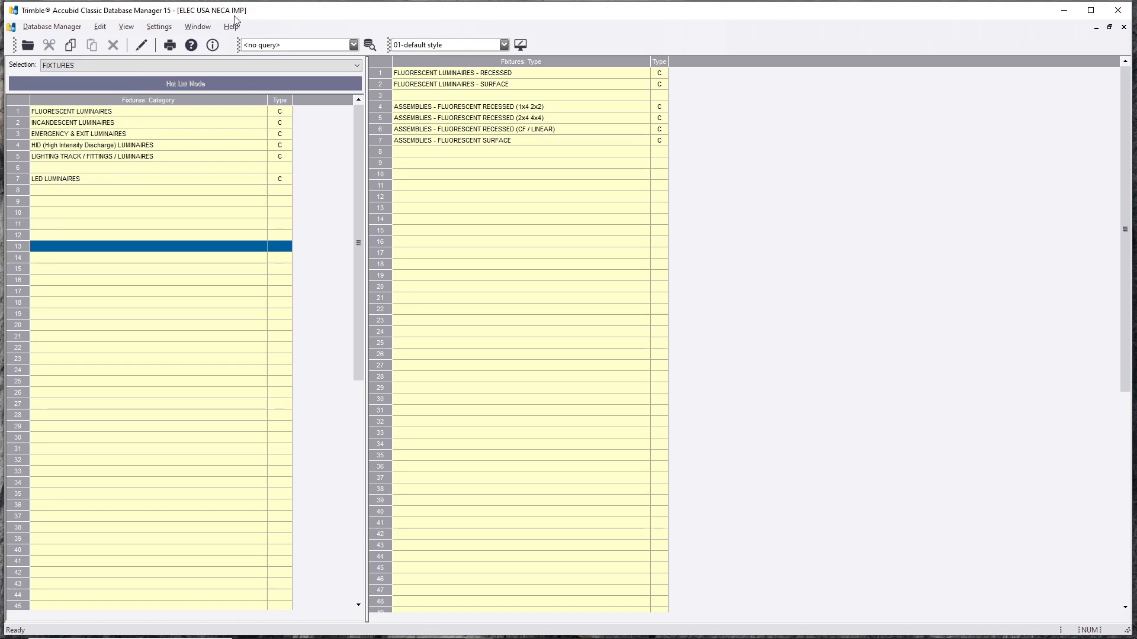
Step: Drill into FLUORESCENT LUMINAIRES - RECESSED to list its fixture sizes and item descriptions
click(188, 235)
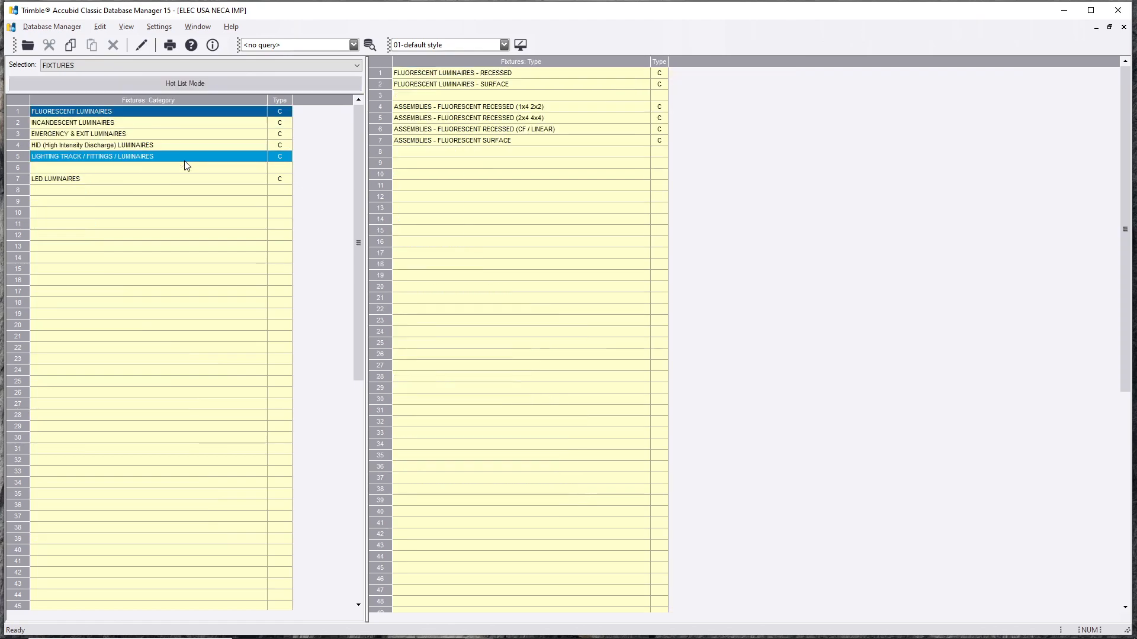
click(145, 258)
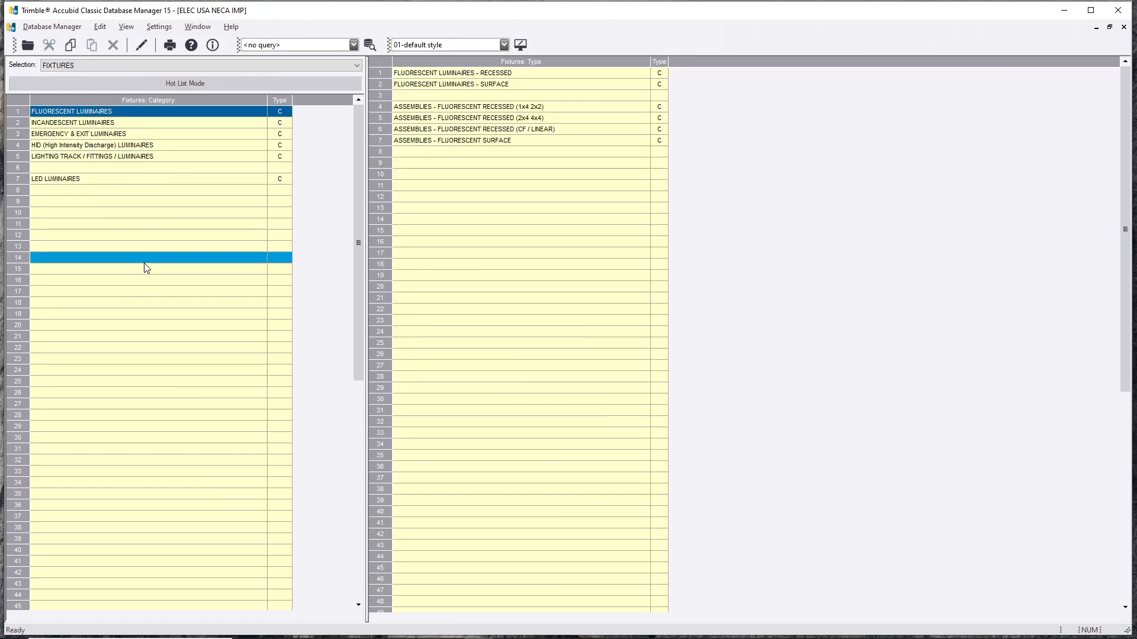
click(145, 190)
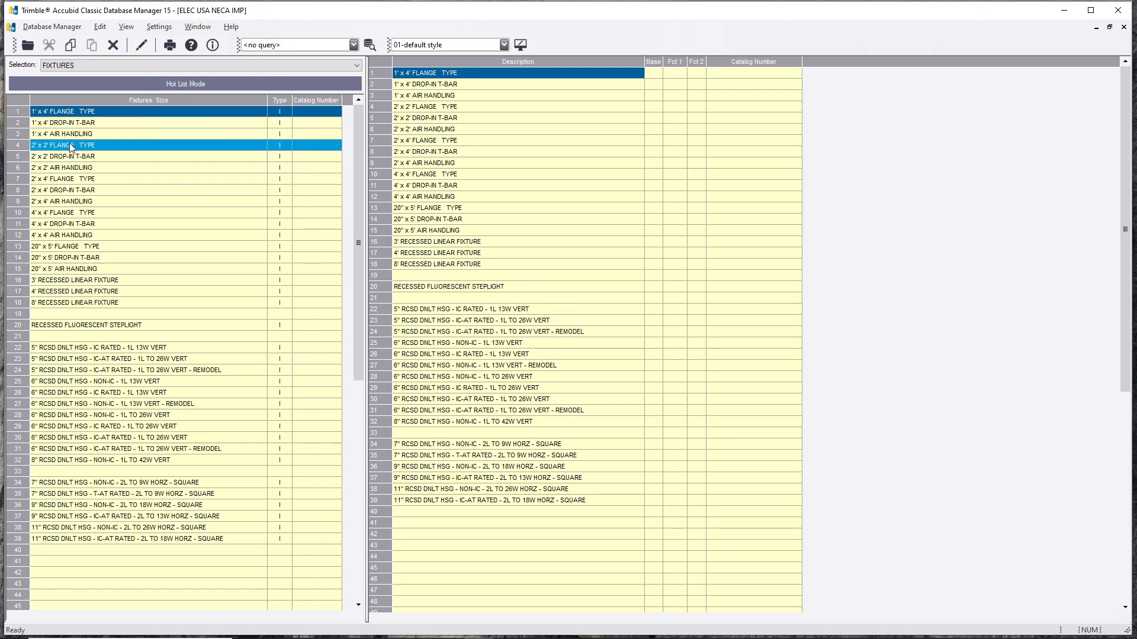
Step: Review the 1'x4' FLANGE TYPE item's pricing and Material Adjustment #1, then close without changes
double_click(62, 111)
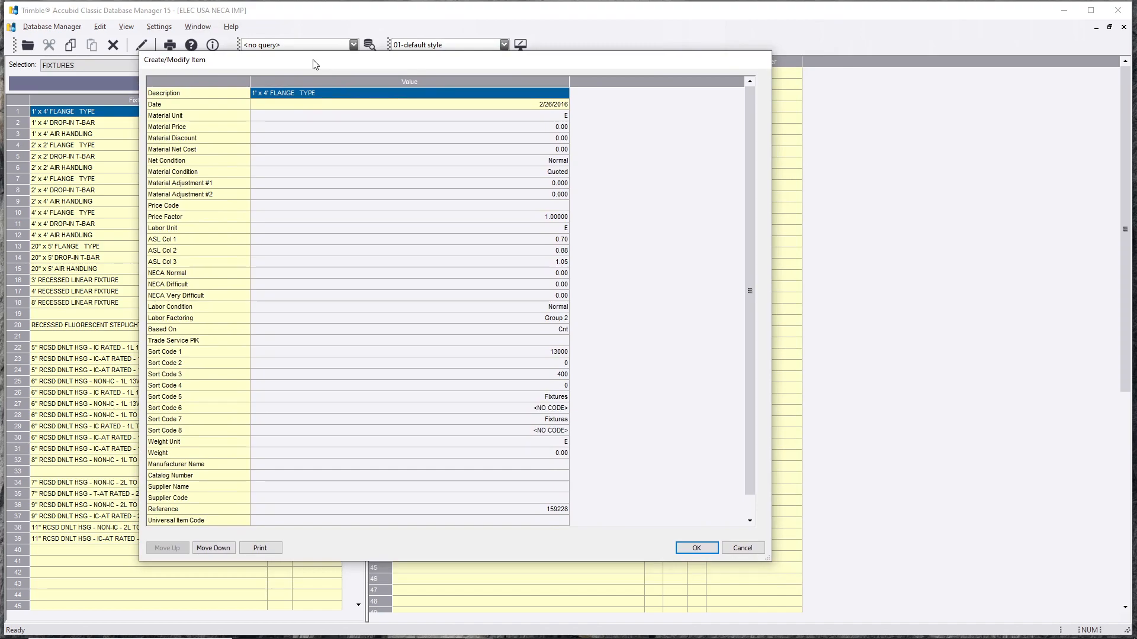
click(411, 183)
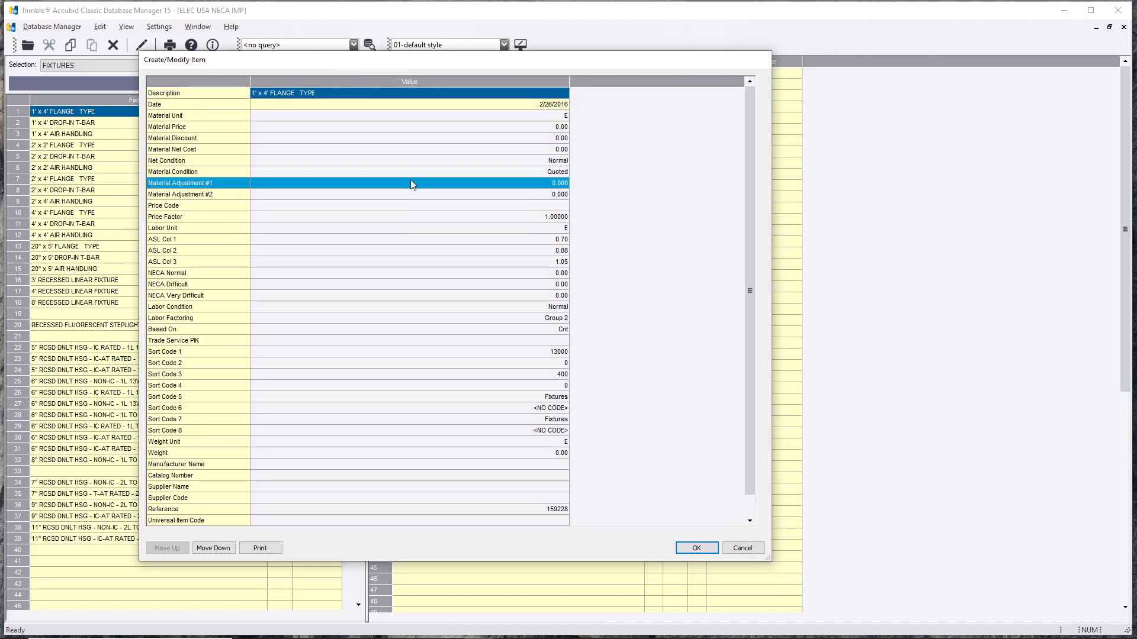
click(741, 547)
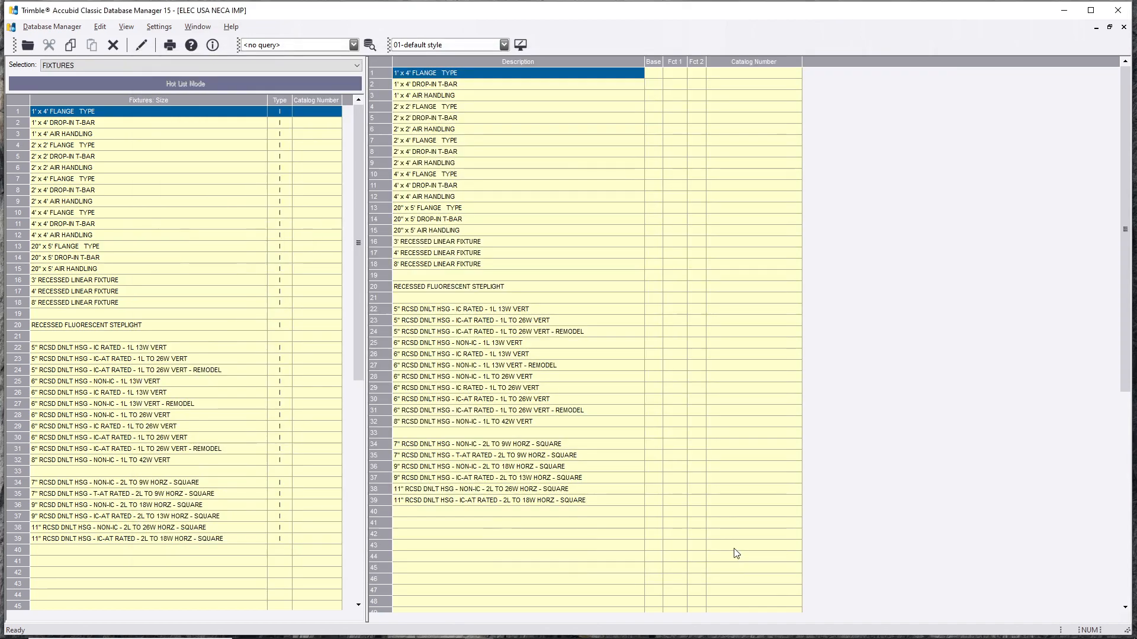
Step: Return from FIXTURES up to the fluorescent luminaire types list
click(355, 65)
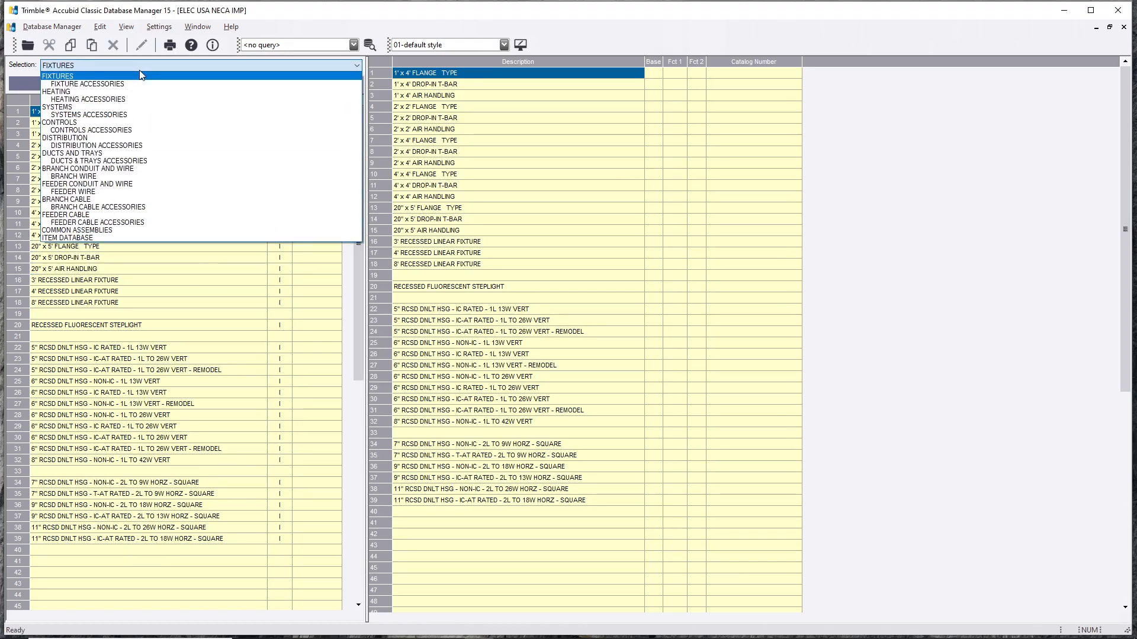
click(58, 75)
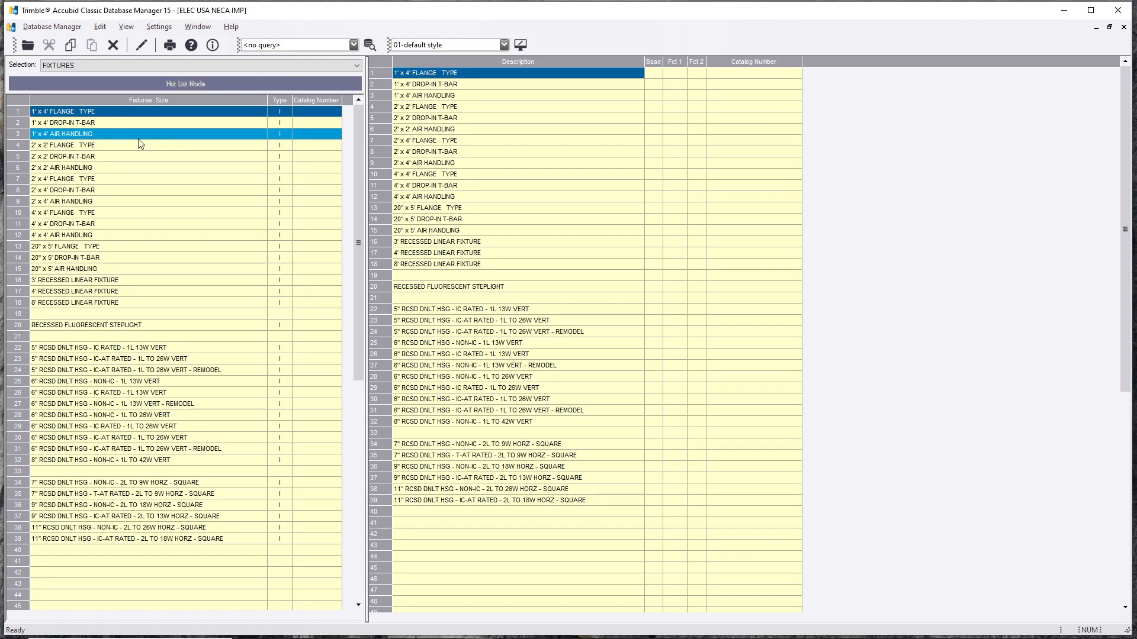
click(145, 369)
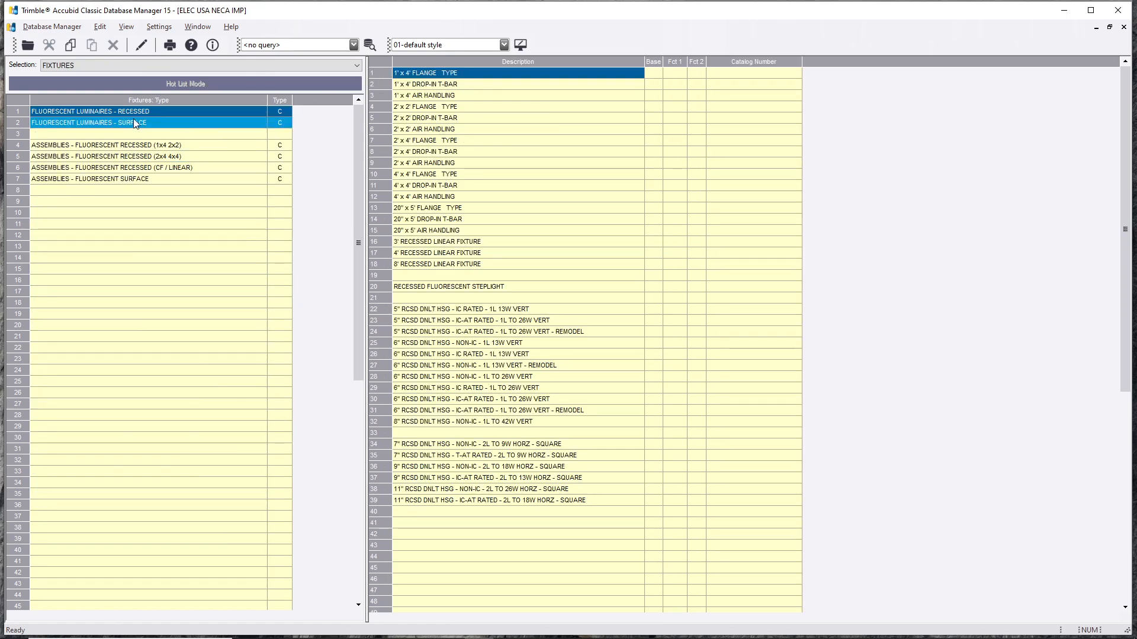
Step: Switch to FIXTURE ACCESSORIES and inspect the 6'x 1/2" STL FLEX WHIP assembly, then close it
click(355, 65)
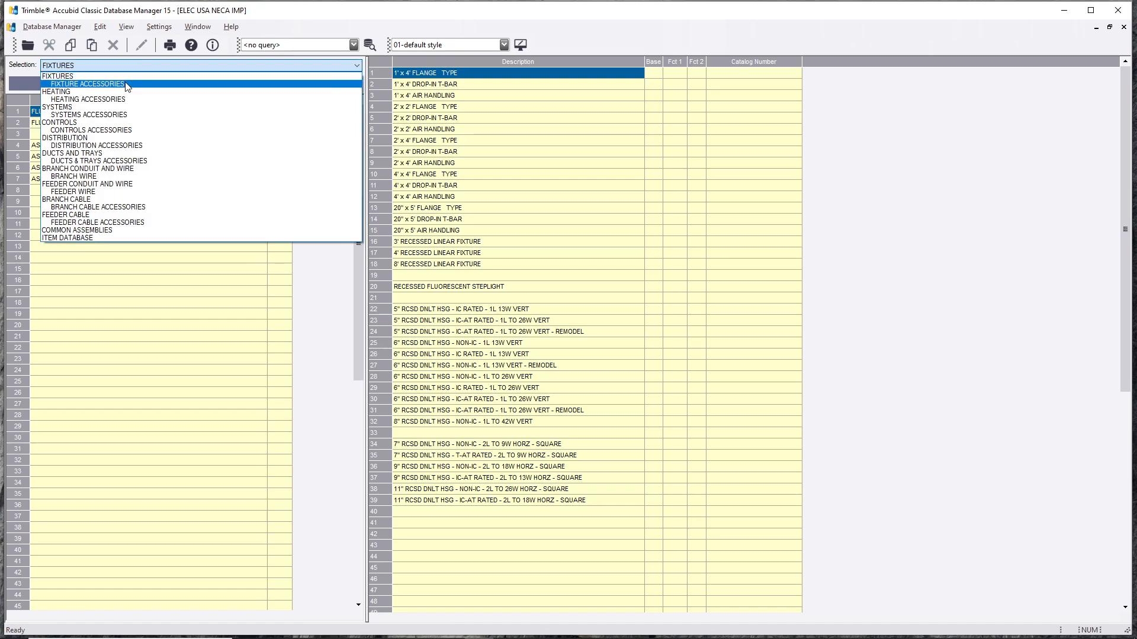
click(87, 84)
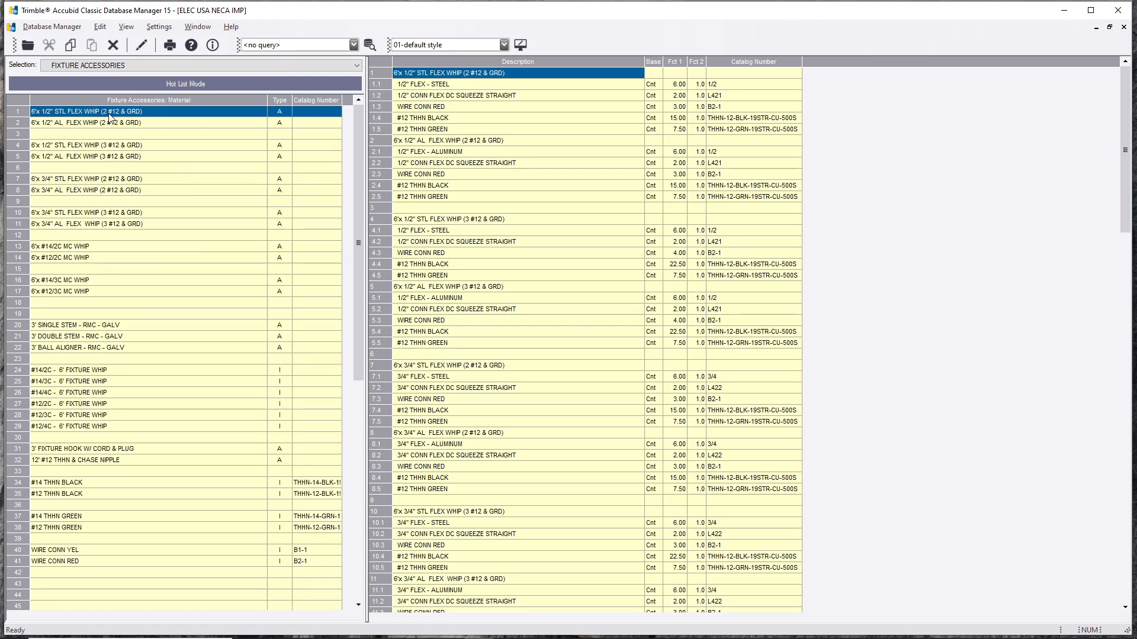
double_click(87, 110)
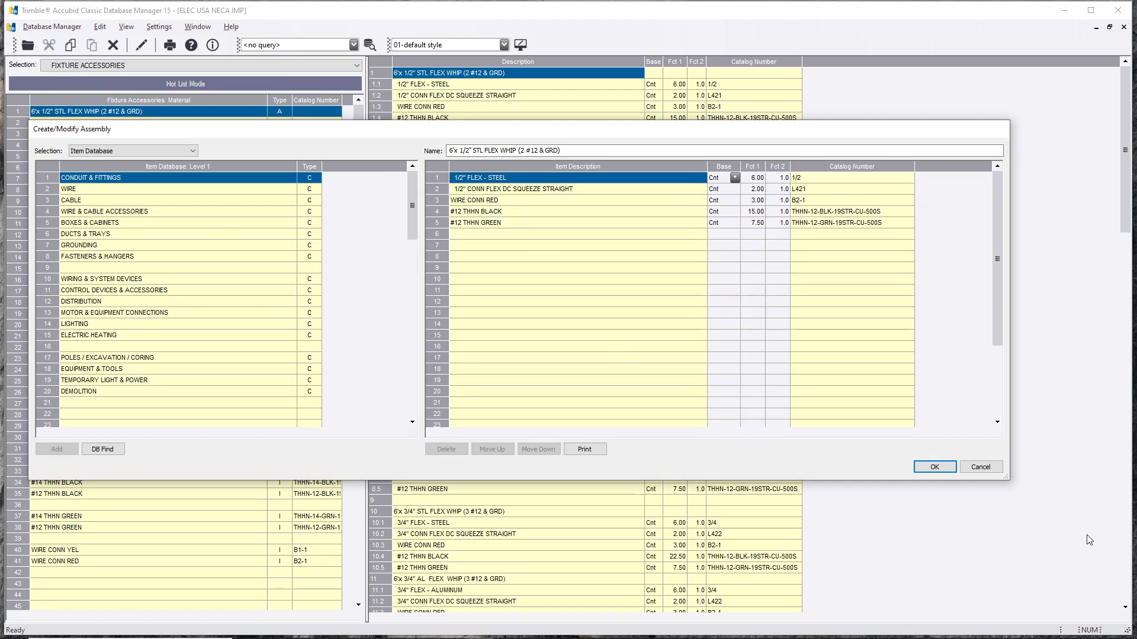
click(933, 466)
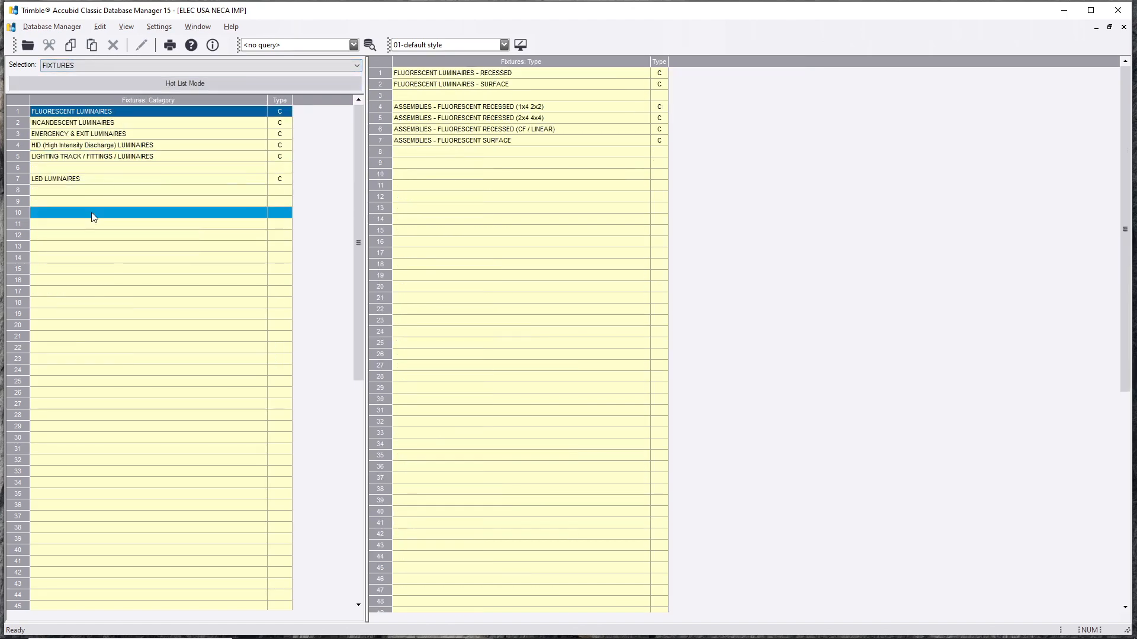
Step: Create a new fixture category named LED RECESSED FIXTURES
click(101, 178)
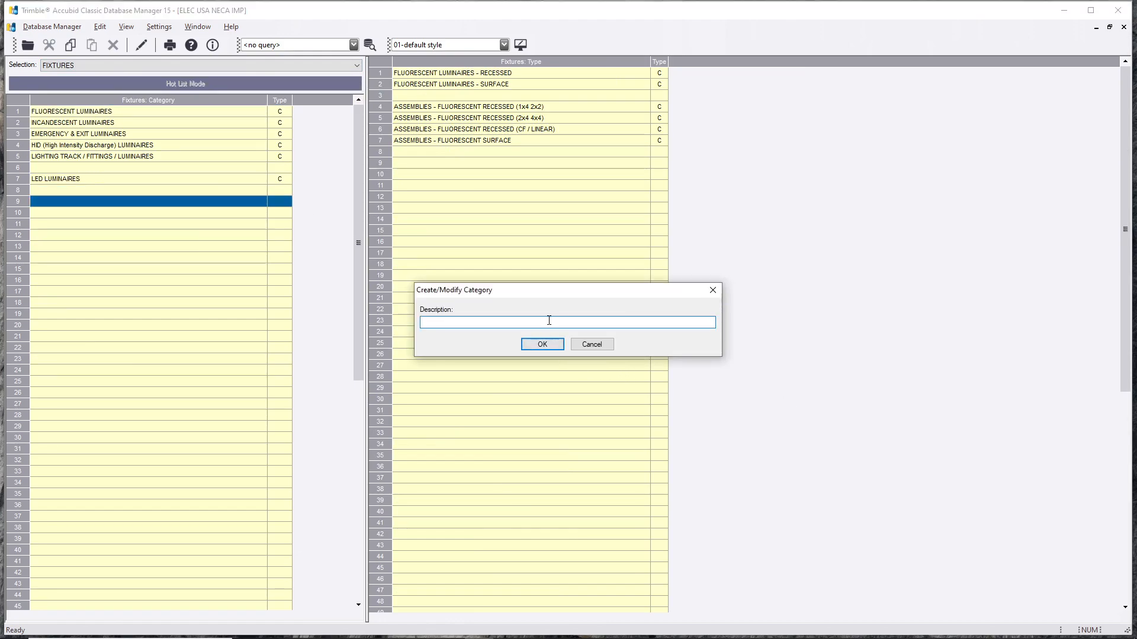
text(led)
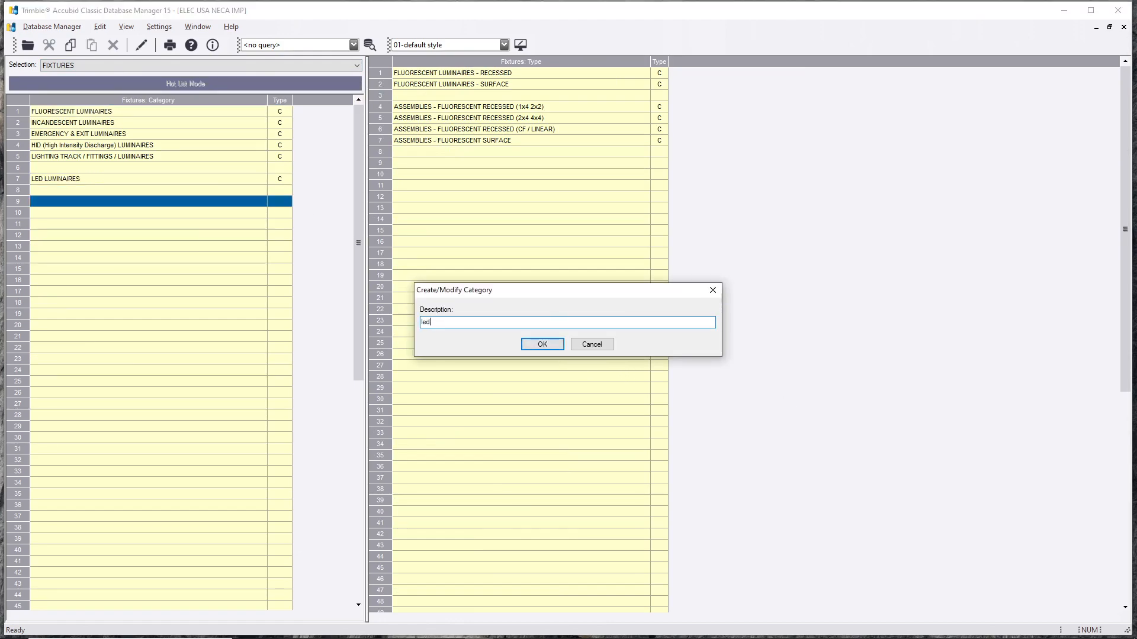
text(LED)
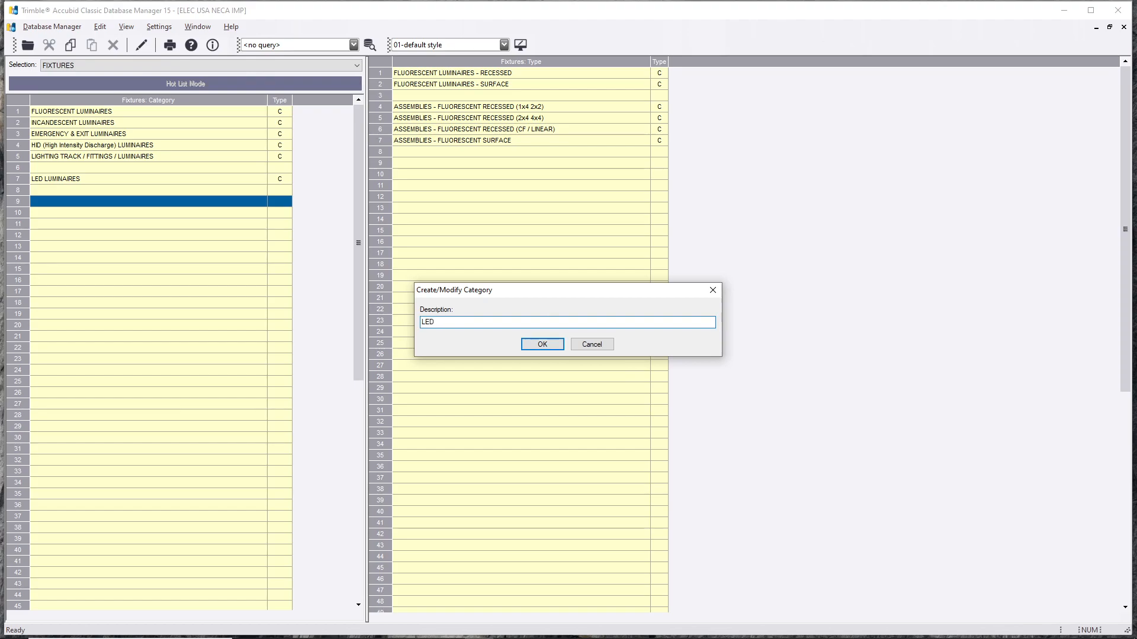
text(RECESSED LU)
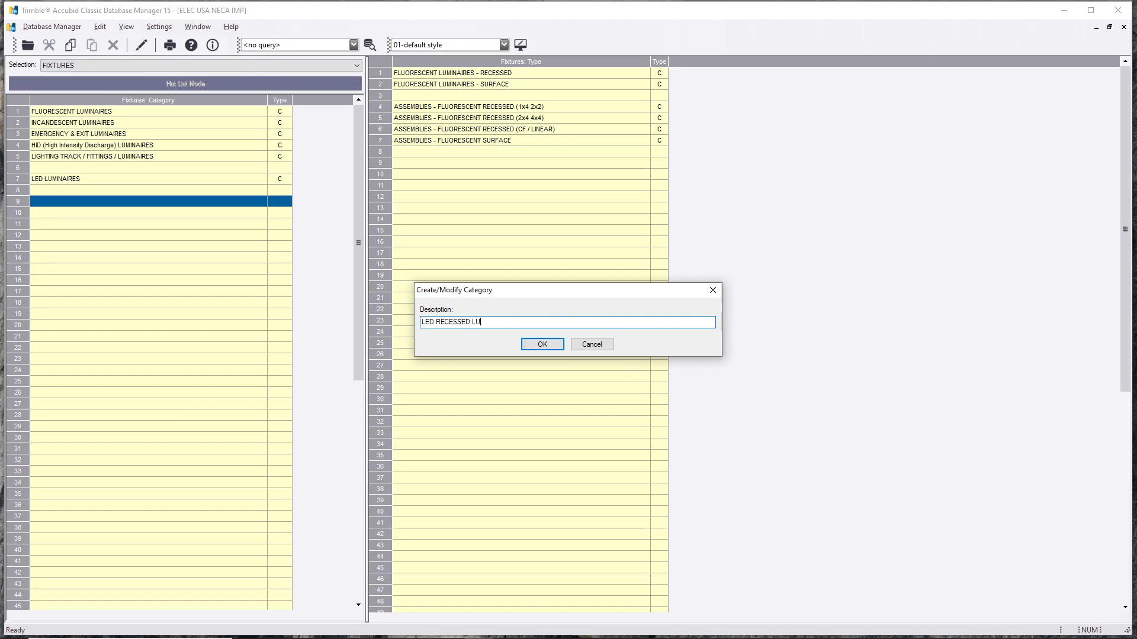
text(FIX)
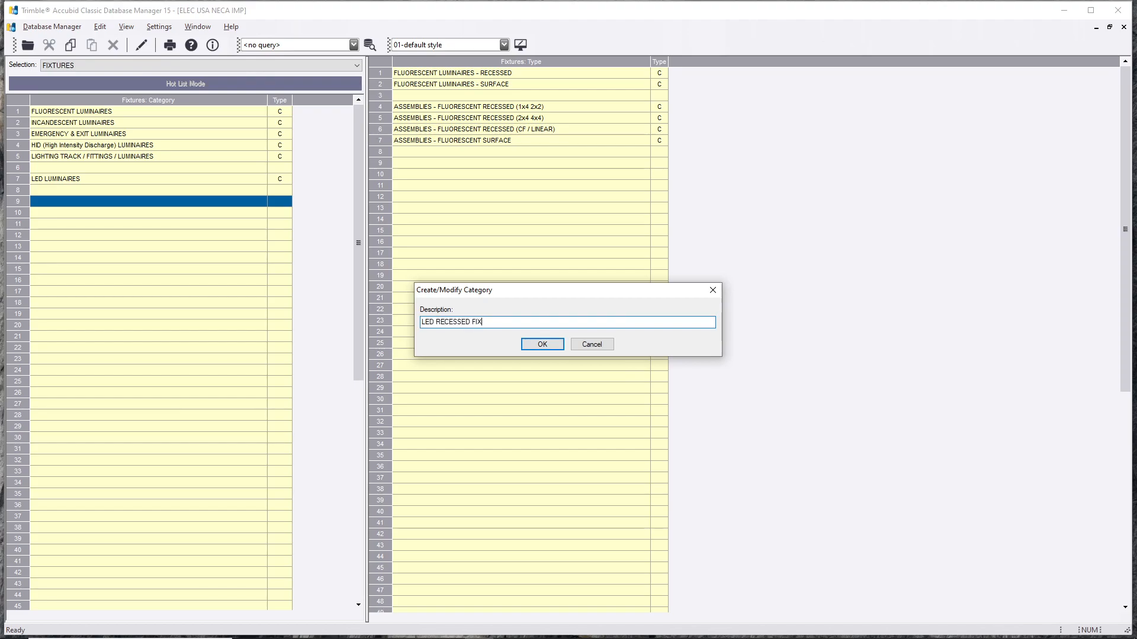
text(TURES)
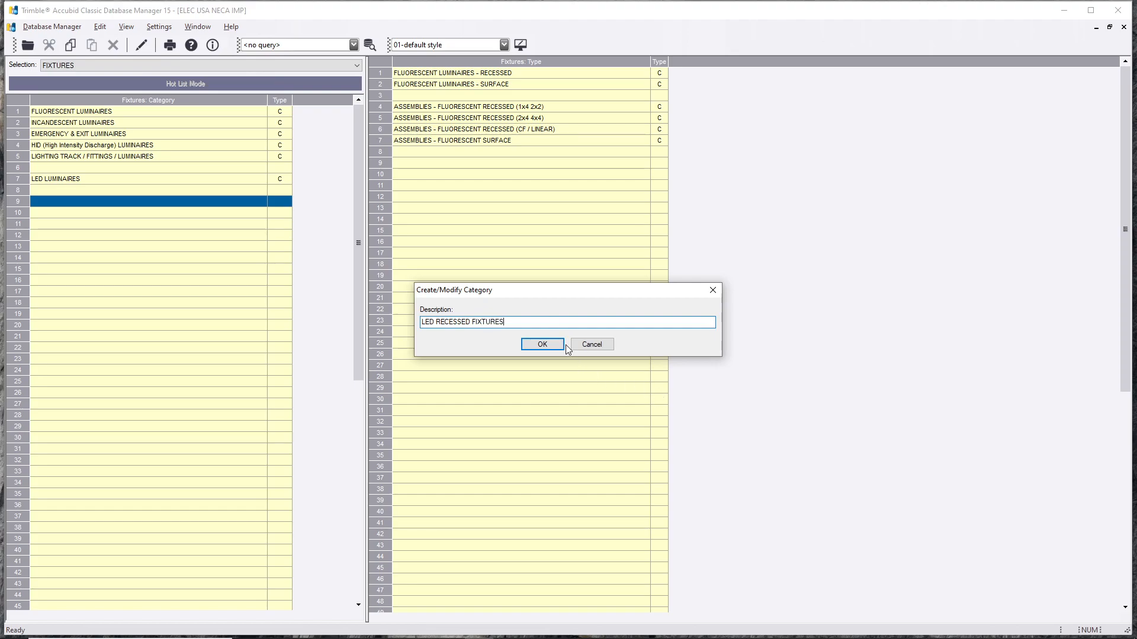
click(542, 344)
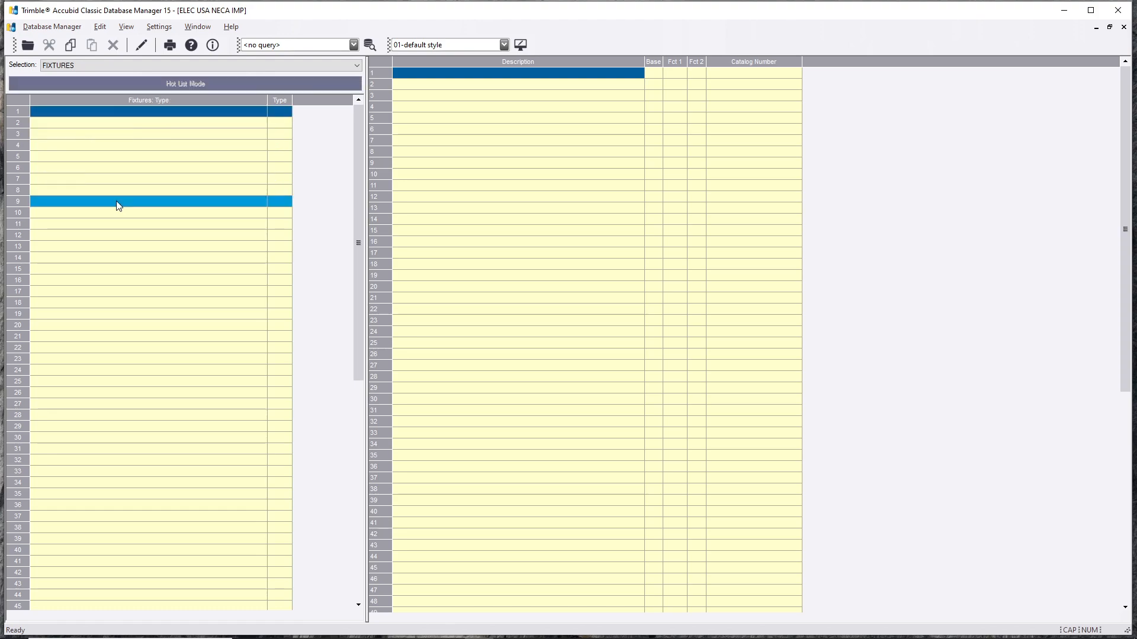
Step: Start adding a new record in the empty LED RECESSED FIXTURES category
click(105, 111)
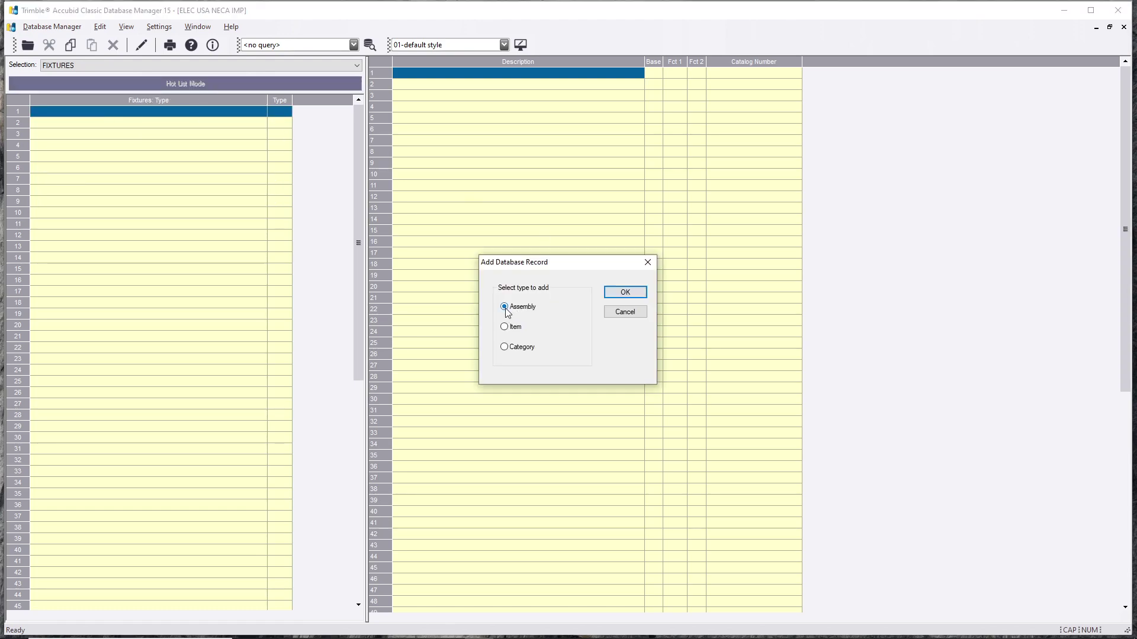
mouse_move(405, 185)
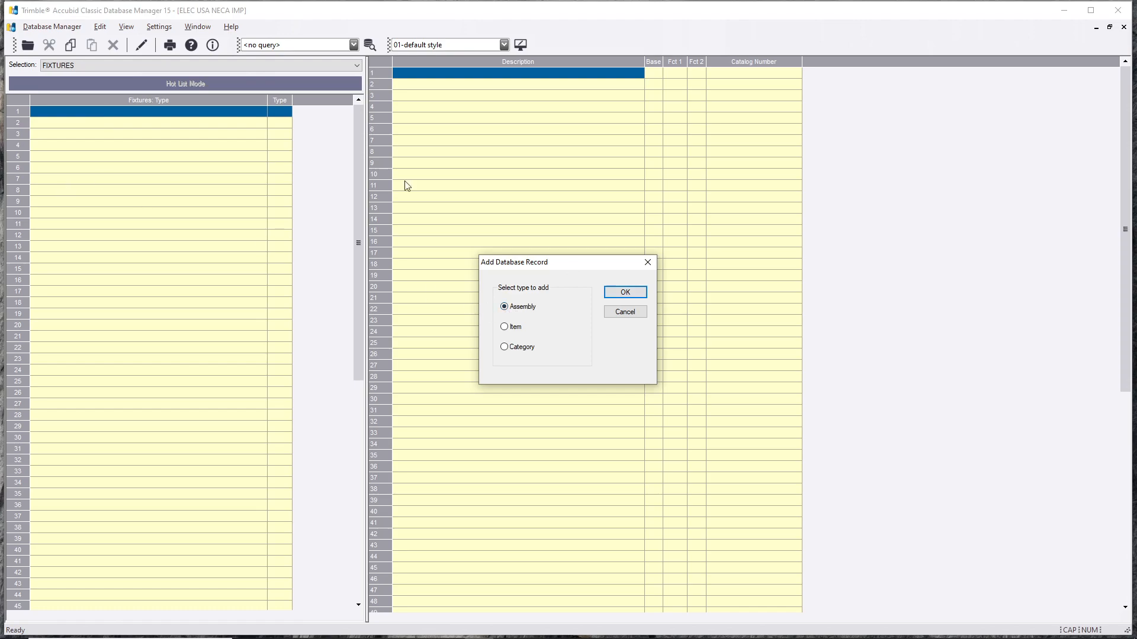
mouse_move(359, 271)
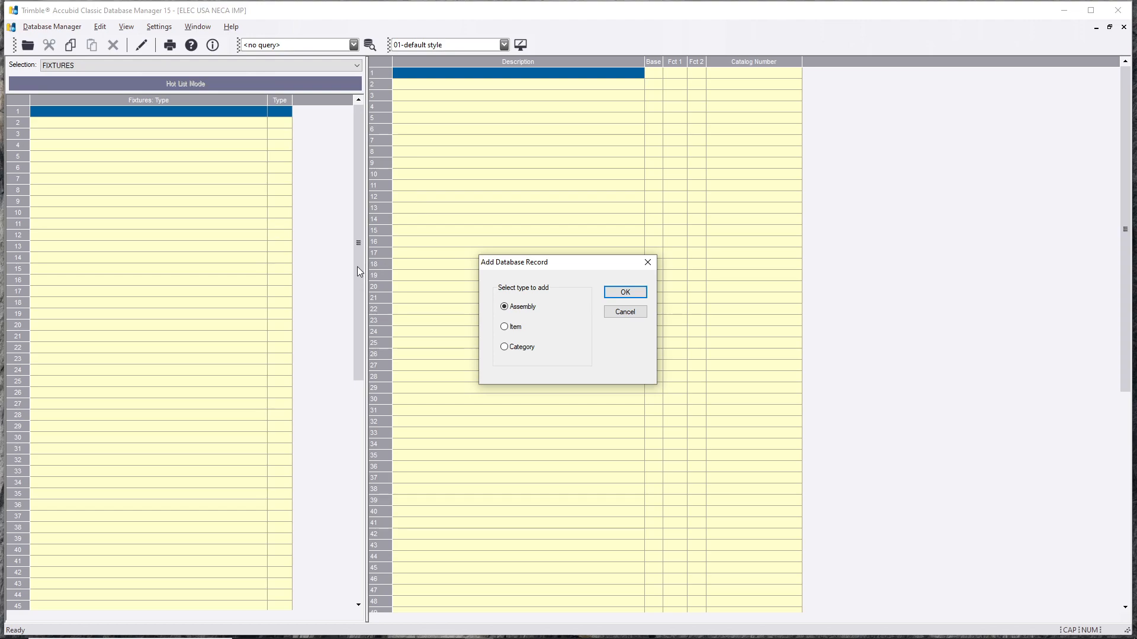
mouse_move(650, 318)
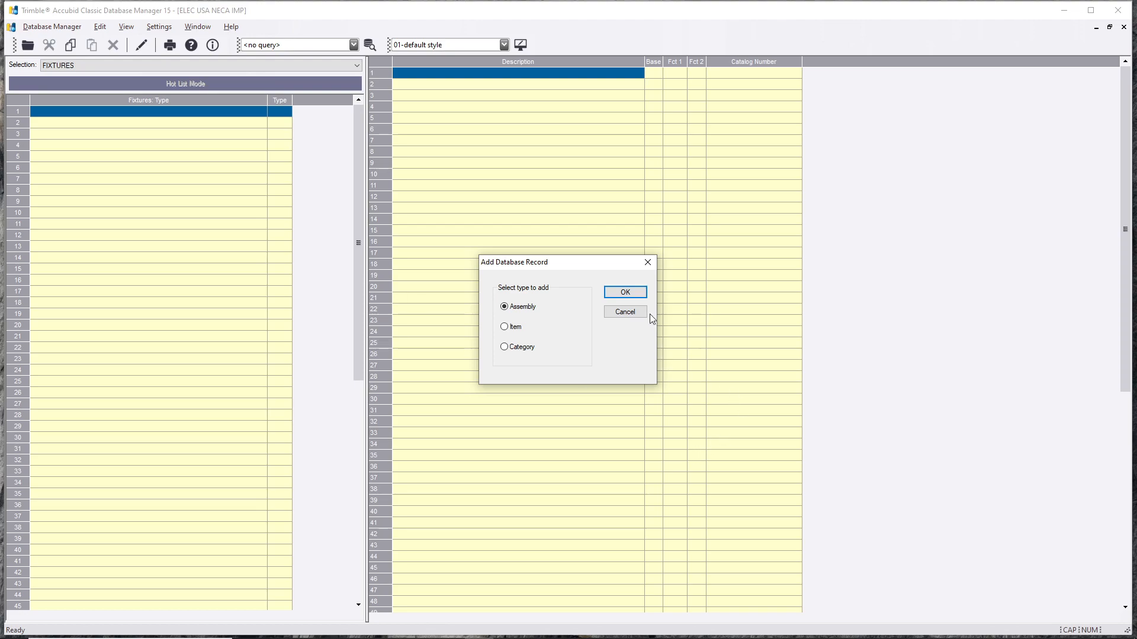
Step: Add an assembly record and load the 2'x4' LED drop-in T-bar (#14/2C MC) common assembly
click(622, 291)
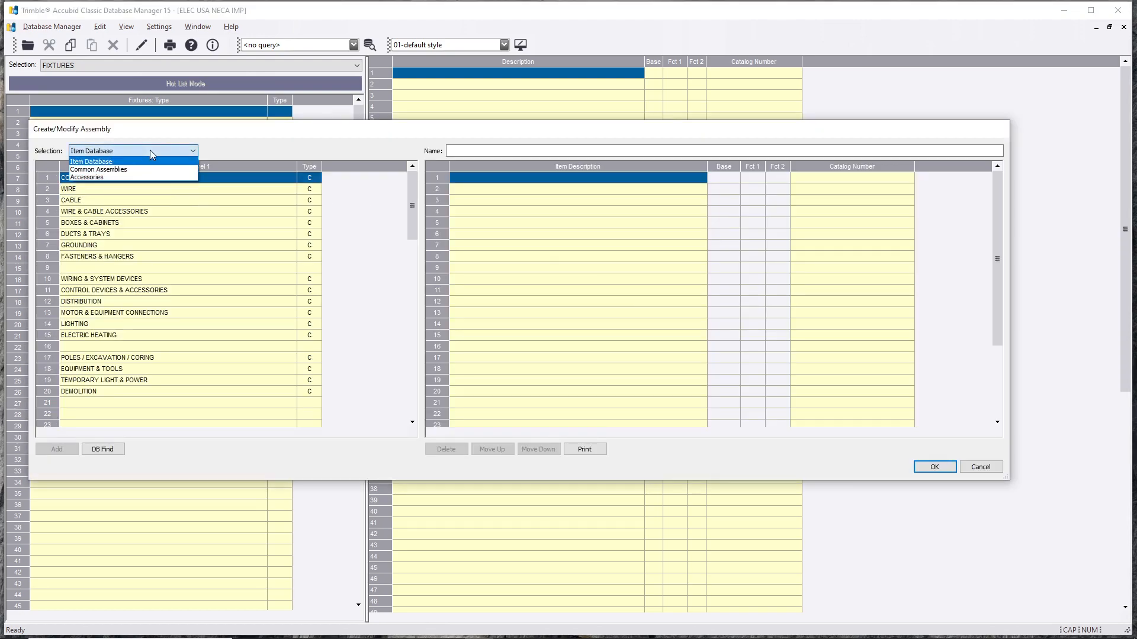
click(98, 168)
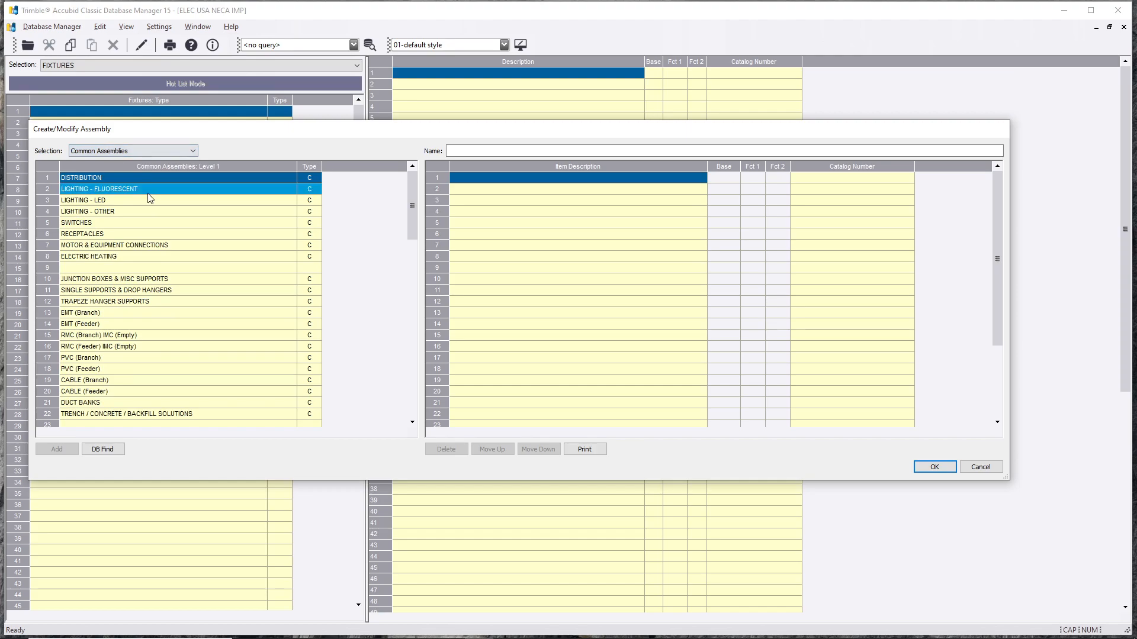
double_click(99, 189)
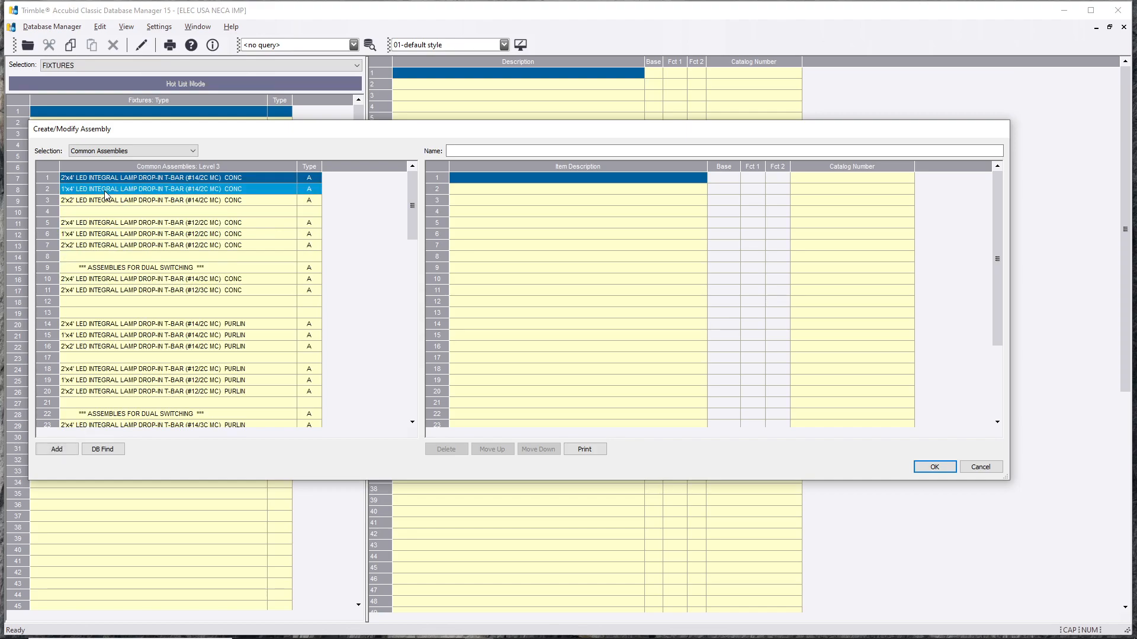
click(145, 177)
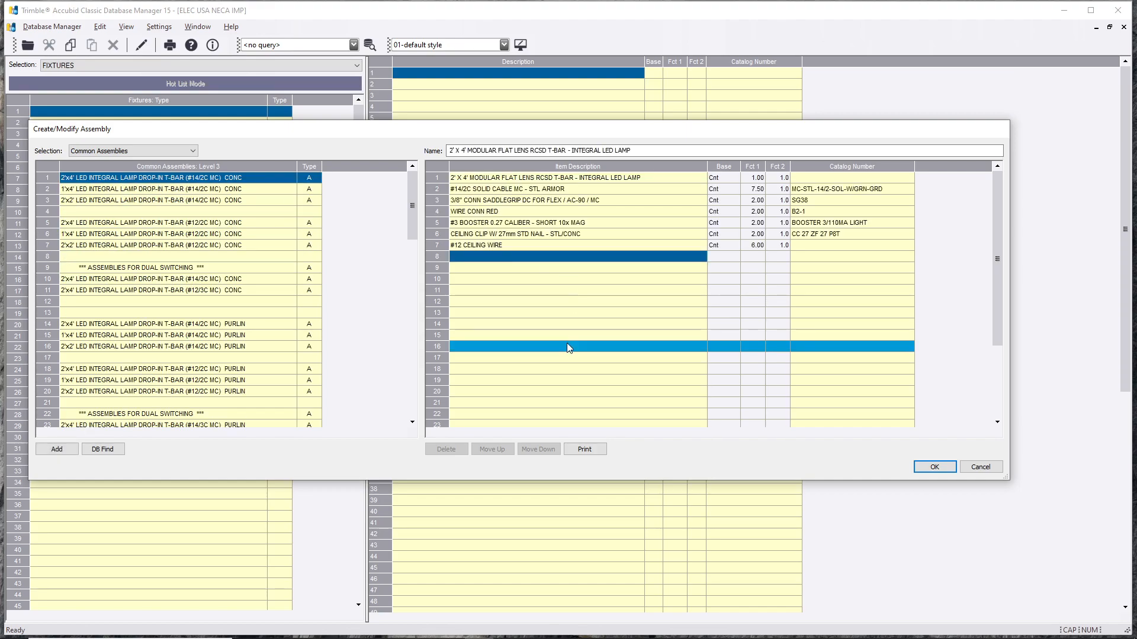
Step: Review the fixture, MC cable, ceiling clip, wire, booster and connector component lines
click(565, 178)
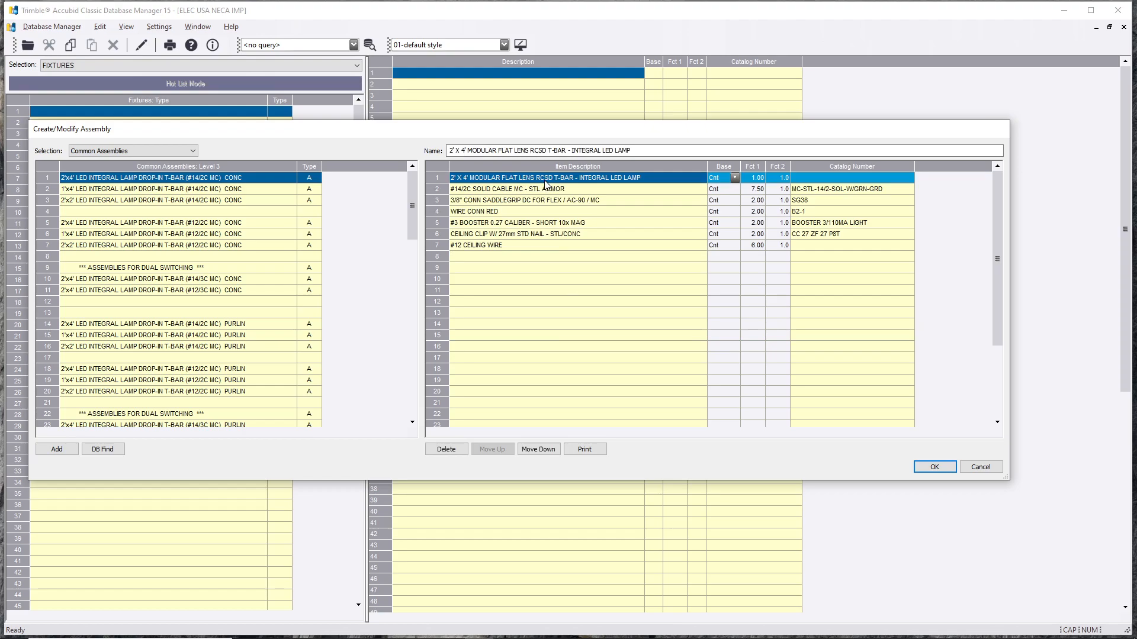
click(572, 190)
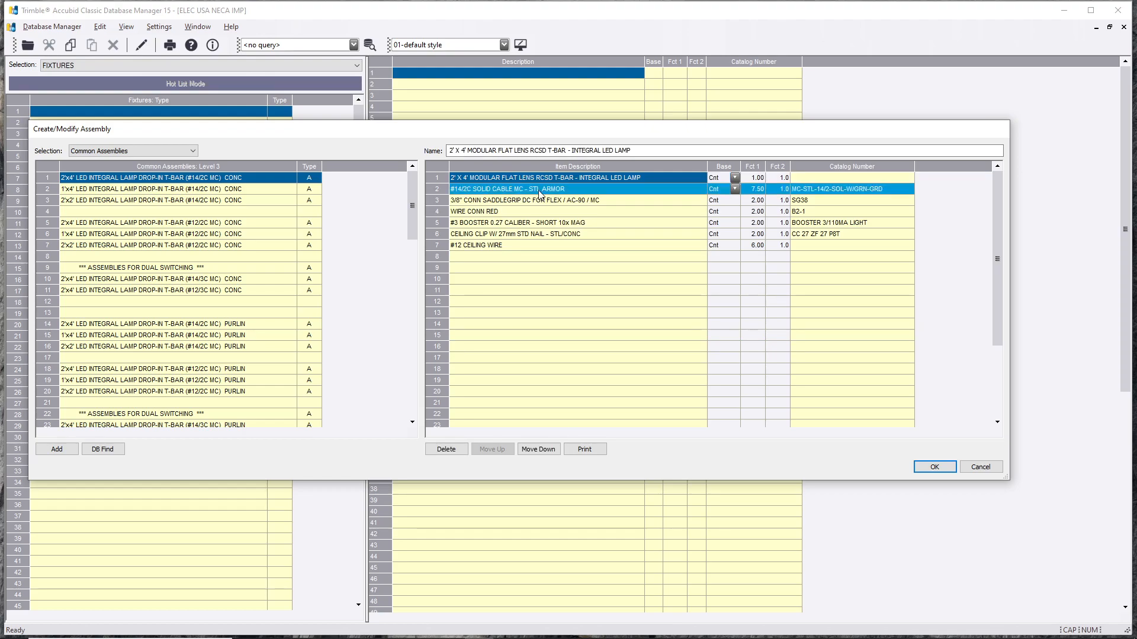
mouse_move(478, 193)
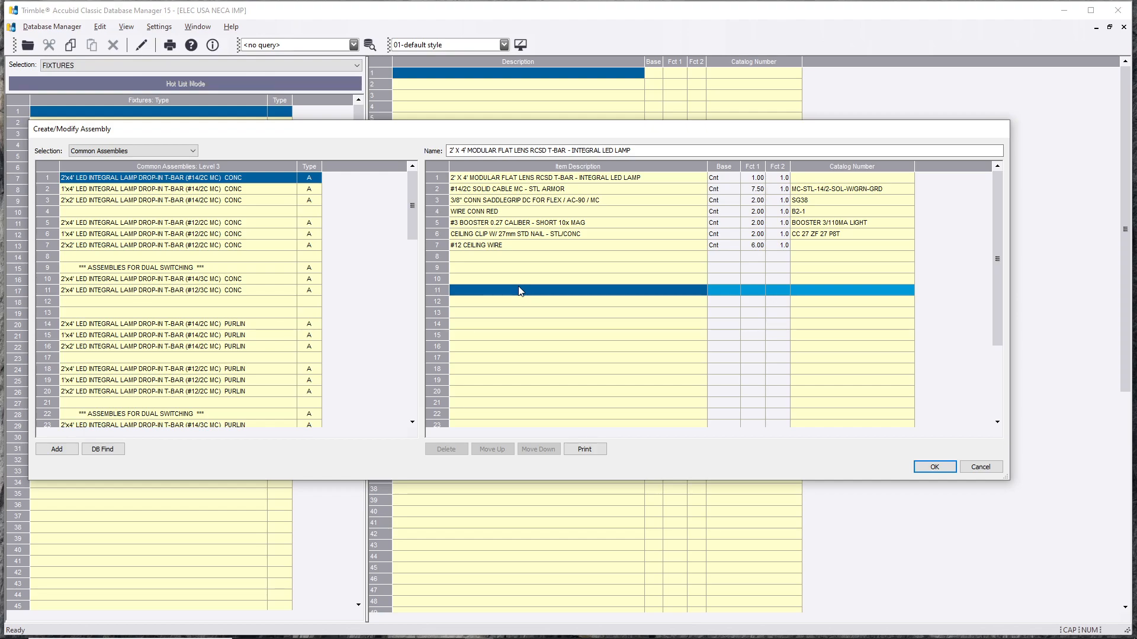
click(515, 223)
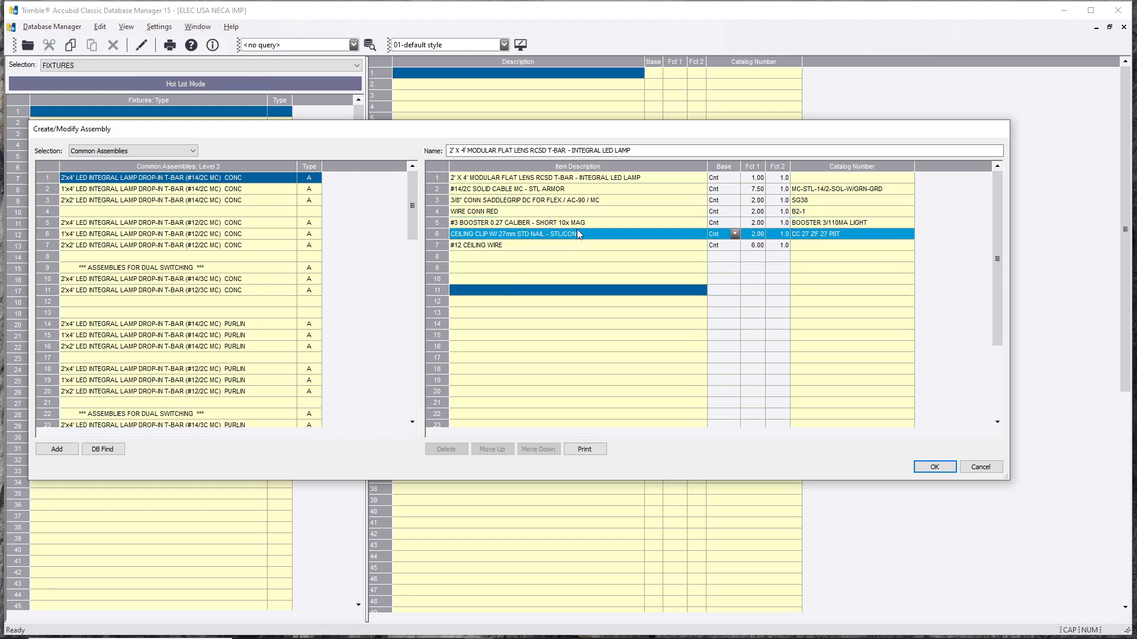
click(518, 222)
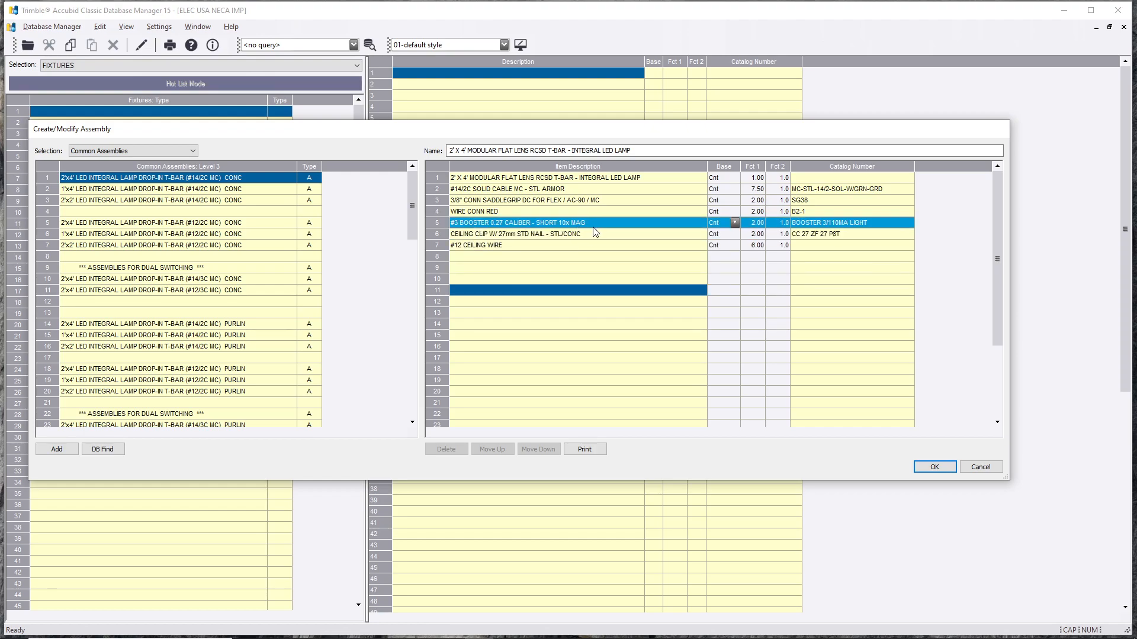
mouse_move(538, 231)
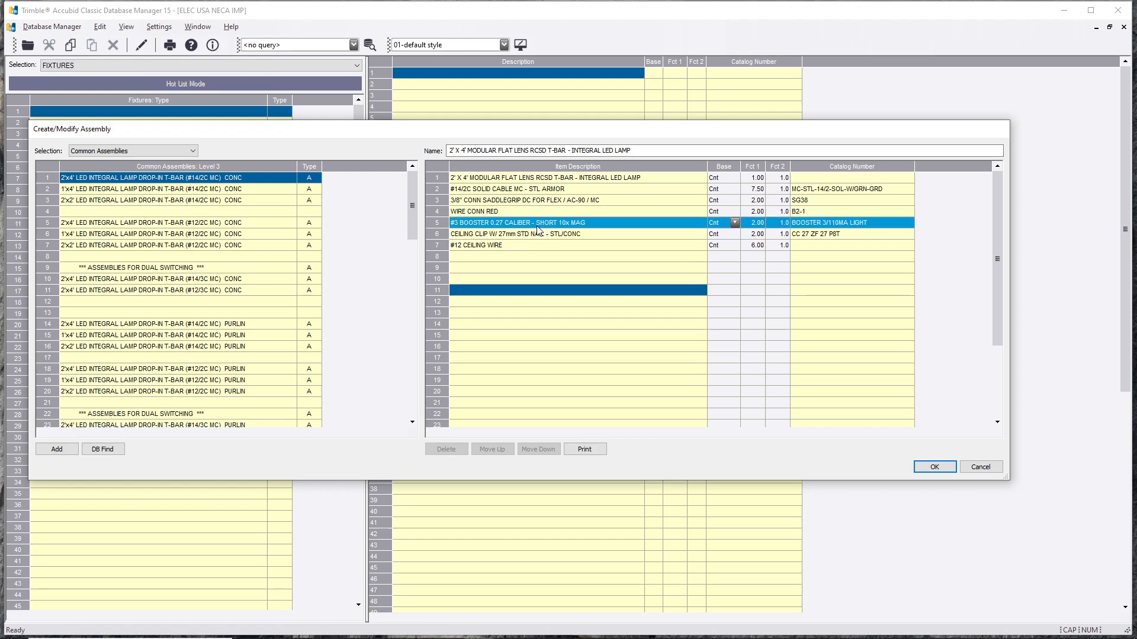
mouse_move(609, 232)
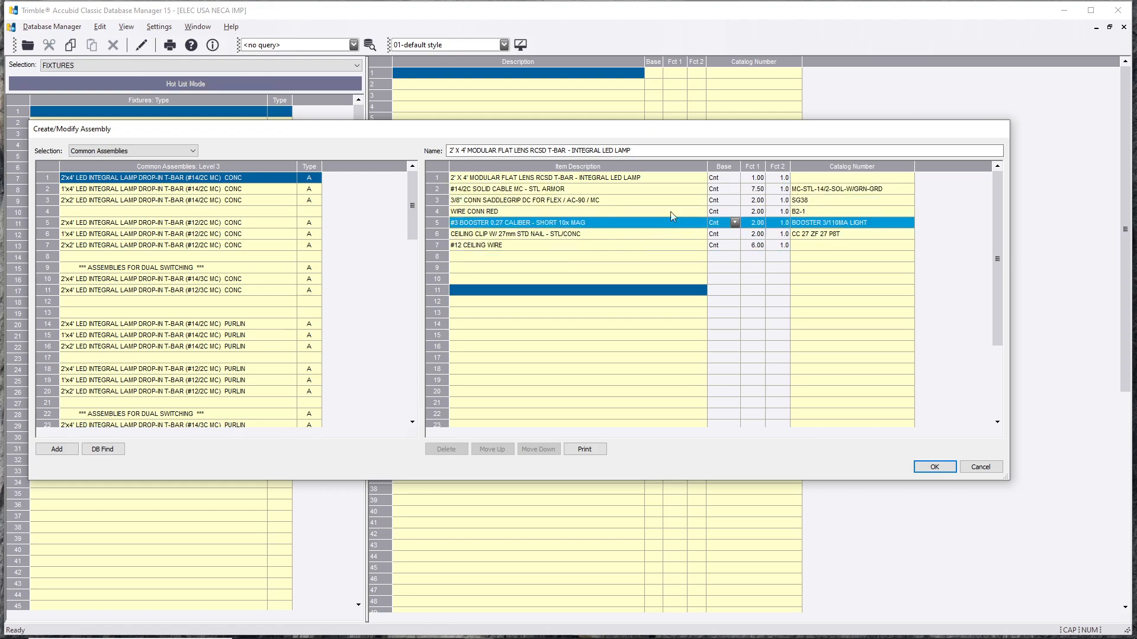
click(572, 245)
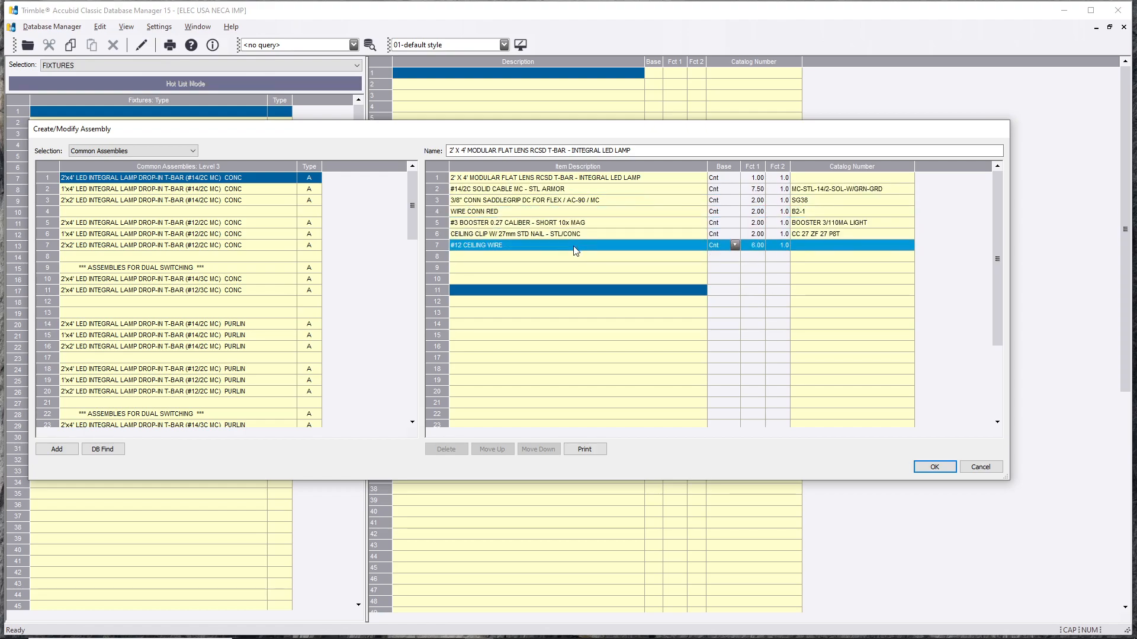
click(576, 223)
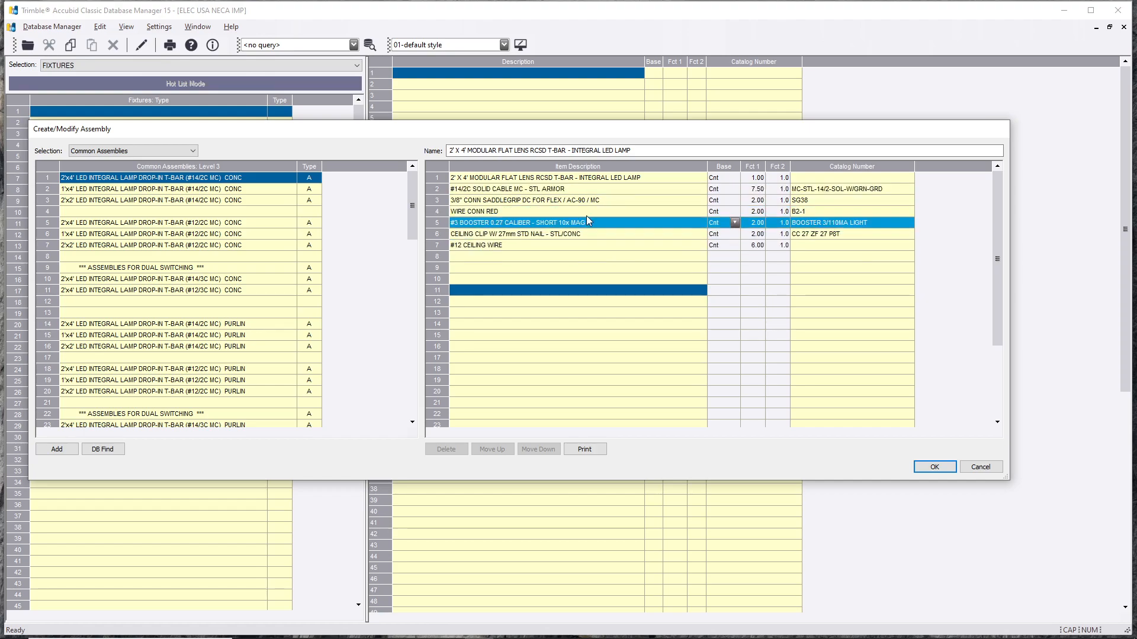
mouse_move(596, 232)
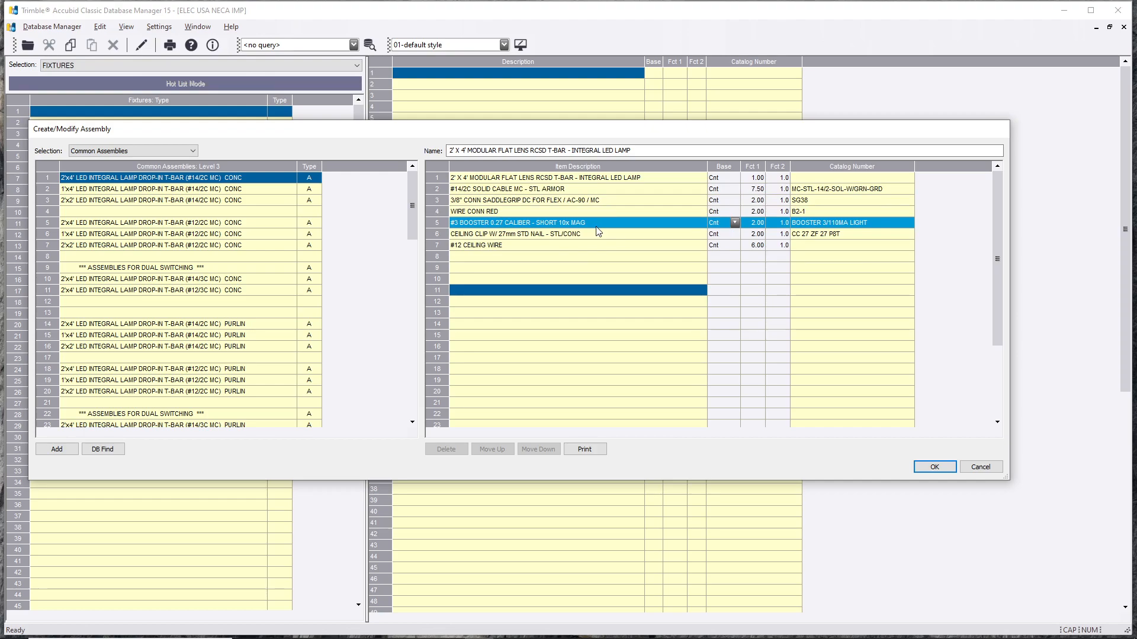
click(576, 256)
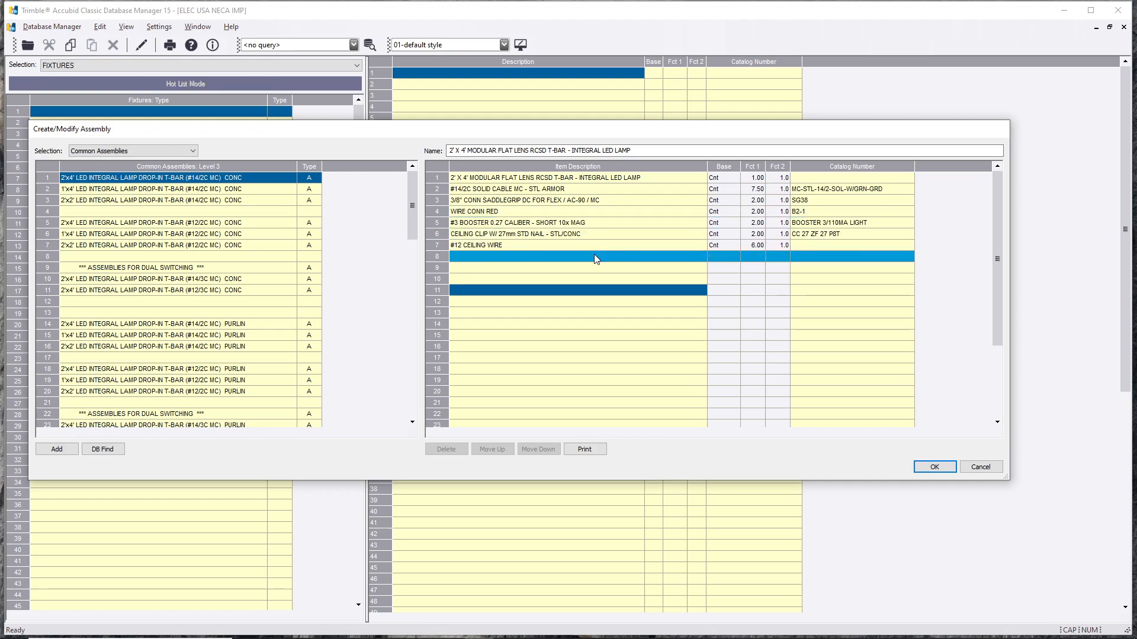
click(585, 300)
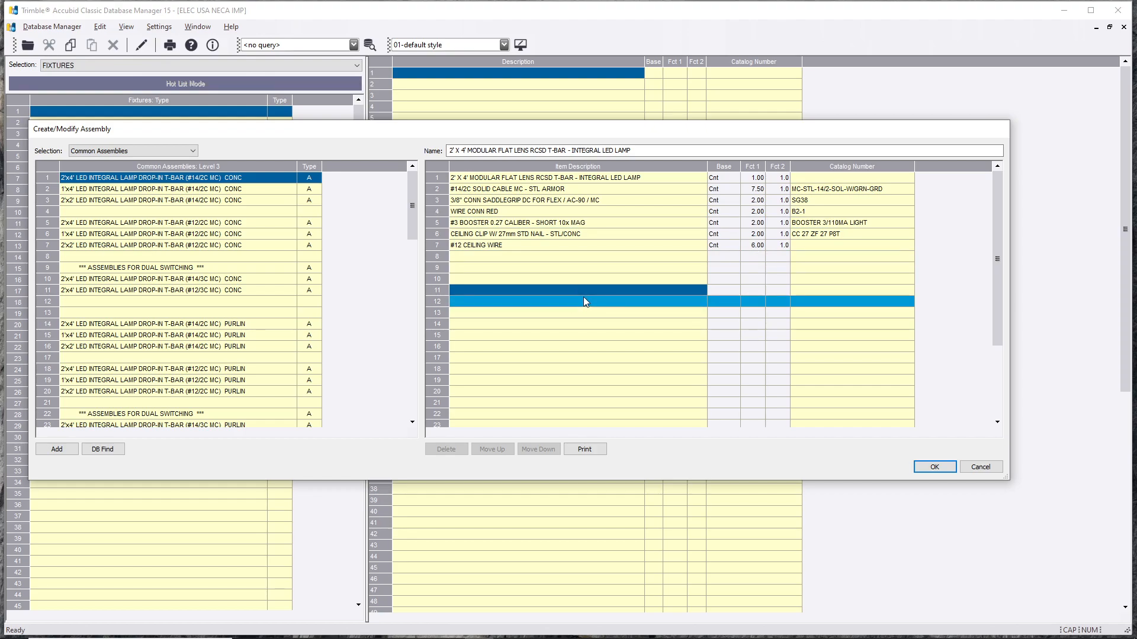
click(576, 301)
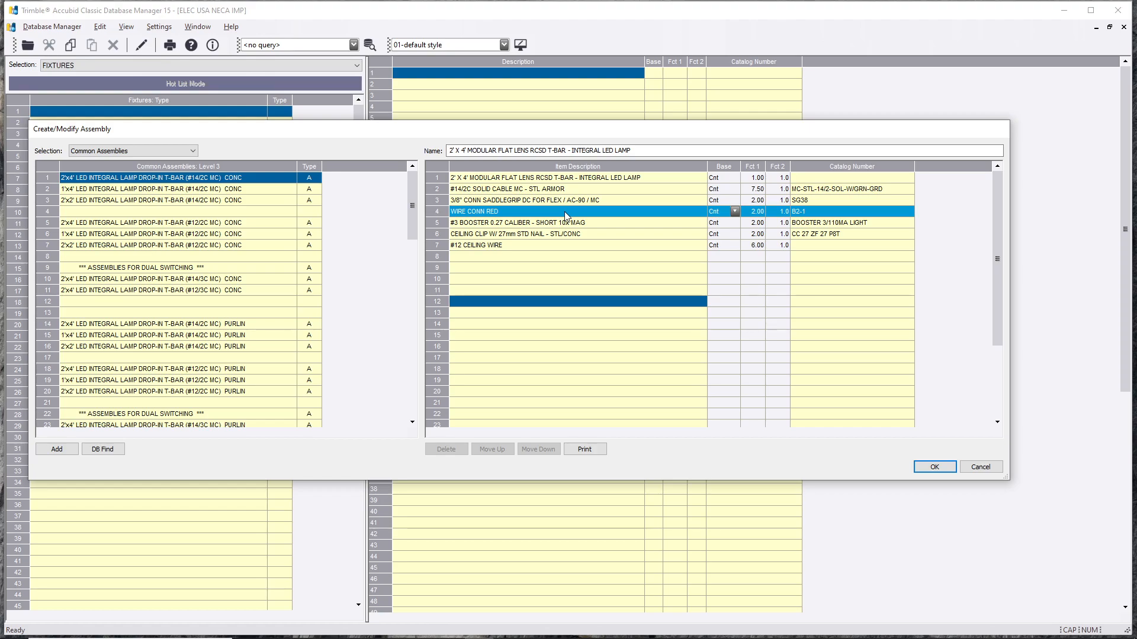
Step: Check the assembly's quantities and factor cells across its seven parts
click(578, 190)
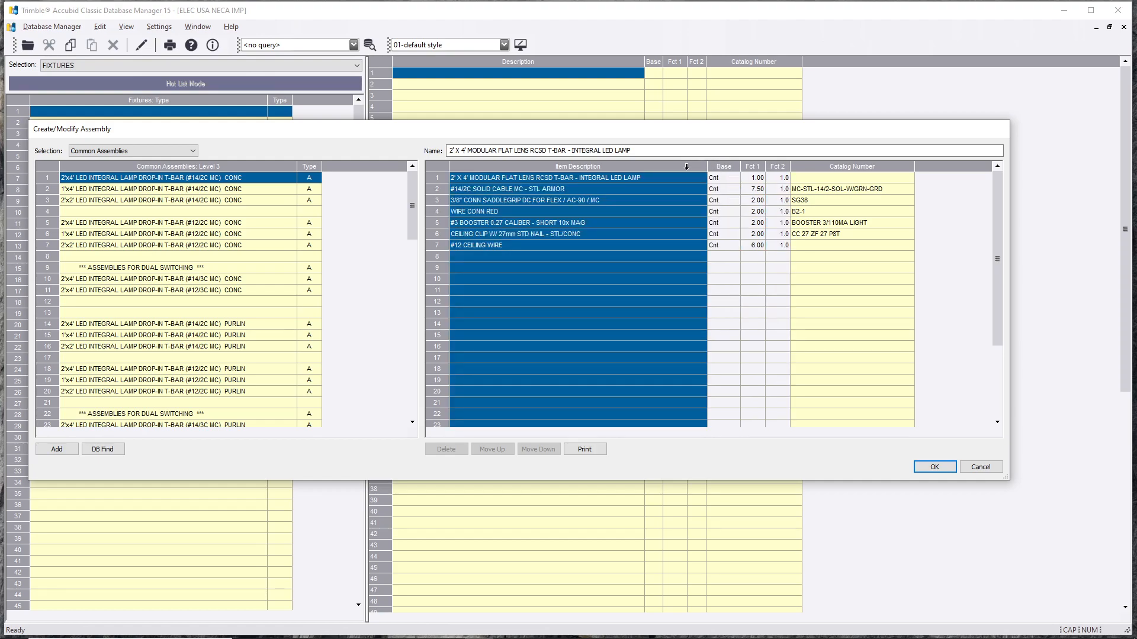
mouse_move(698, 184)
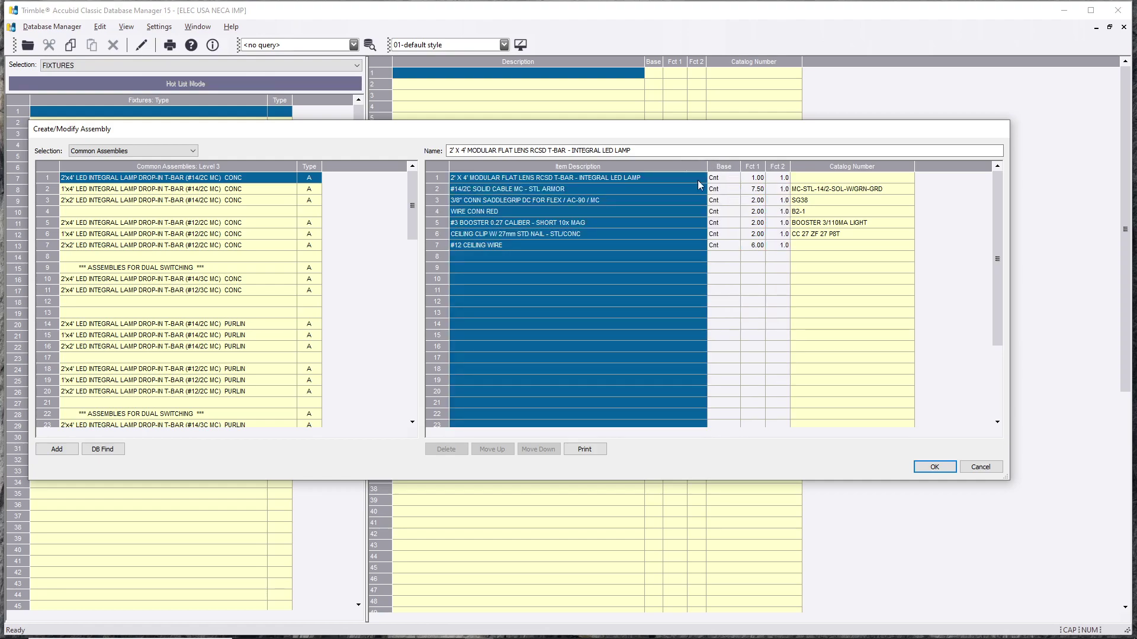
click(766, 313)
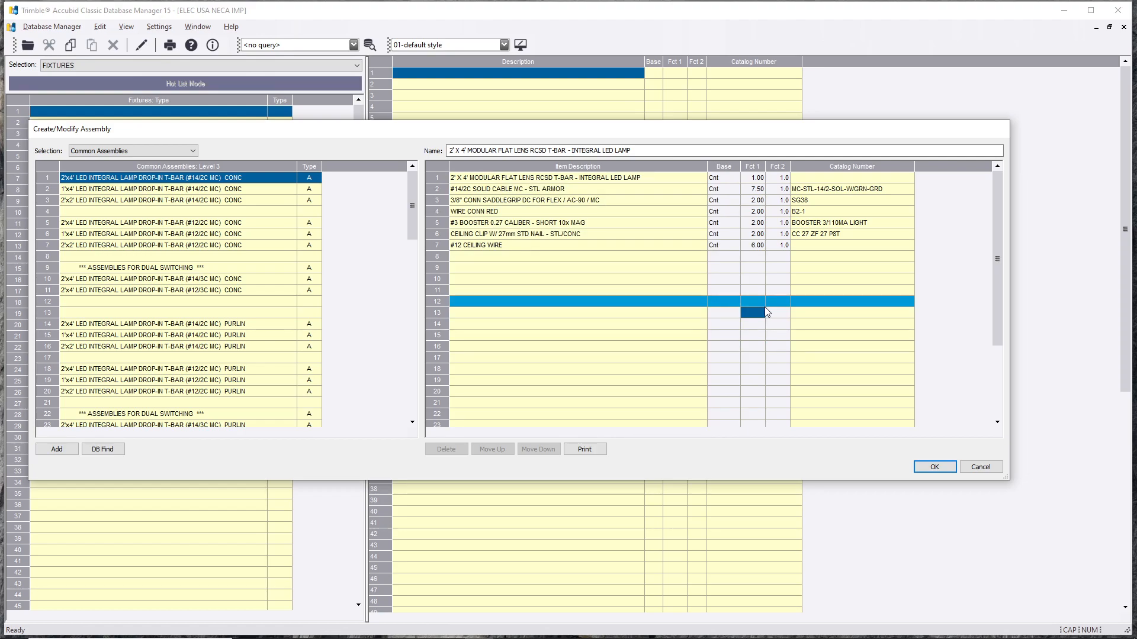
click(580, 233)
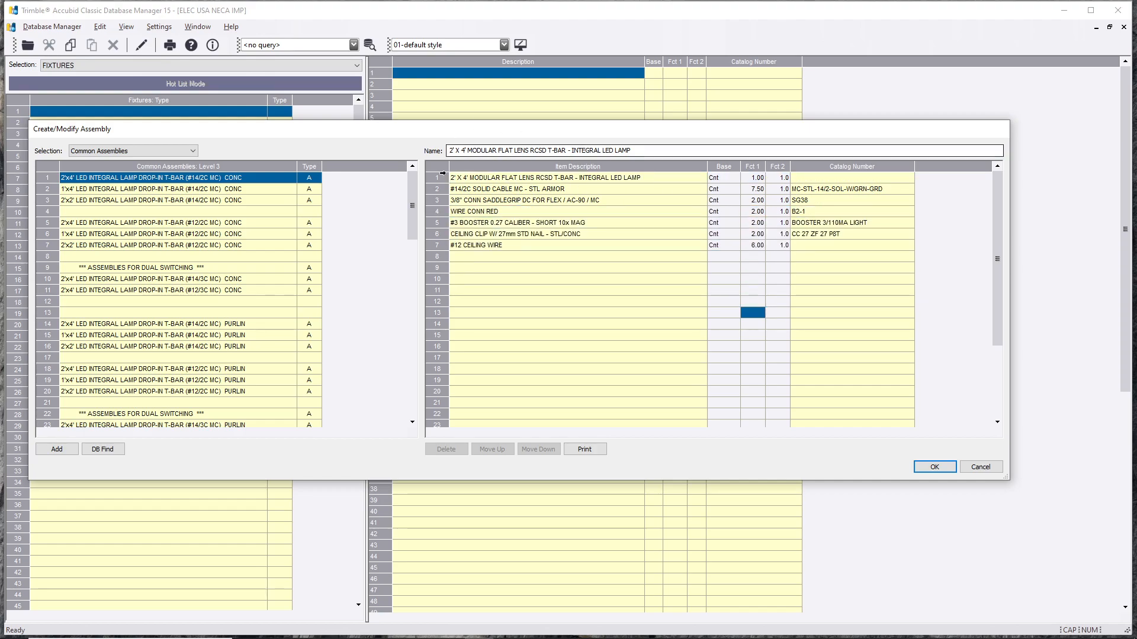
click(145, 223)
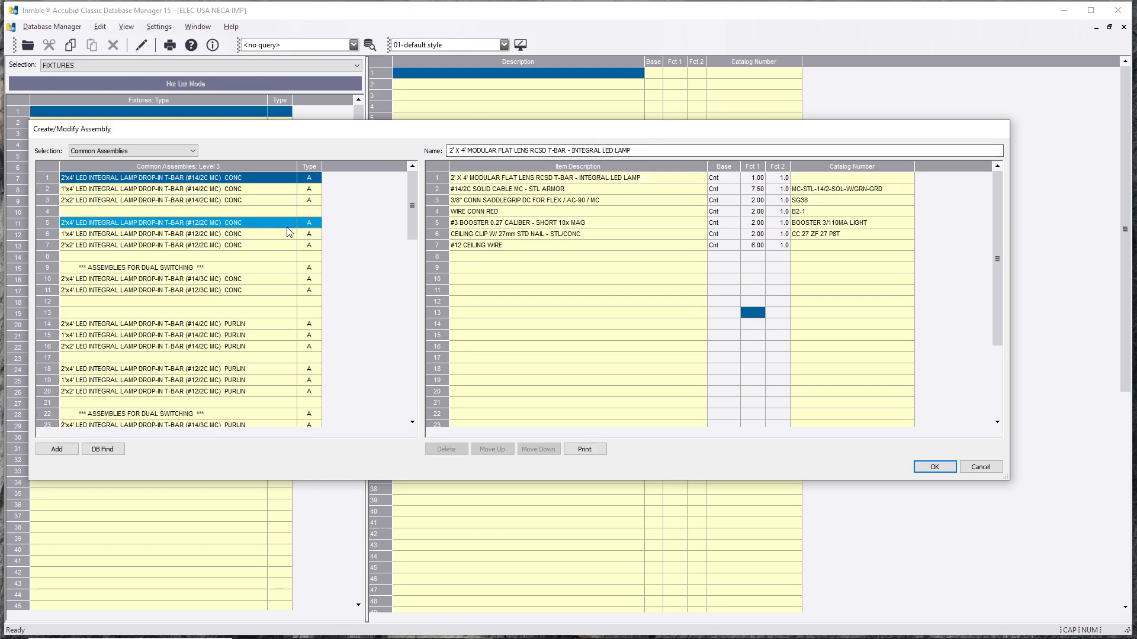
click(181, 233)
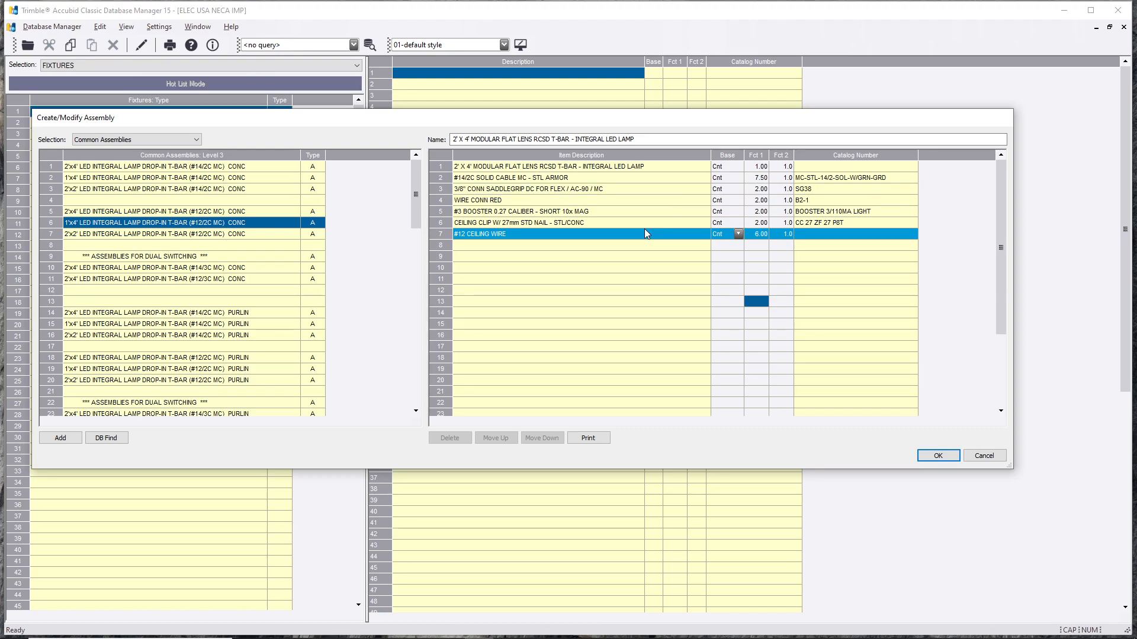
click(938, 455)
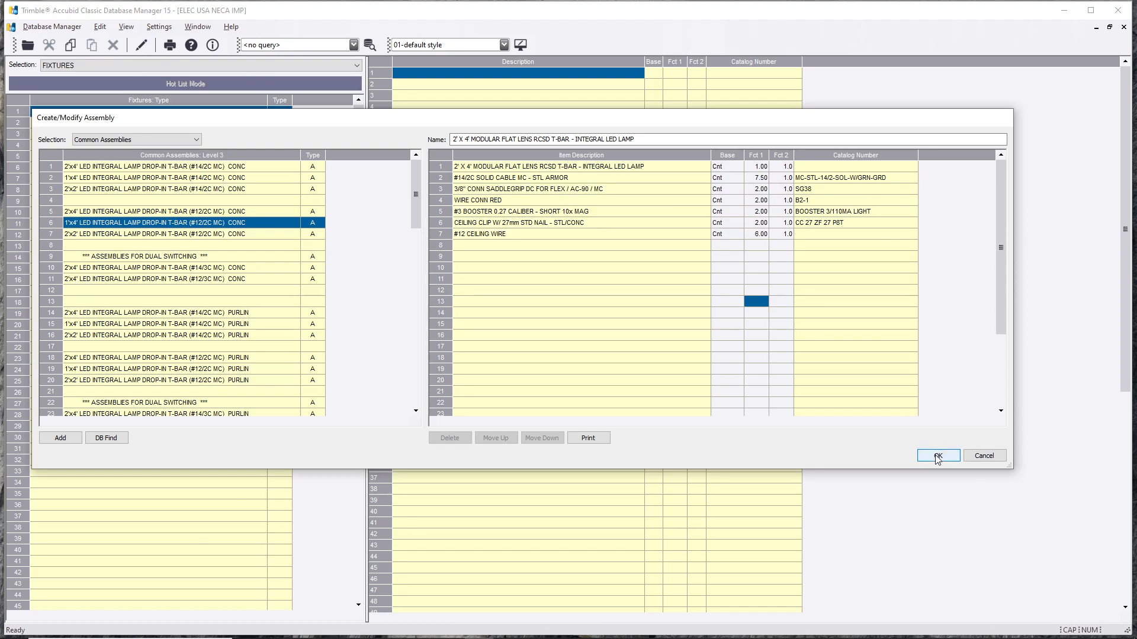
Step: Accept the 2' X 4' modular flat lens LED assembly into LED RECESSED FIXTURES with its seven parts
click(936, 455)
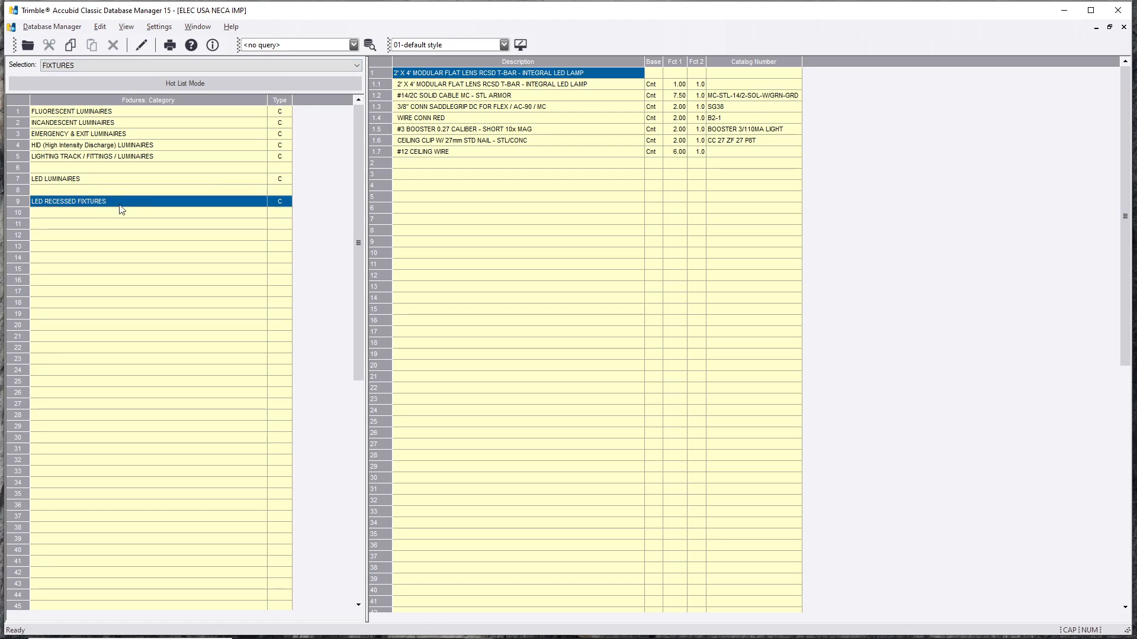
mouse_move(125, 211)
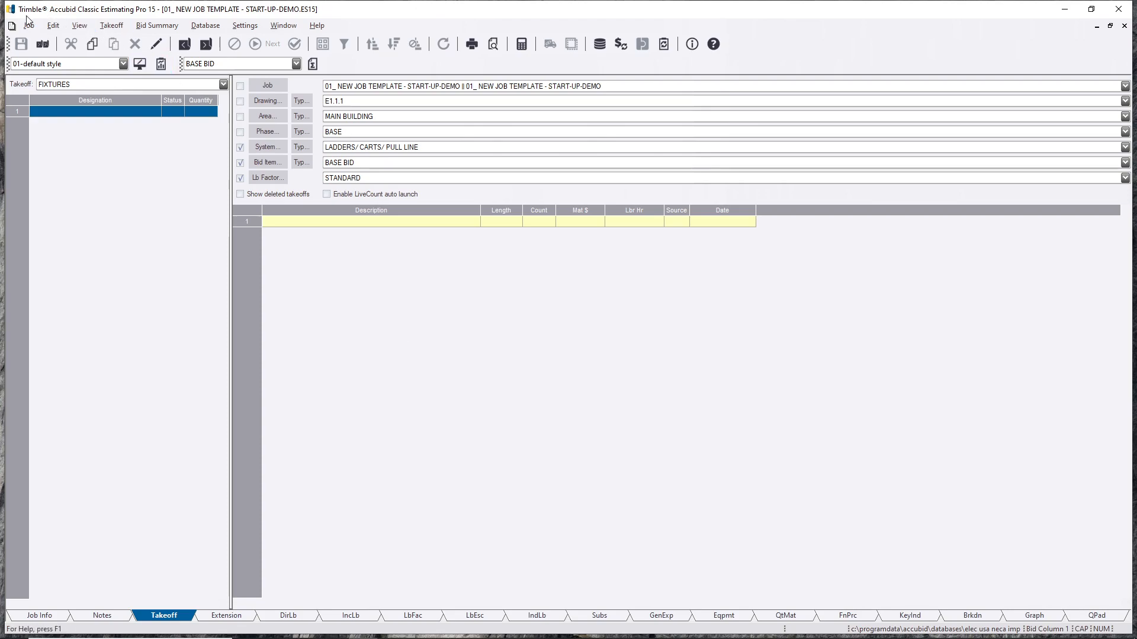
mouse_move(78, 22)
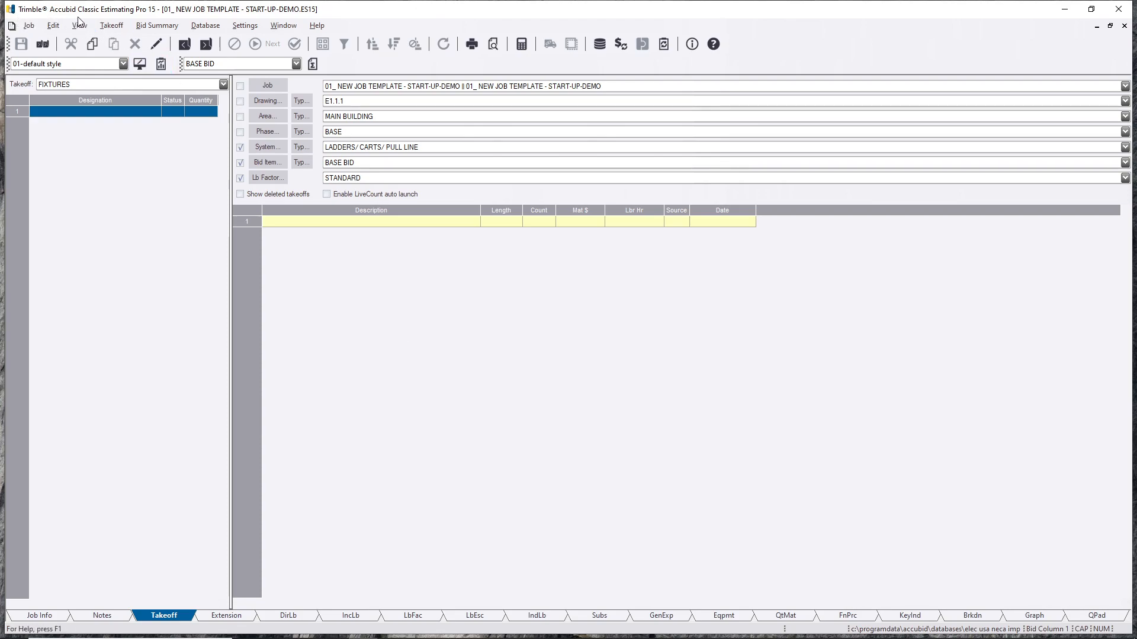
mouse_move(160, 22)
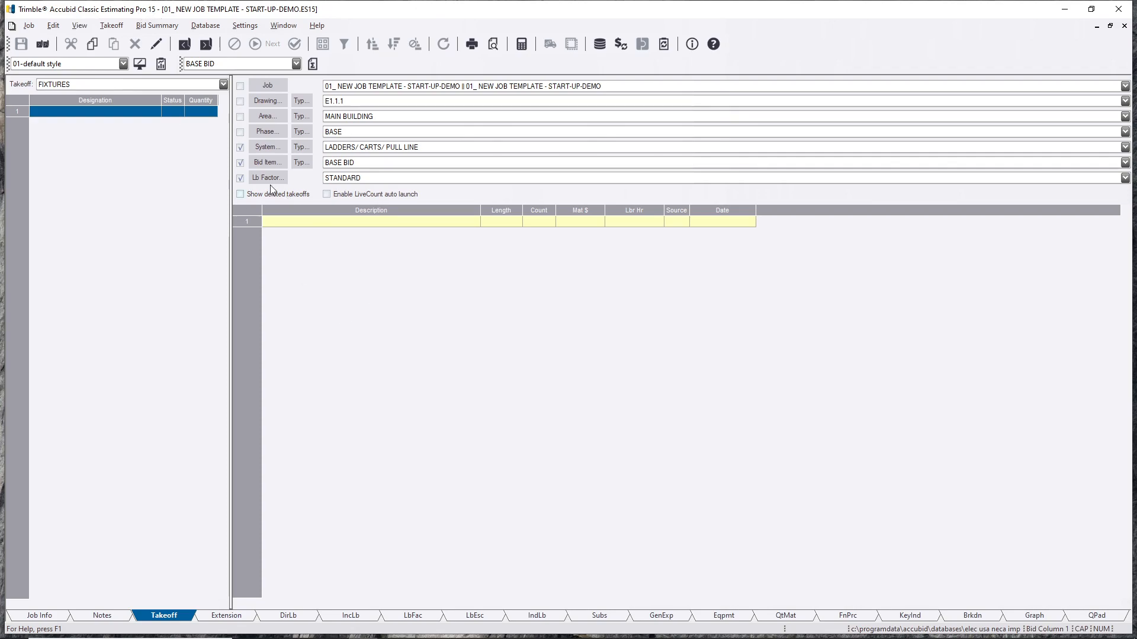
mouse_move(228, 143)
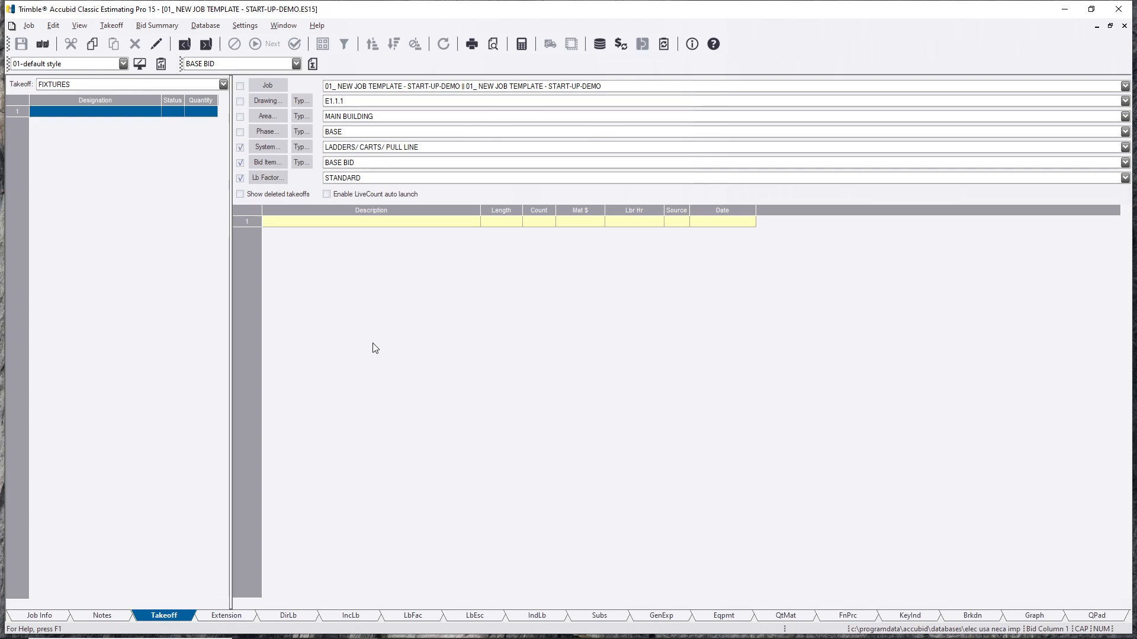
Step: Choose FIXTURES as the takeoff system and include the drawing in the takeoff details
click(1124, 148)
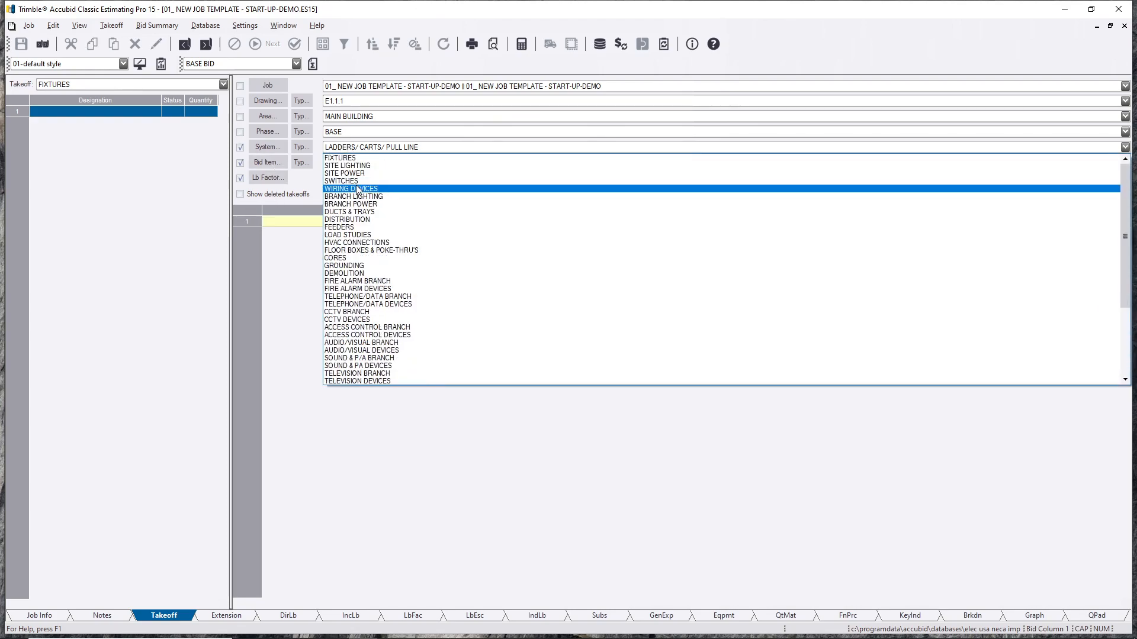
click(340, 157)
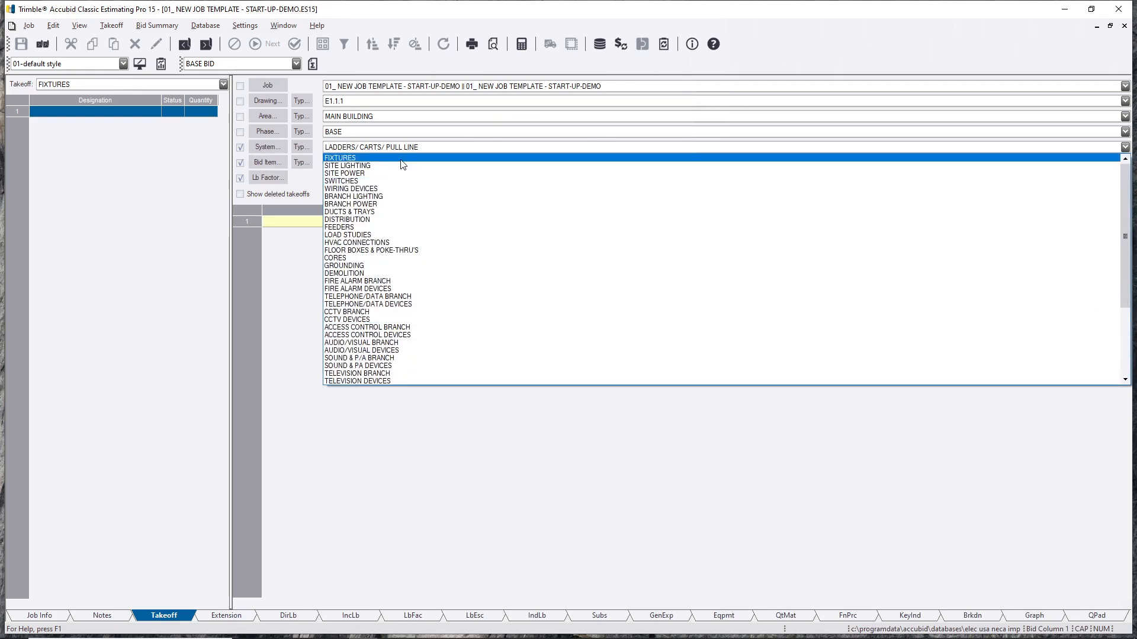
click(340, 148)
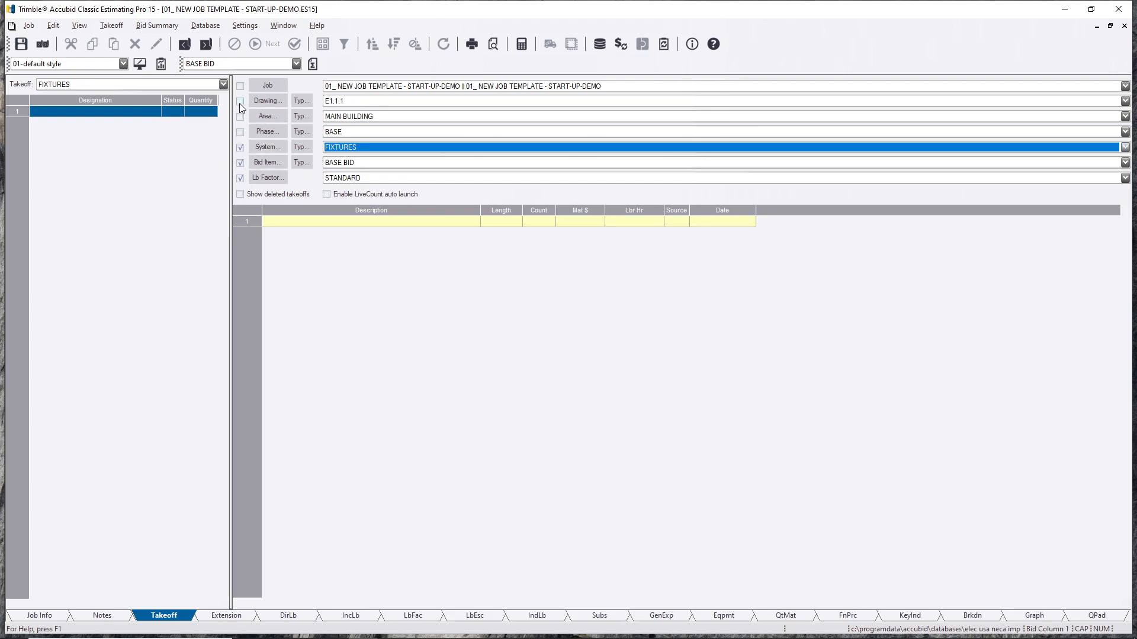
click(240, 100)
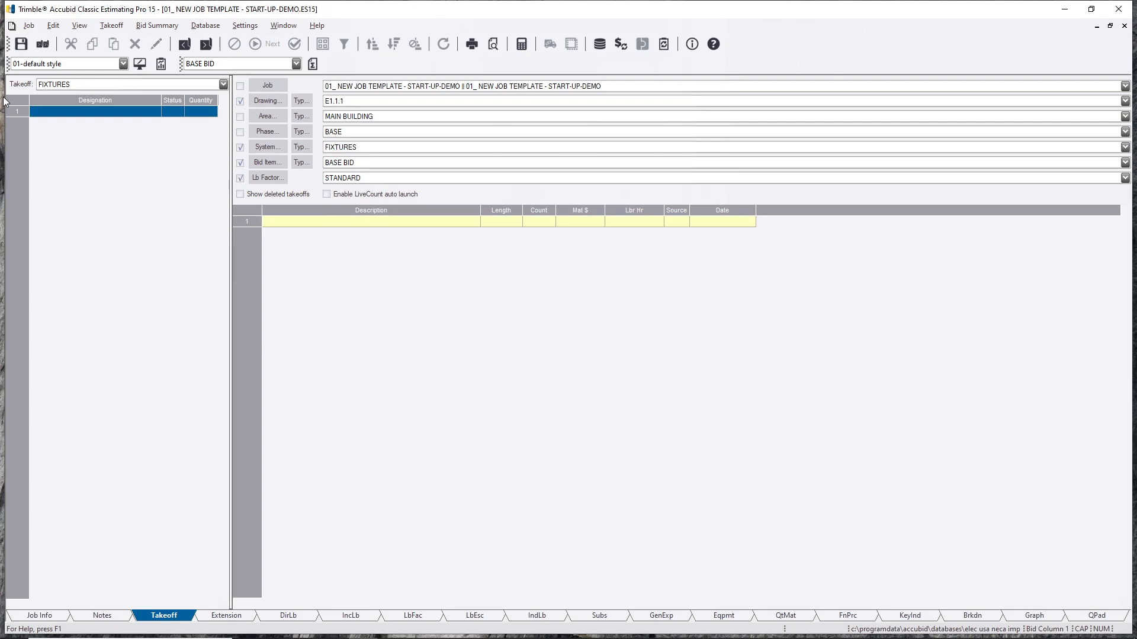
mouse_move(106, 94)
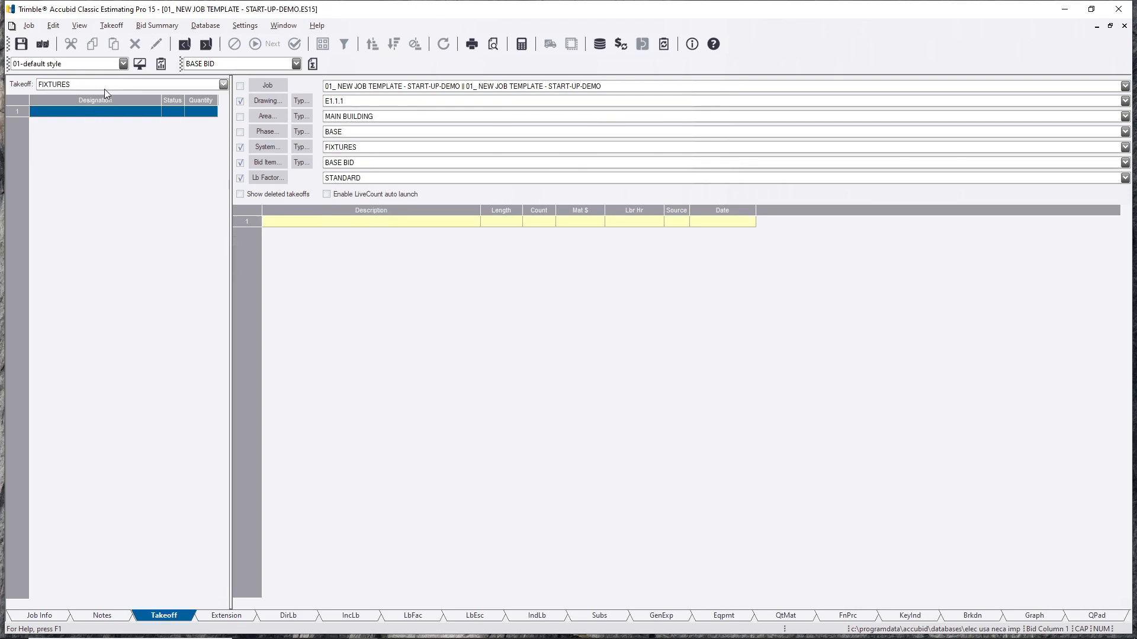
Step: Start a new FIXTURES designation named F1
click(223, 84)
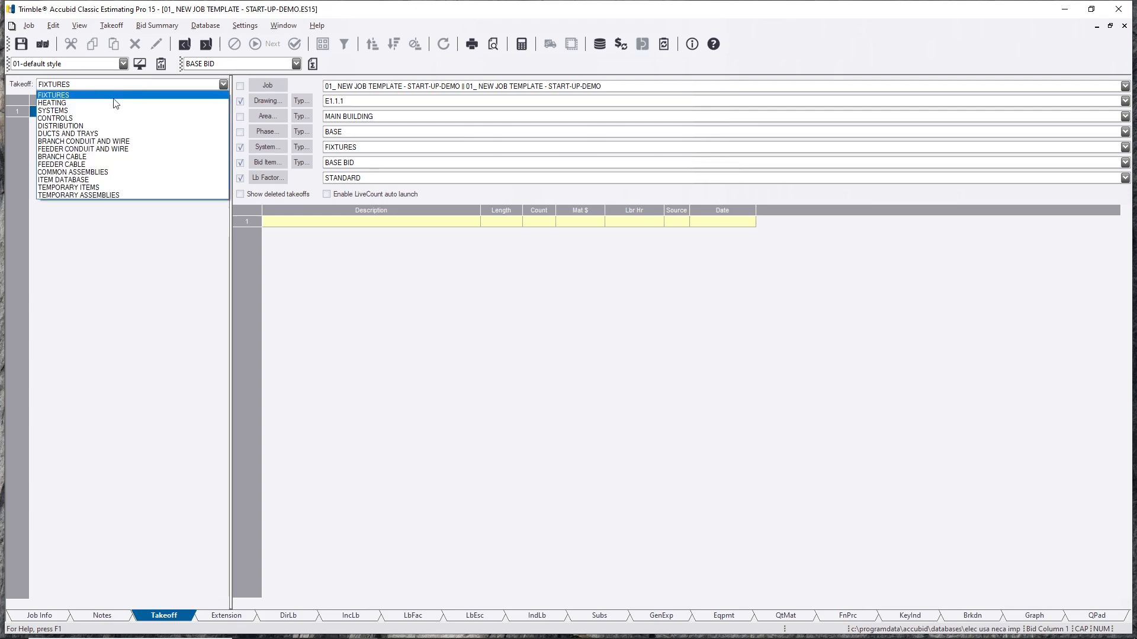
click(54, 95)
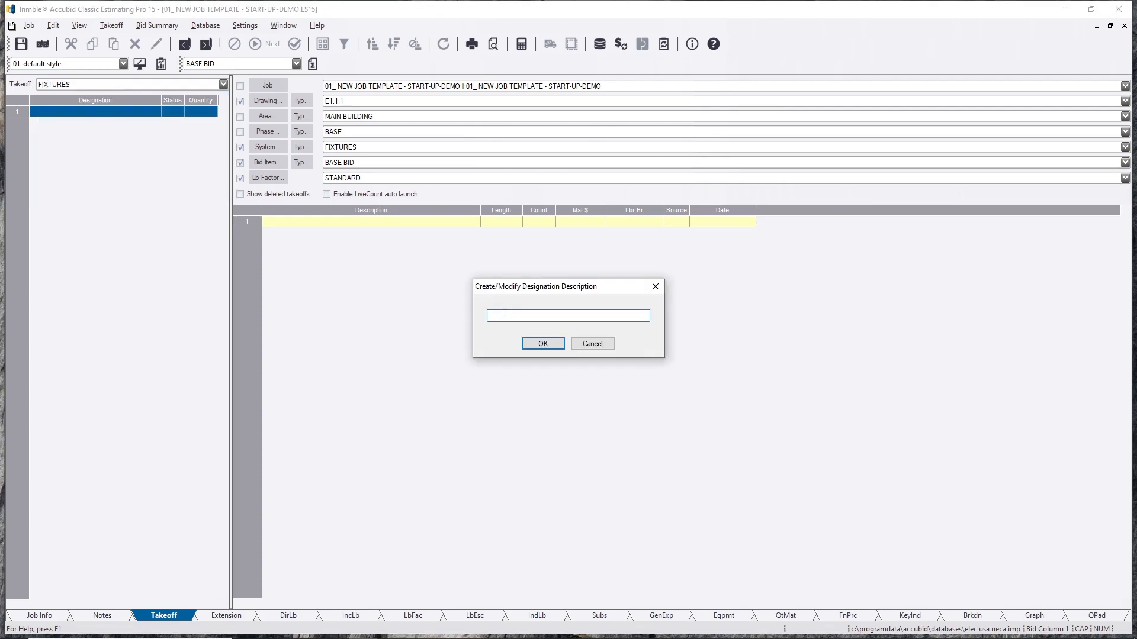
text(F1)
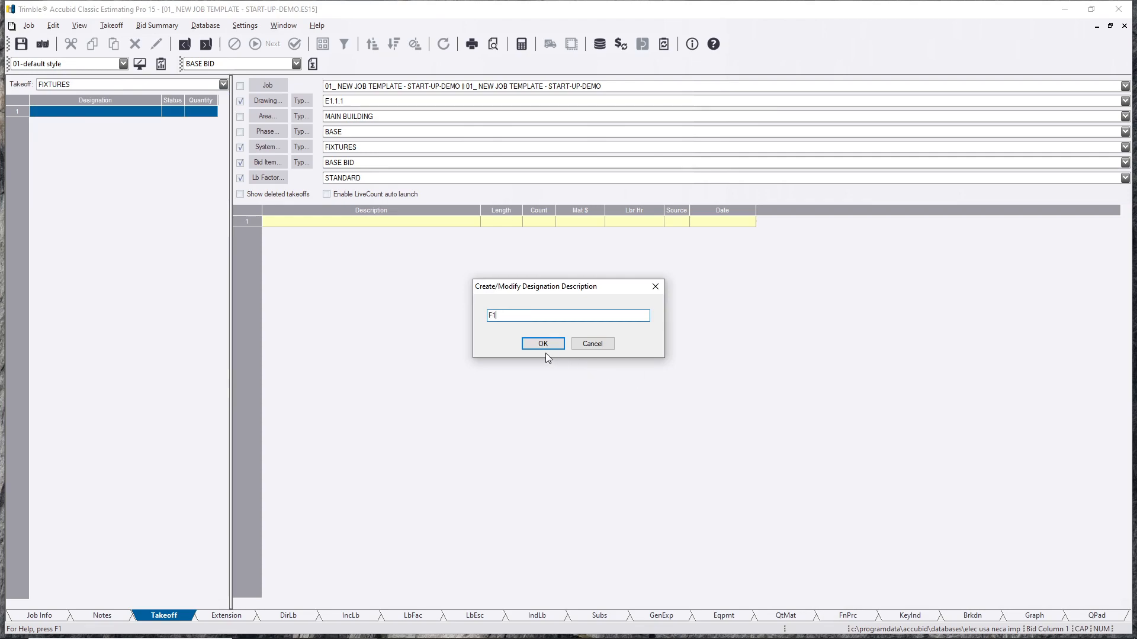
click(542, 342)
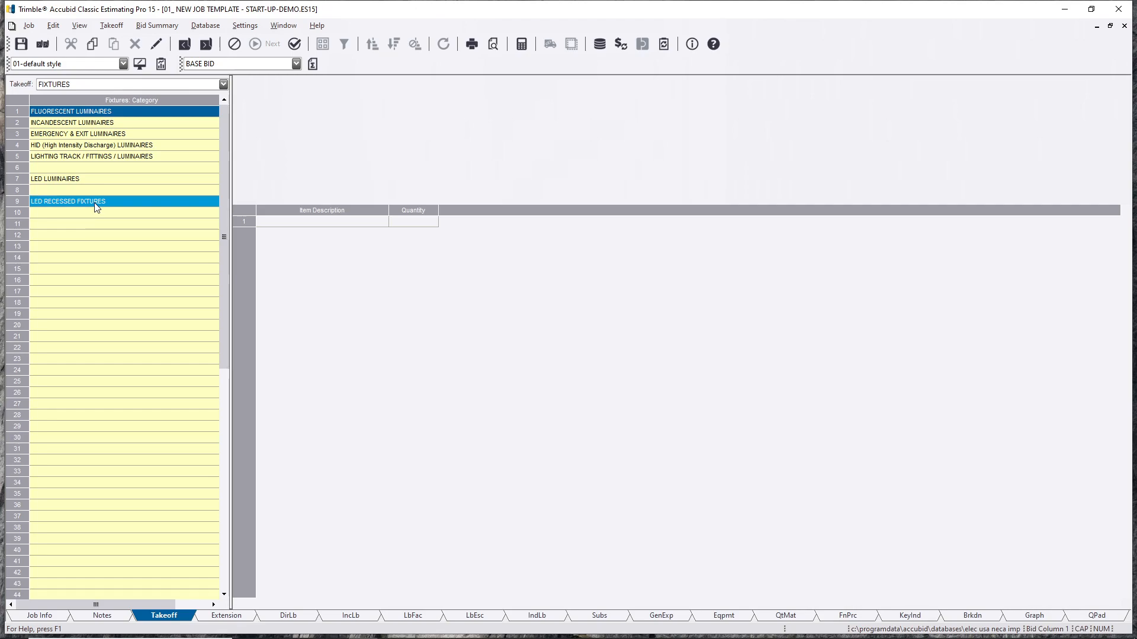
mouse_move(78, 209)
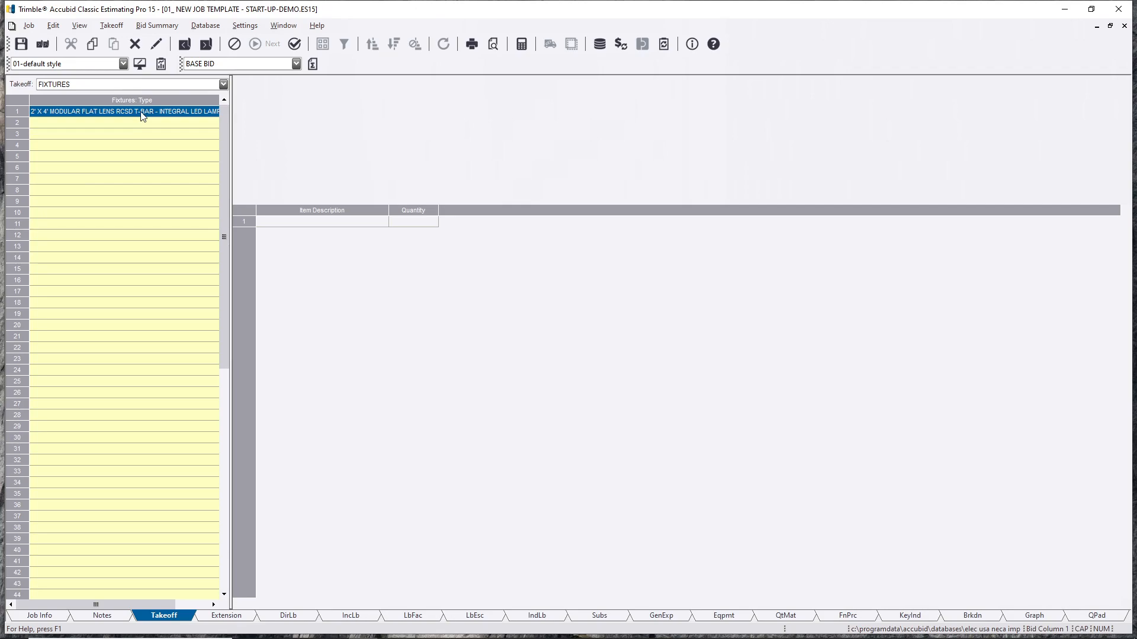
Step: Take off the 2' X 4' modular flat lens LED fixture and review its Quantity and Fct 1 columns
double_click(125, 111)
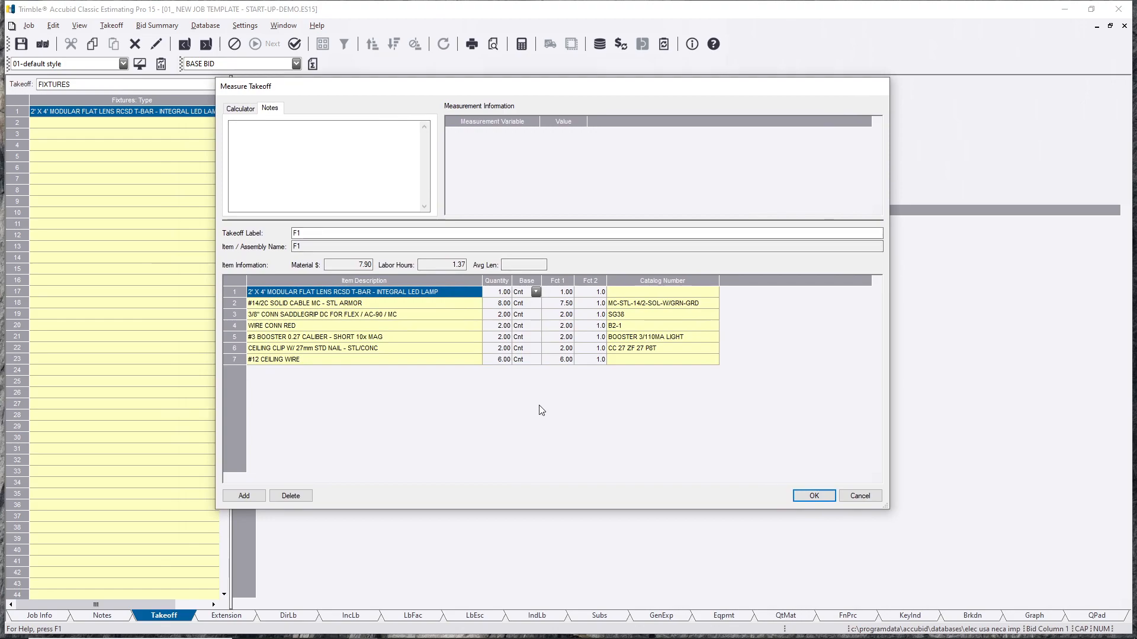
mouse_move(540, 280)
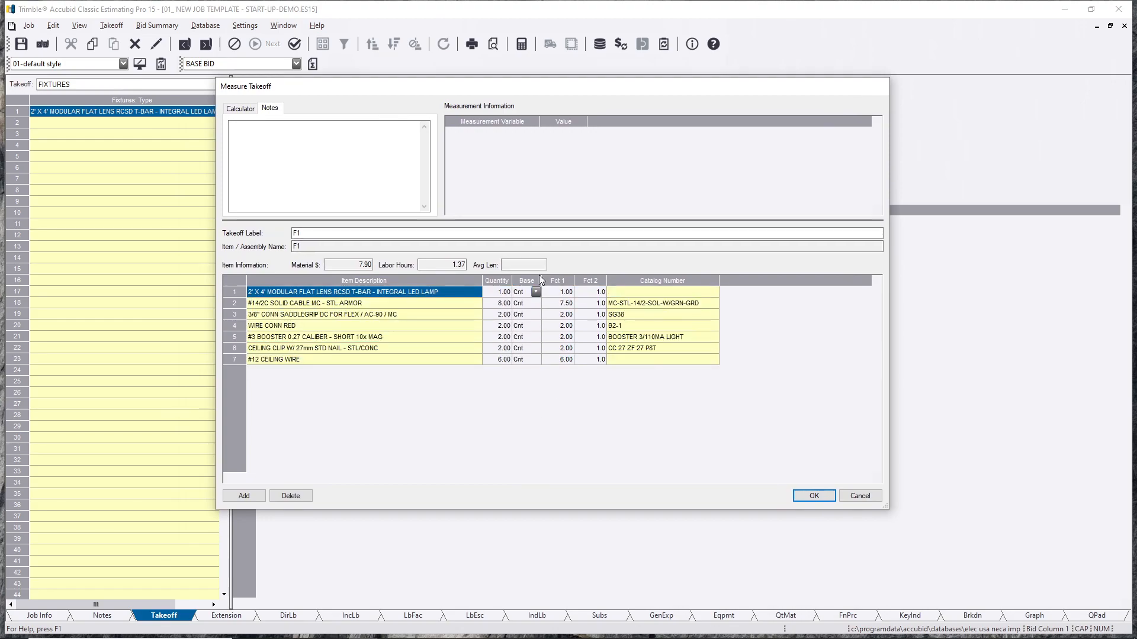
click(496, 280)
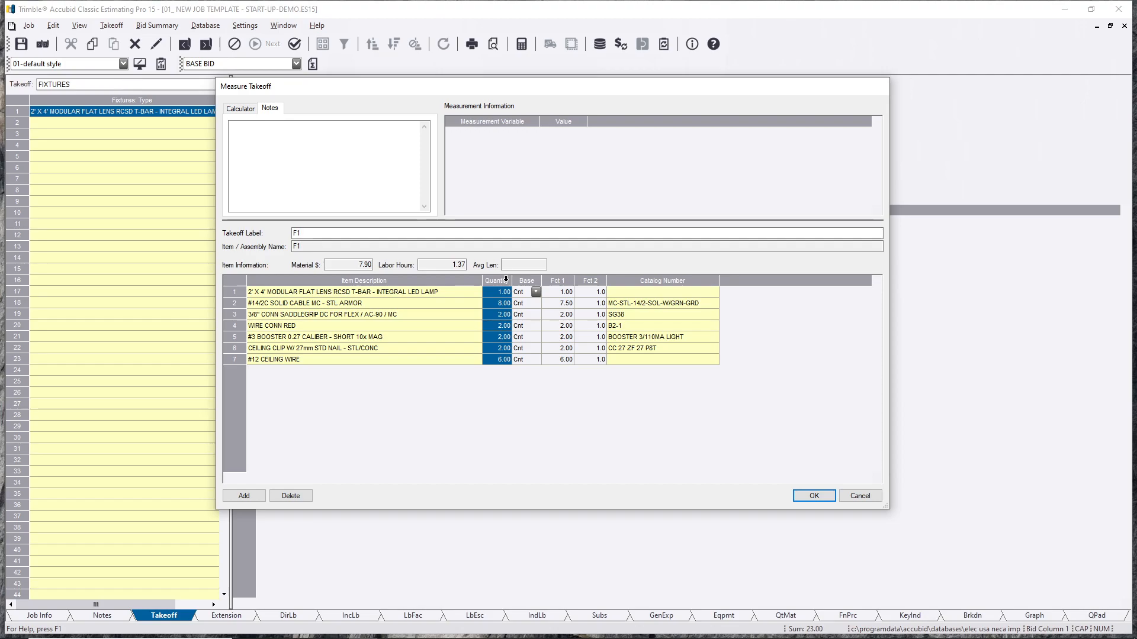
click(326, 326)
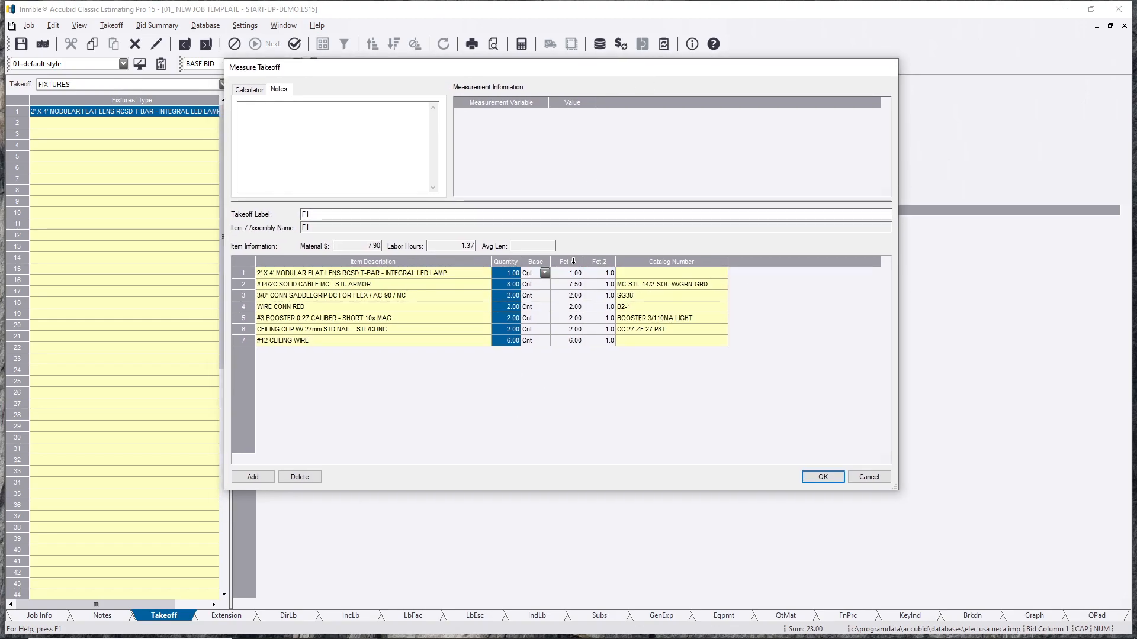
click(572, 272)
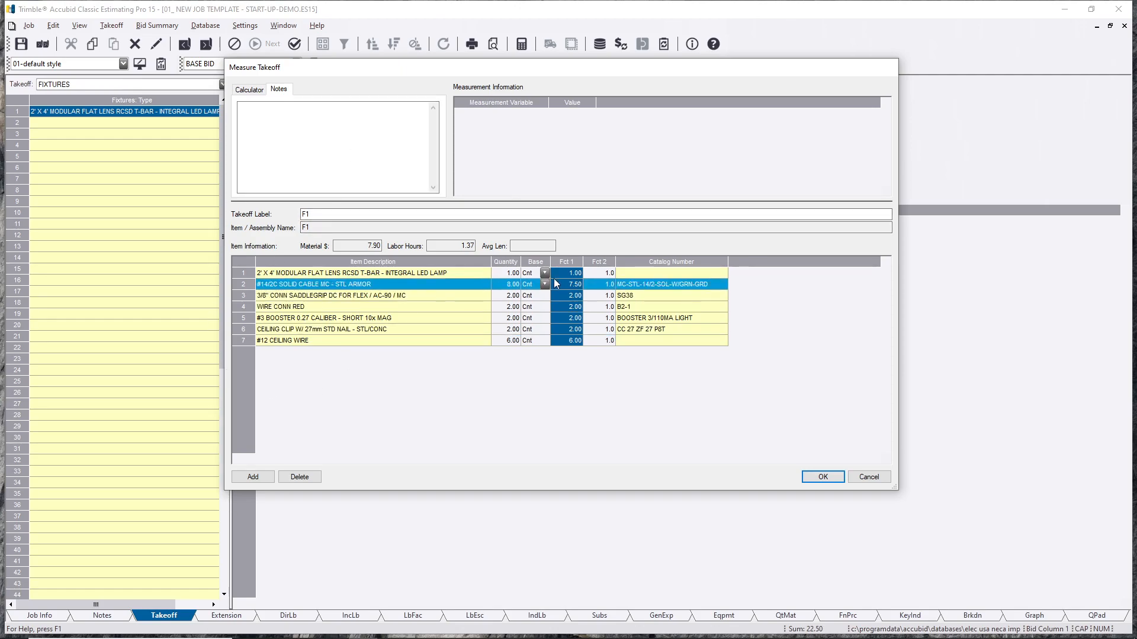
click(372, 273)
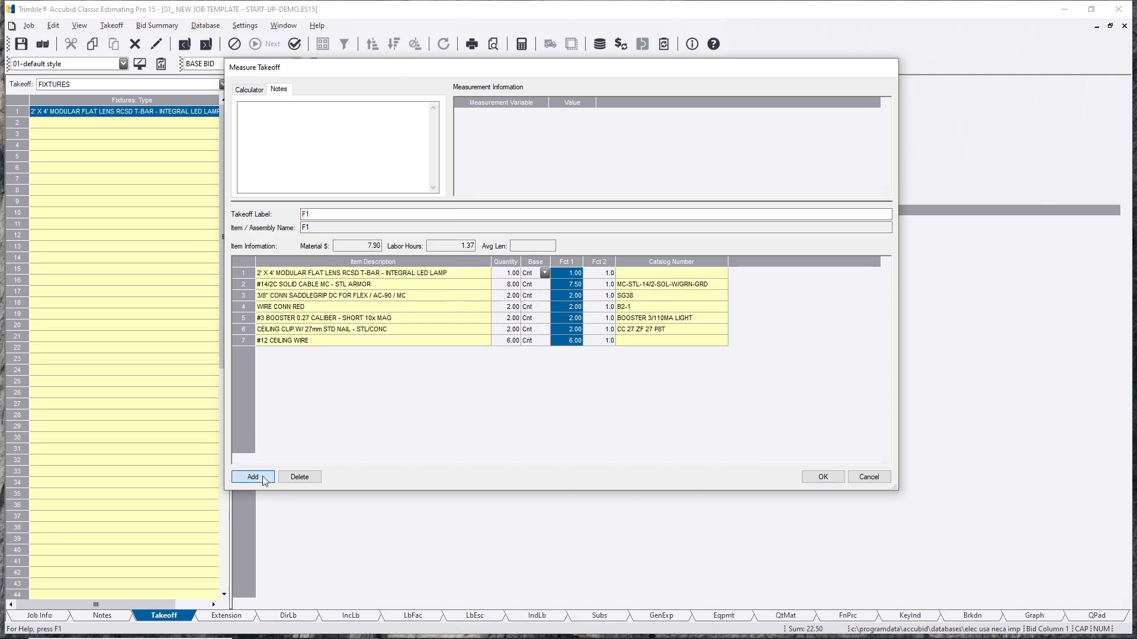
Step: Add the 4-11/16" SQ box T-rod support common assembly from junction boxes & supports
click(252, 476)
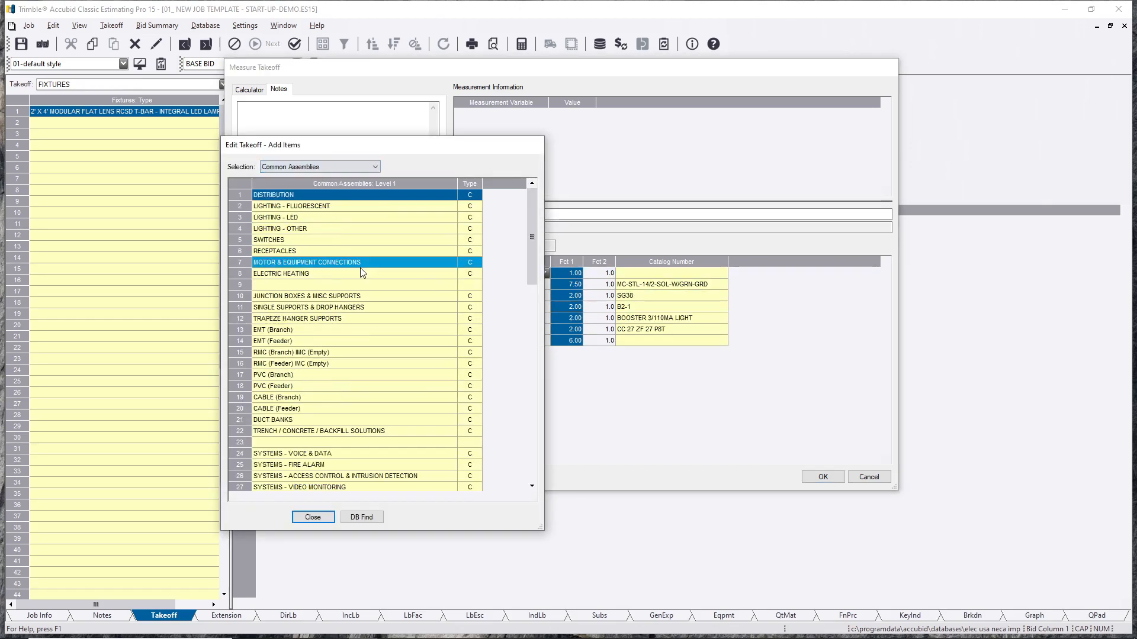
click(363, 352)
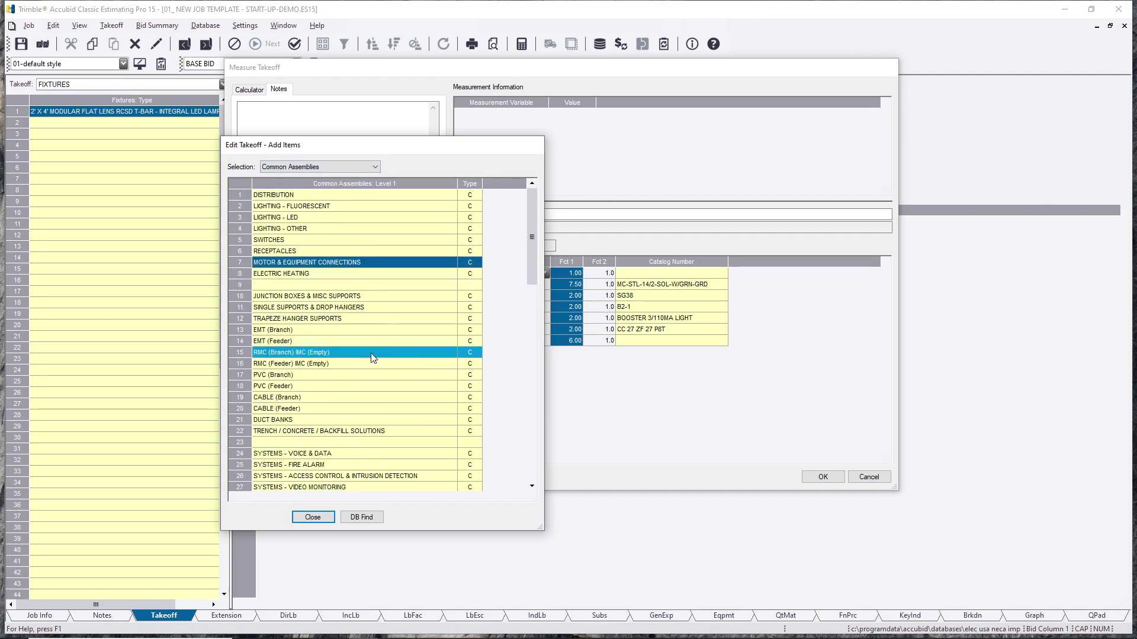
mouse_move(358, 345)
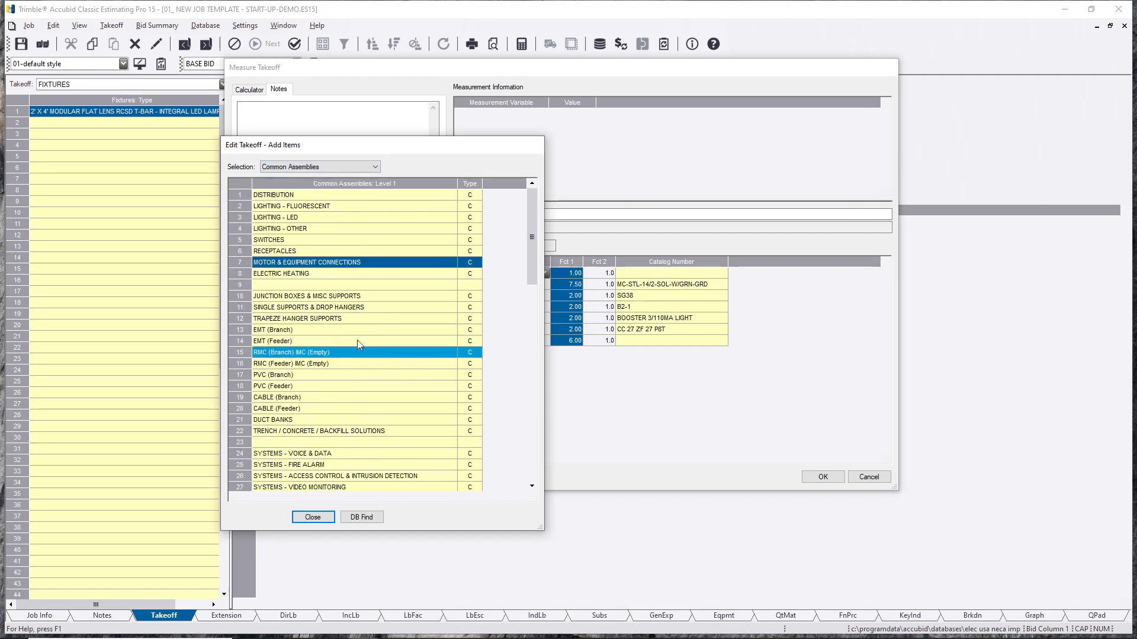
double_click(307, 296)
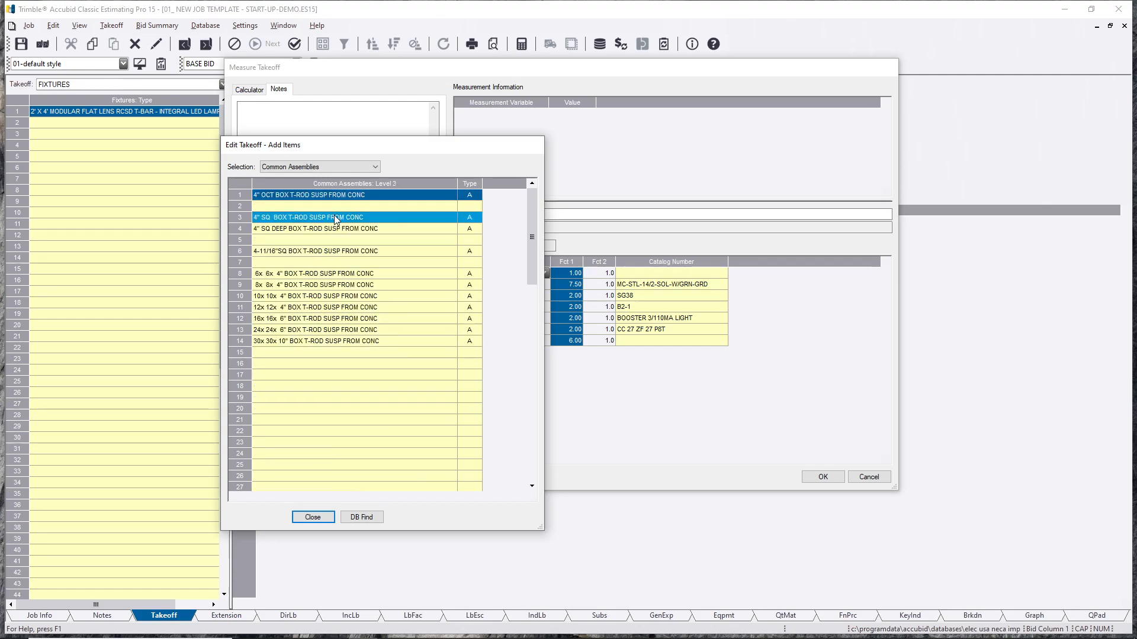
click(344, 251)
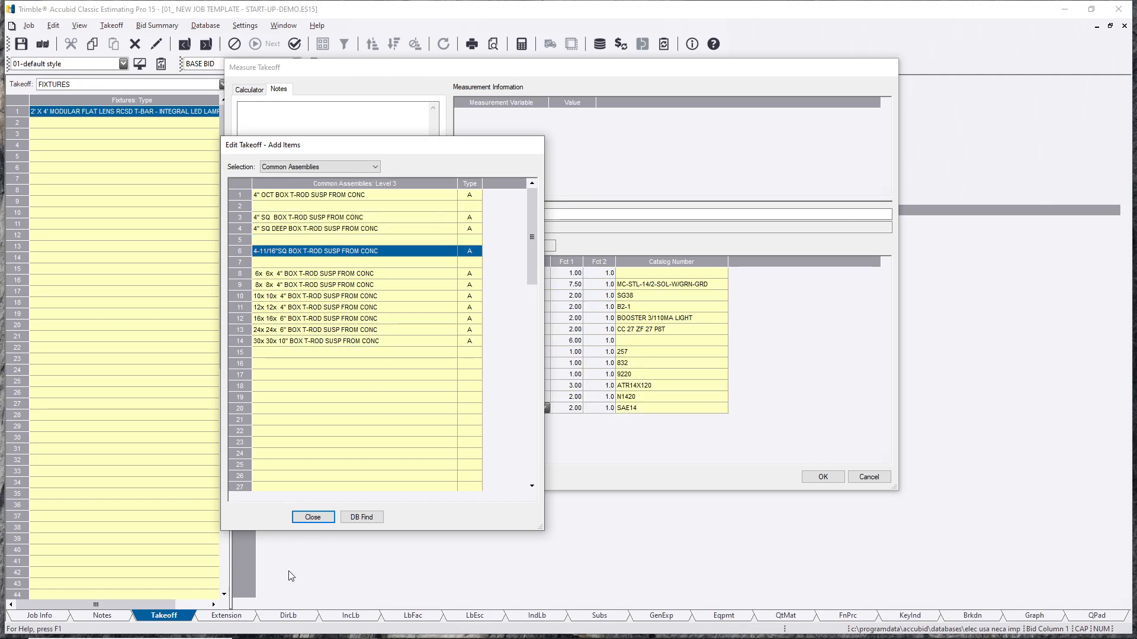
click(312, 516)
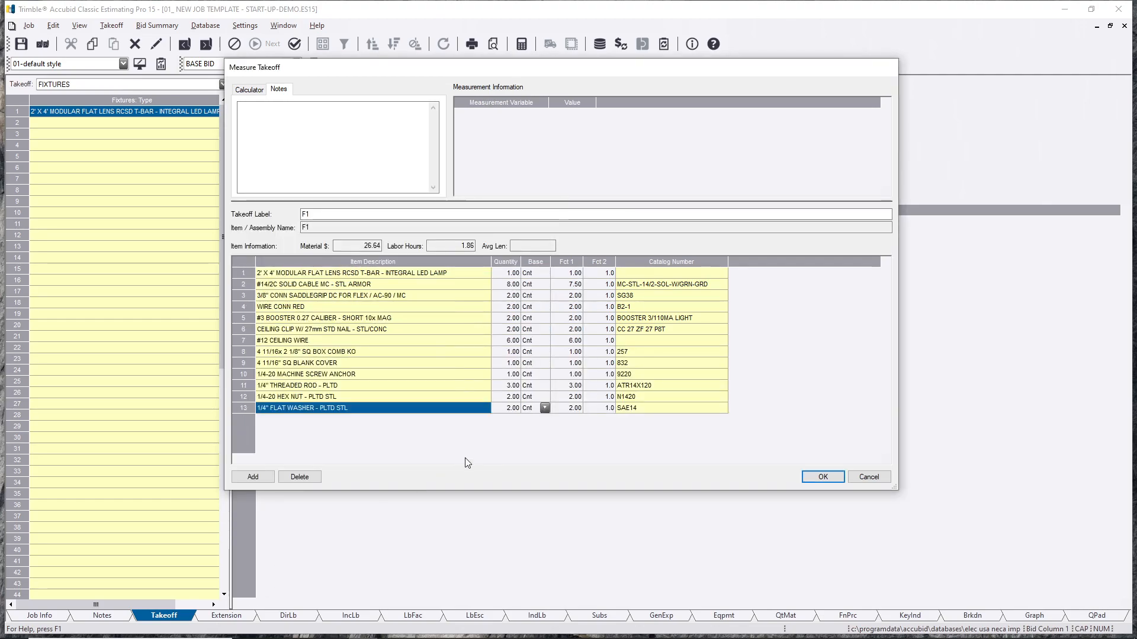
Step: Review the thirteen parts' Fct 1 factors and quantities and accept the F1 takeoff
click(348, 352)
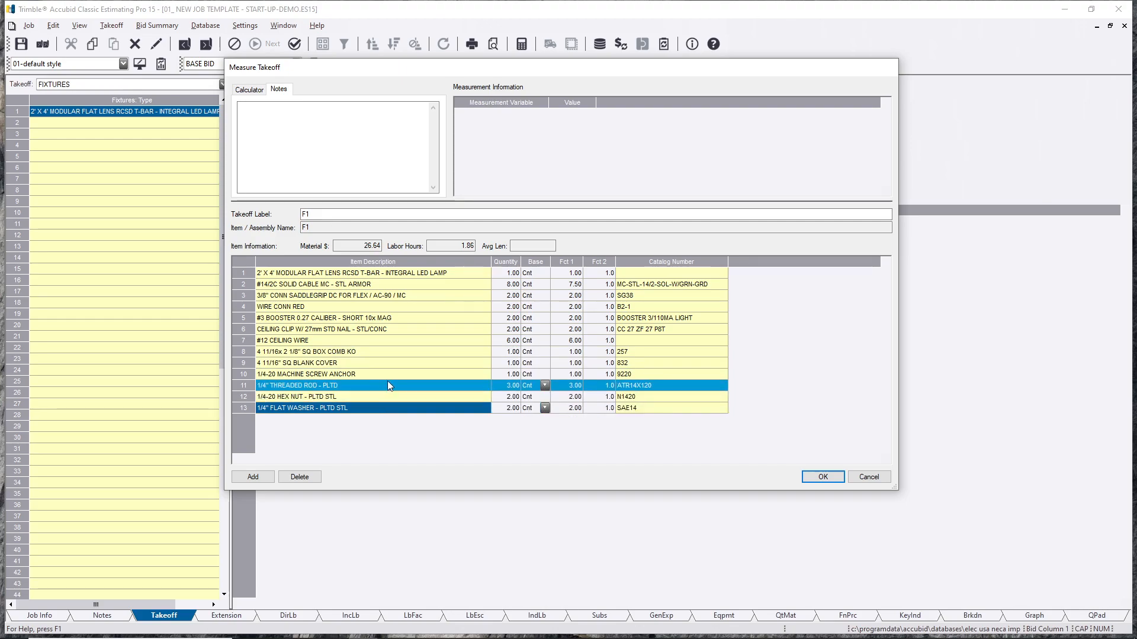
click(362, 283)
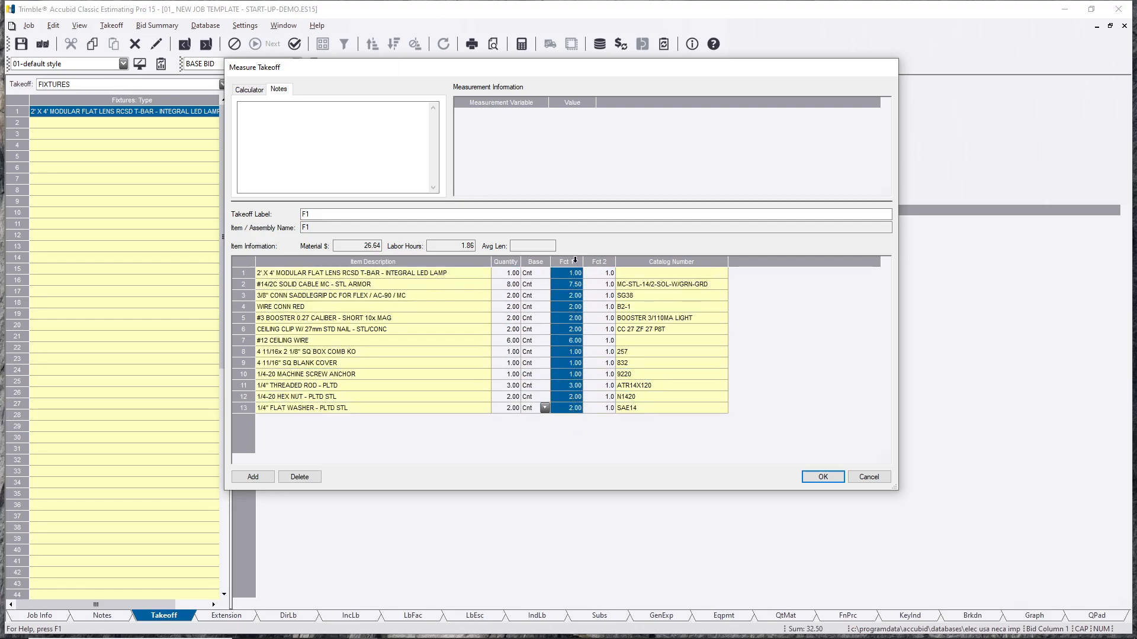
click(327, 374)
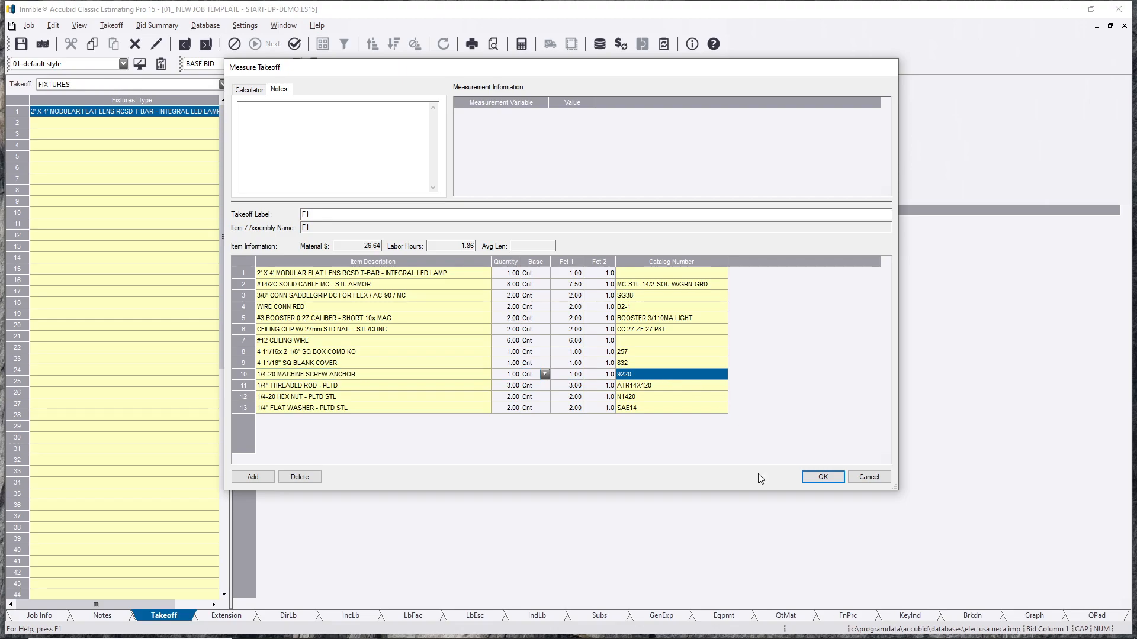
click(821, 476)
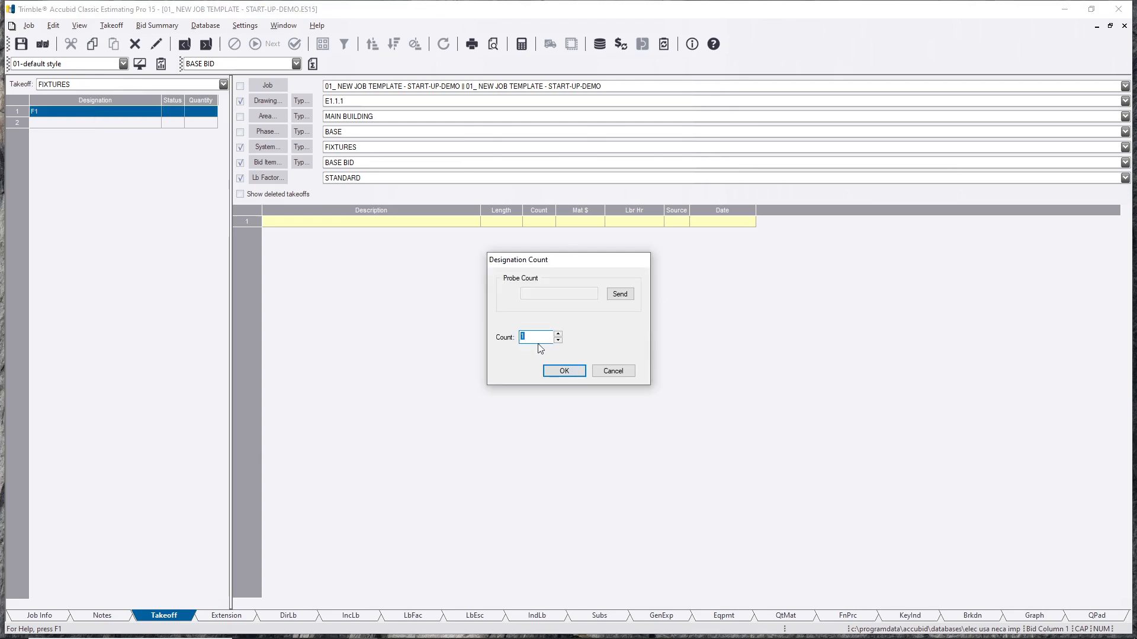
Step: Give F1 a designation count of 50
text(50)
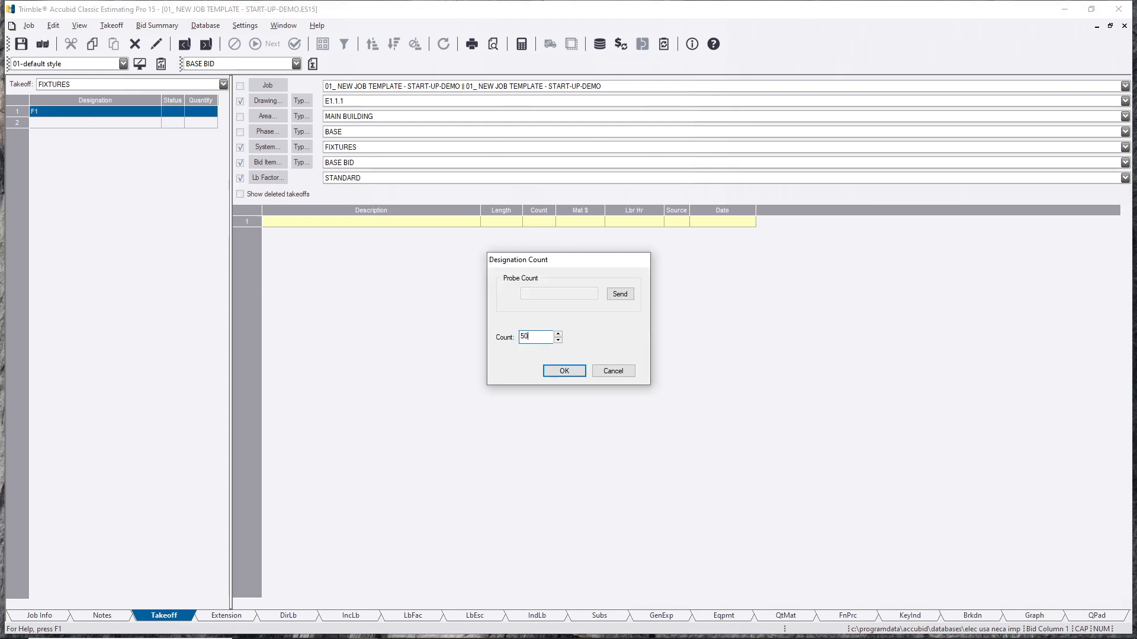
click(563, 371)
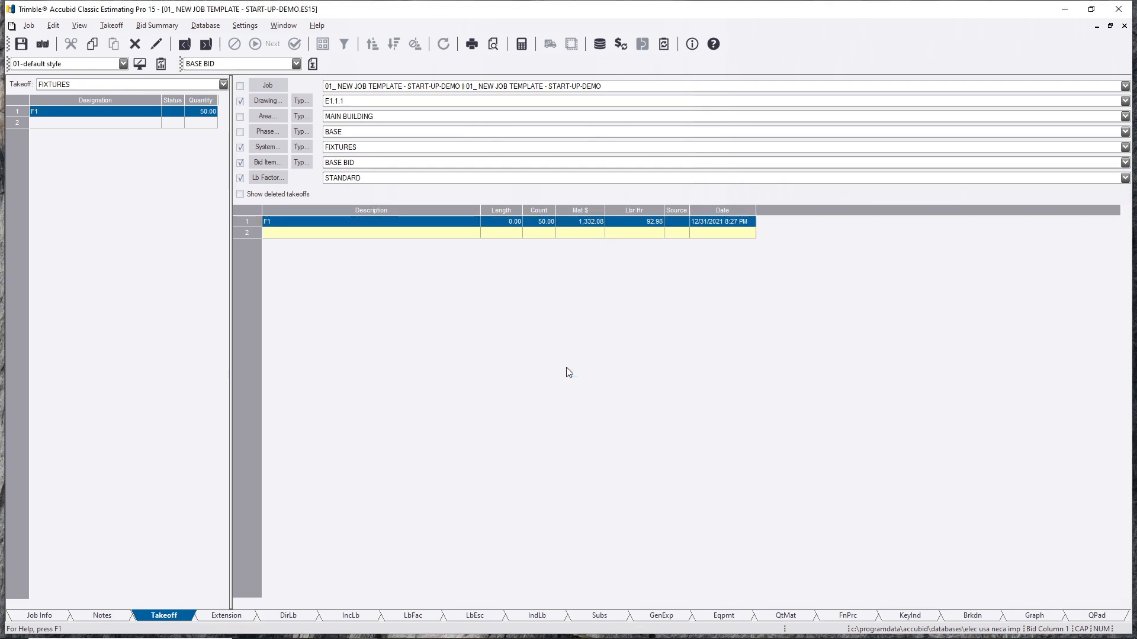
click(369, 233)
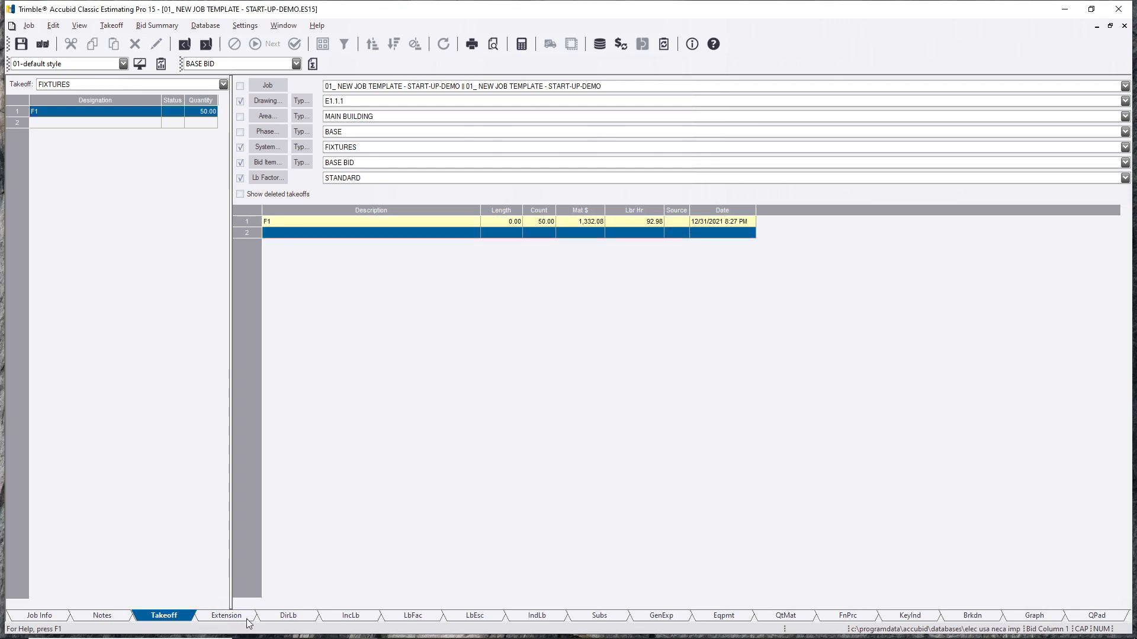
Step: View F1's Extension breakdown and select the threaded rod through booster rows
click(226, 616)
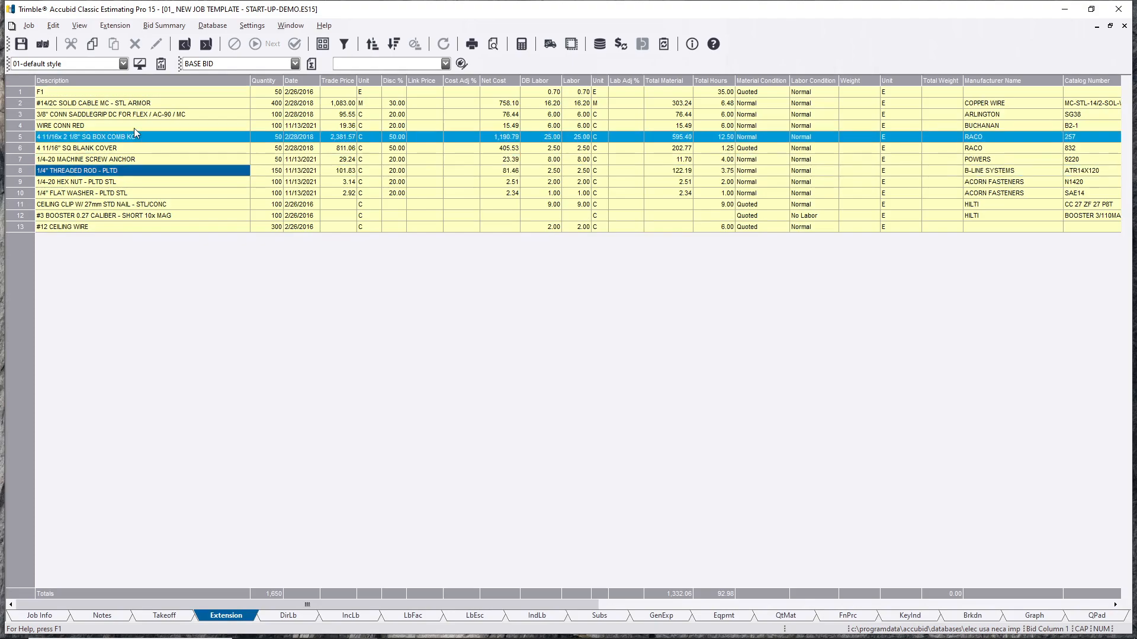
click(43, 91)
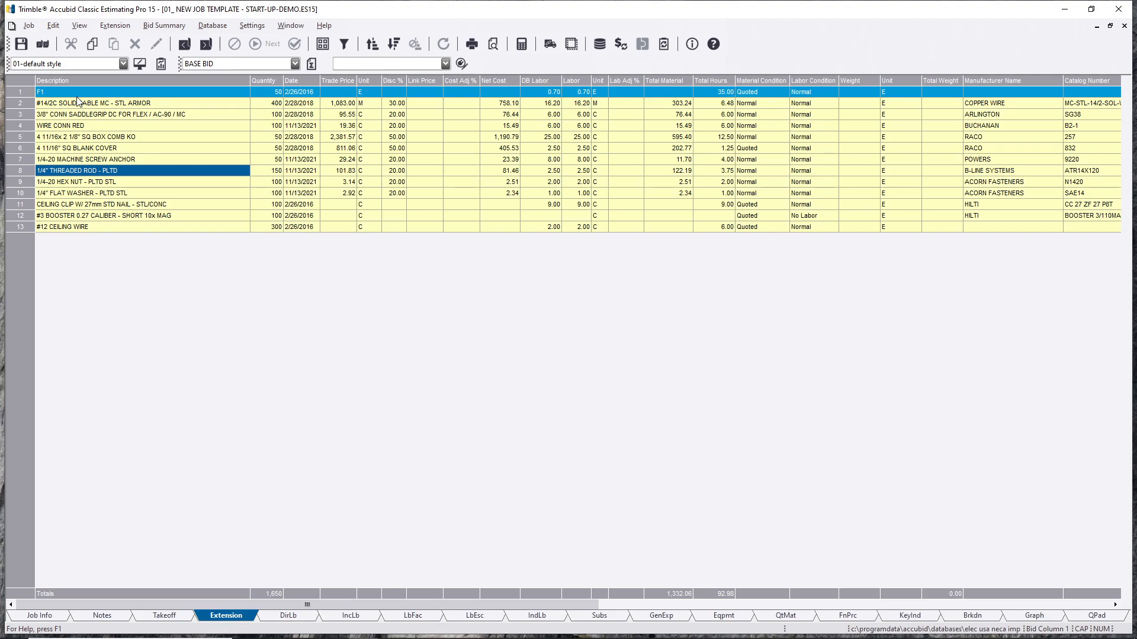
click(109, 170)
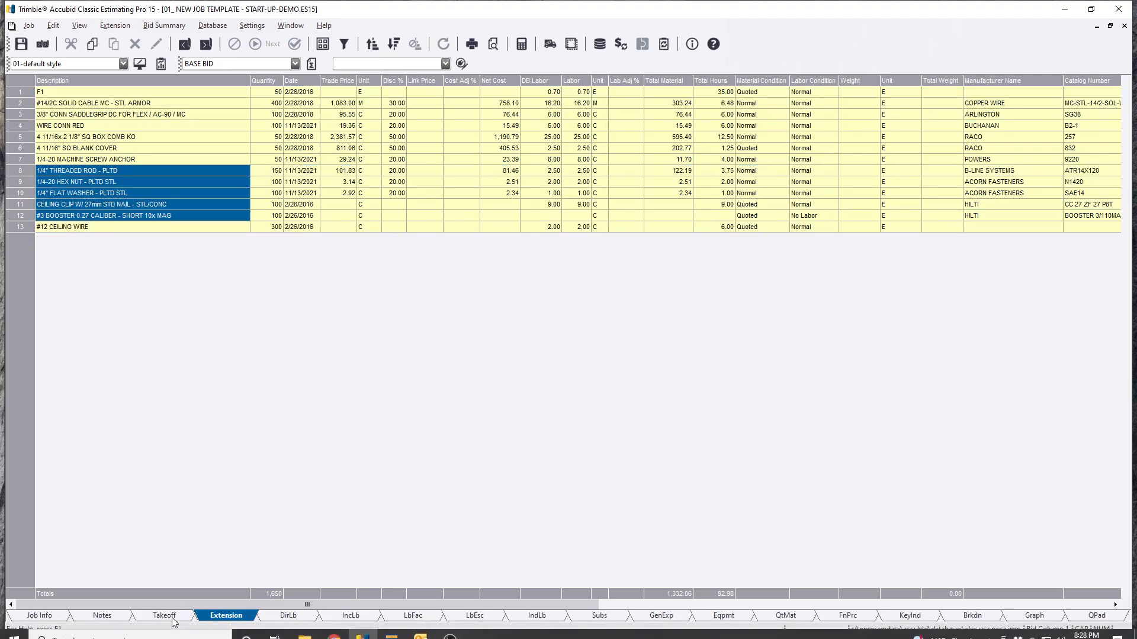
Step: Switch takeoff to COMMON ASSEMBLIES and measure the 2'x4' LED drop-in T-bar CONC assembly at count 1
click(164, 615)
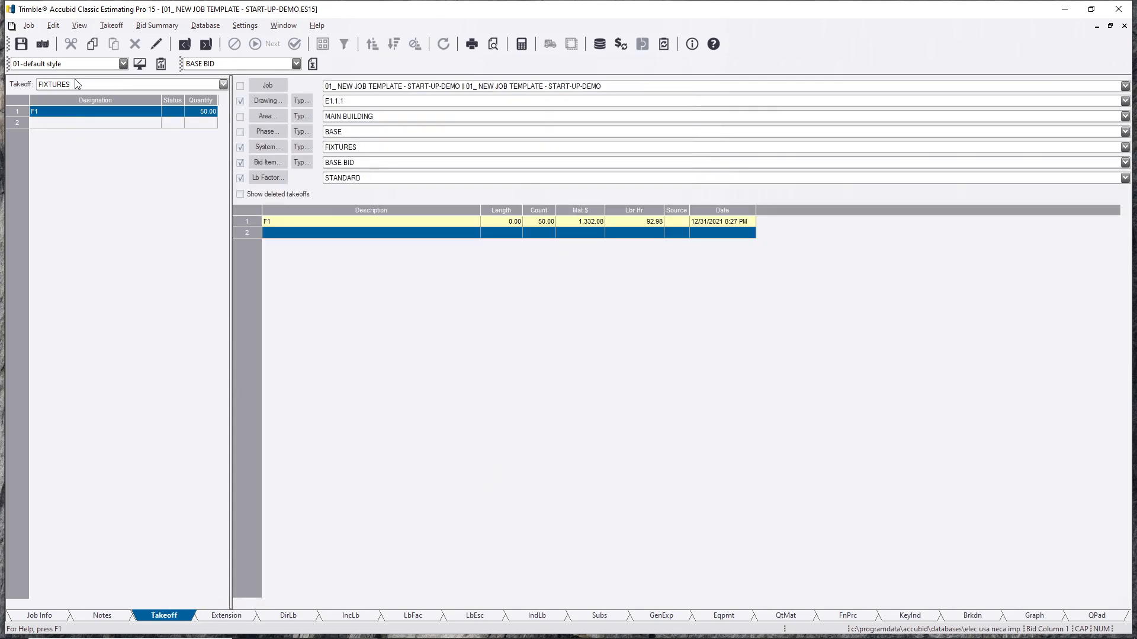
click(222, 84)
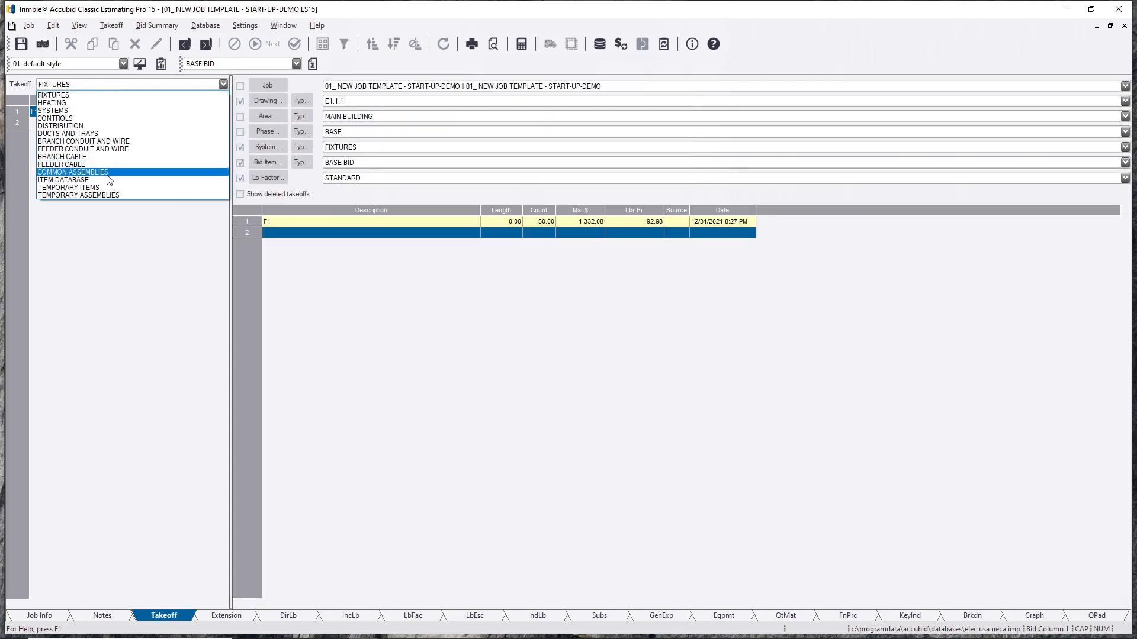
click(71, 172)
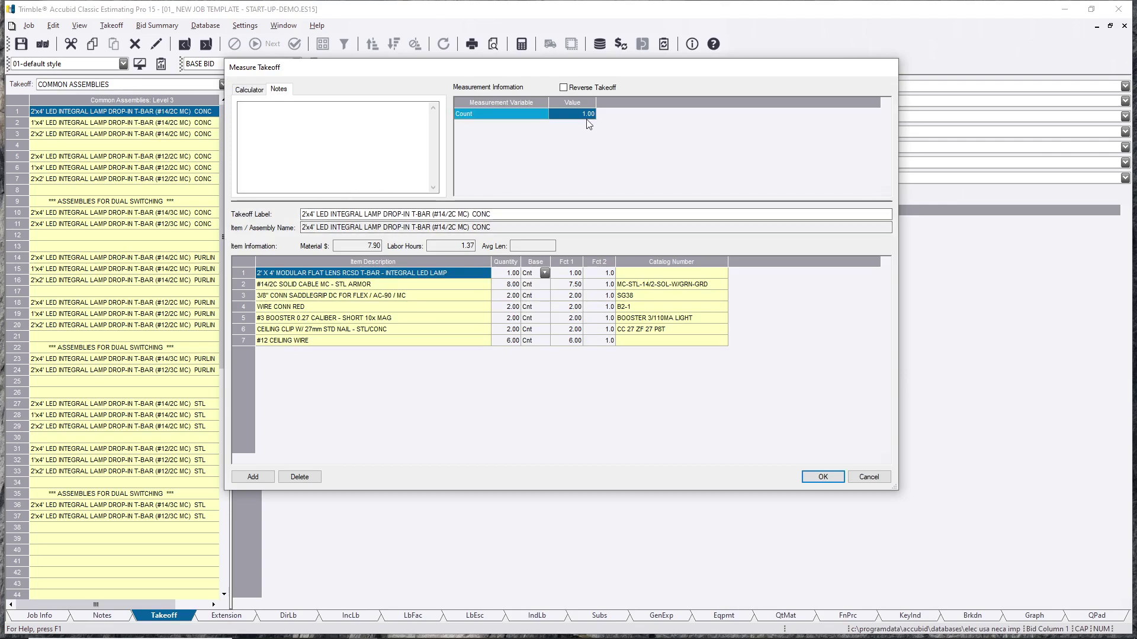
click(821, 476)
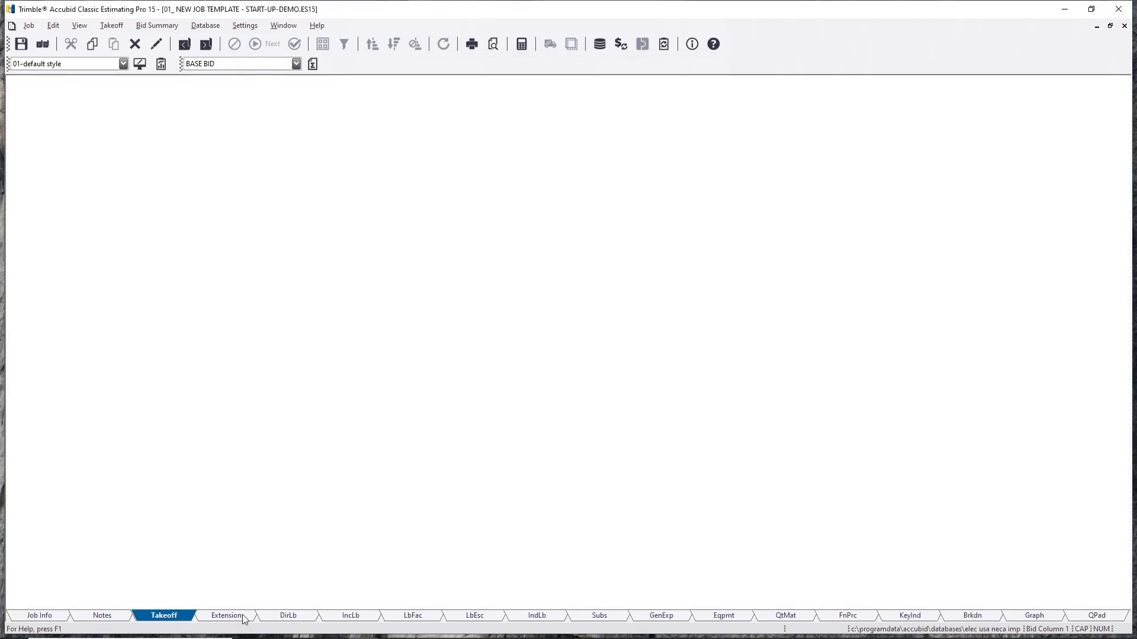
Step: Review the extended item list, checking the solid cable and modular flat lens lamp lines
click(226, 615)
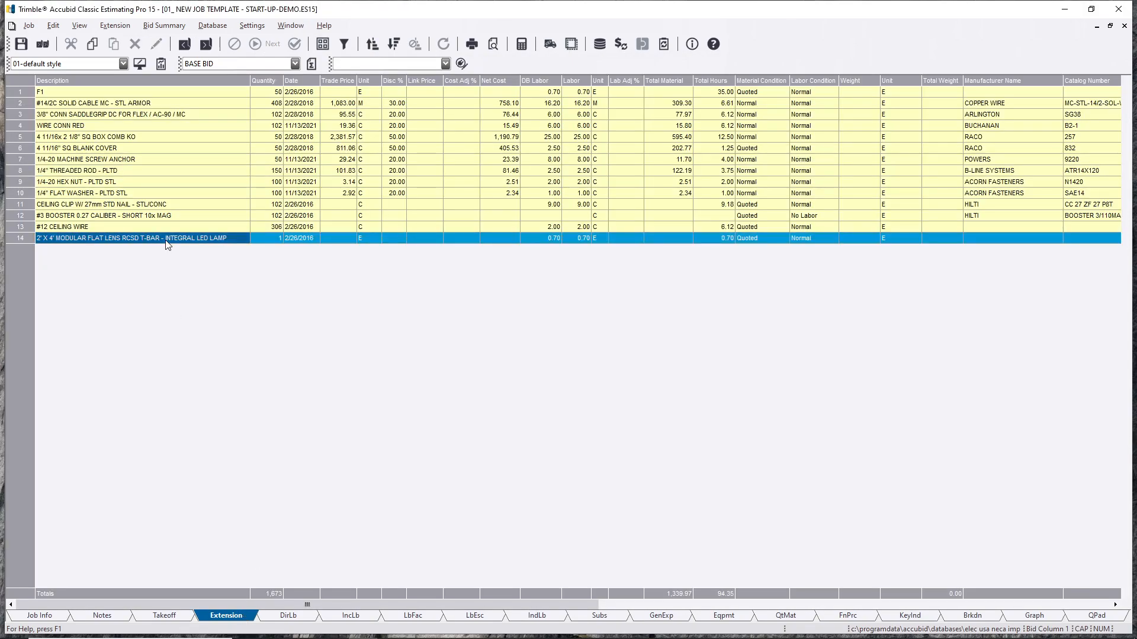
click(130, 103)
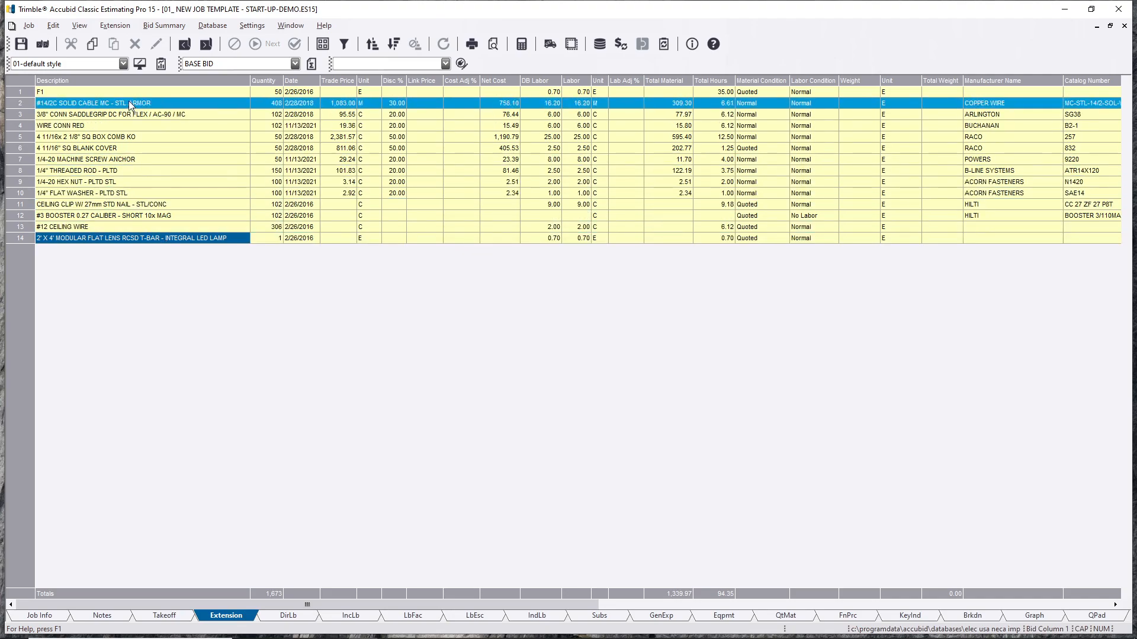
click(175, 238)
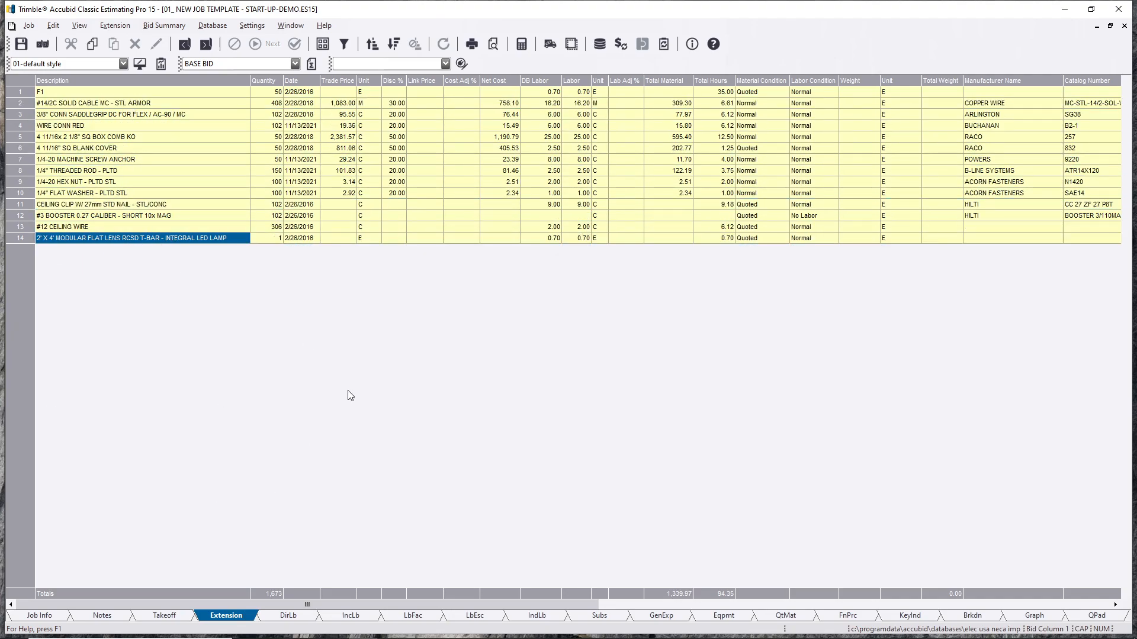
mouse_move(114, 334)
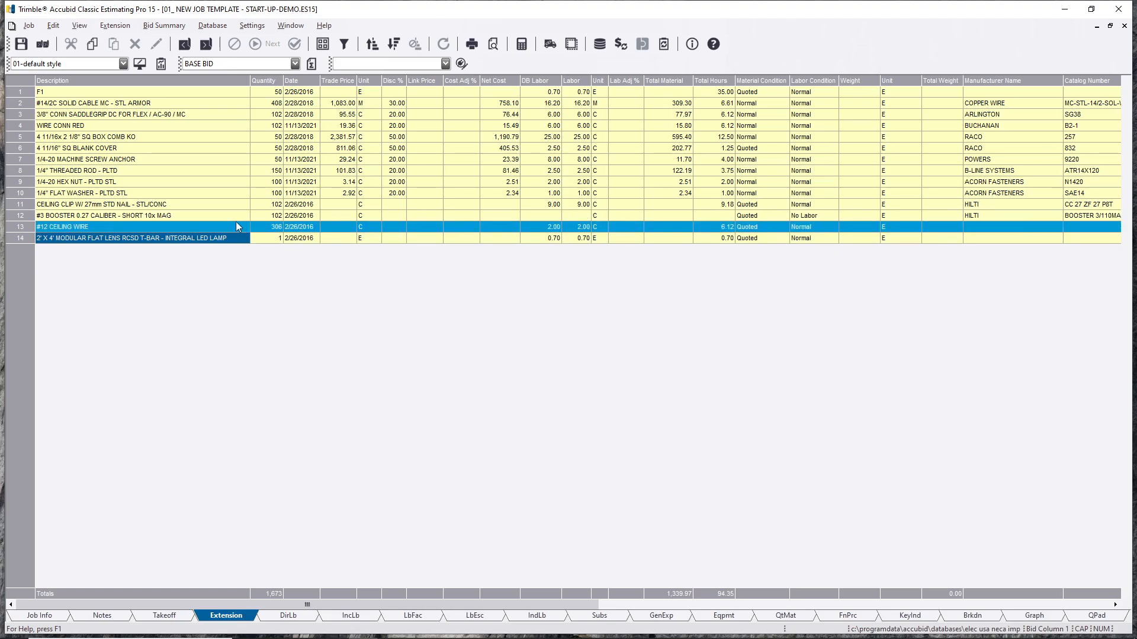
click(109, 238)
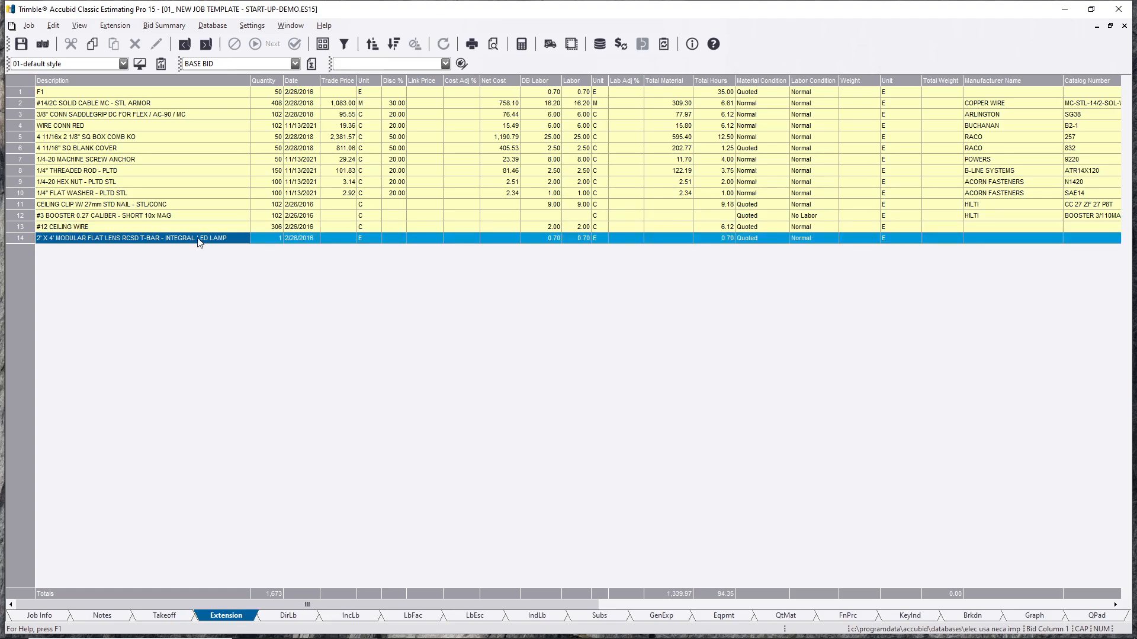
Step: Show the extension items under the Default bid item instead of BASE BID
click(294, 63)
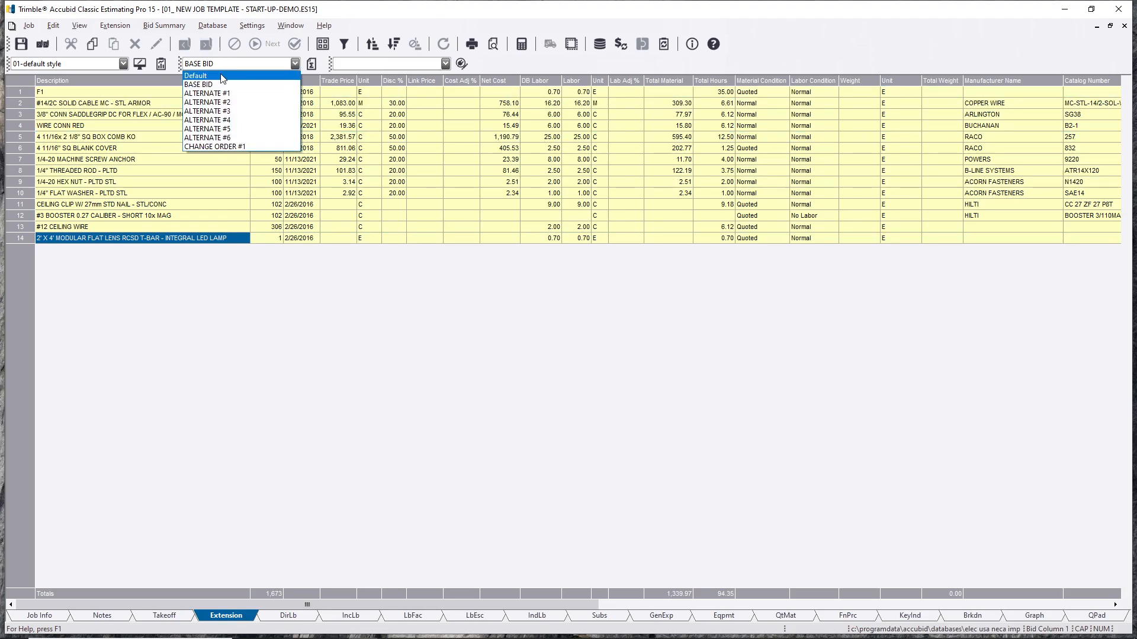
click(195, 75)
text(F1)
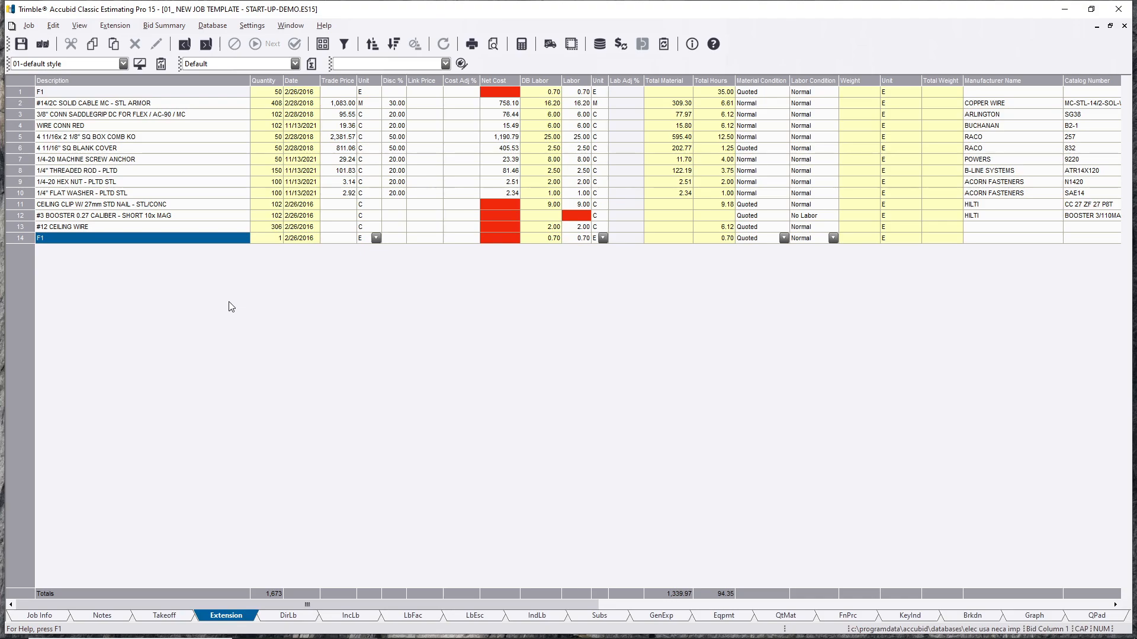
click(109, 238)
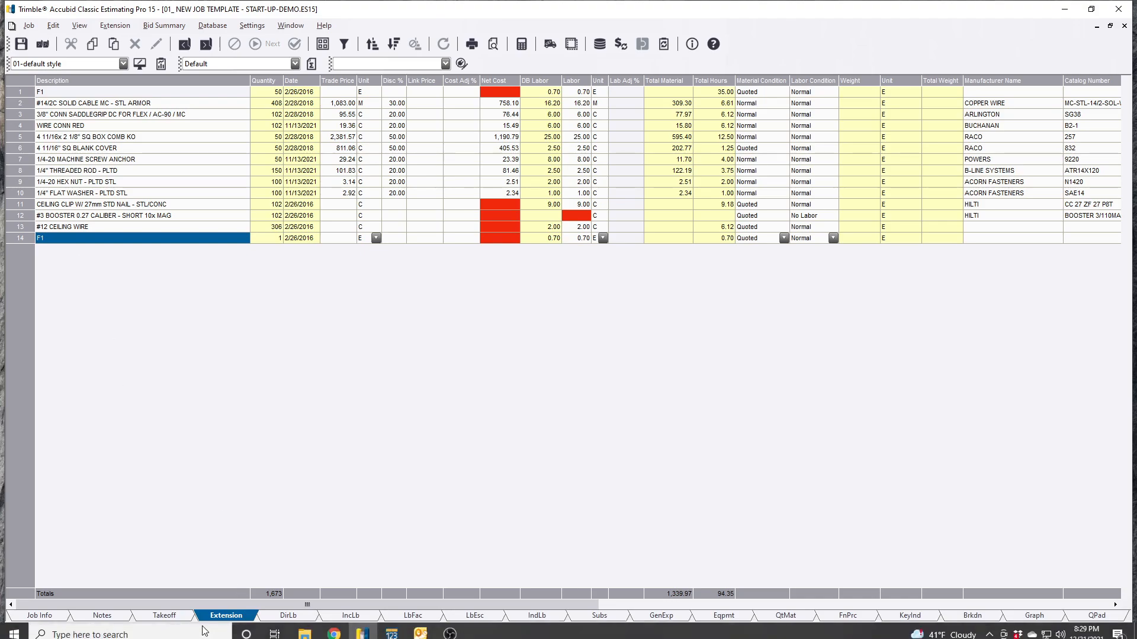
Step: Delete the 2'x4' LED assembly takeoff under FIXTURES and check the extension is back to F1's 13 items
click(164, 616)
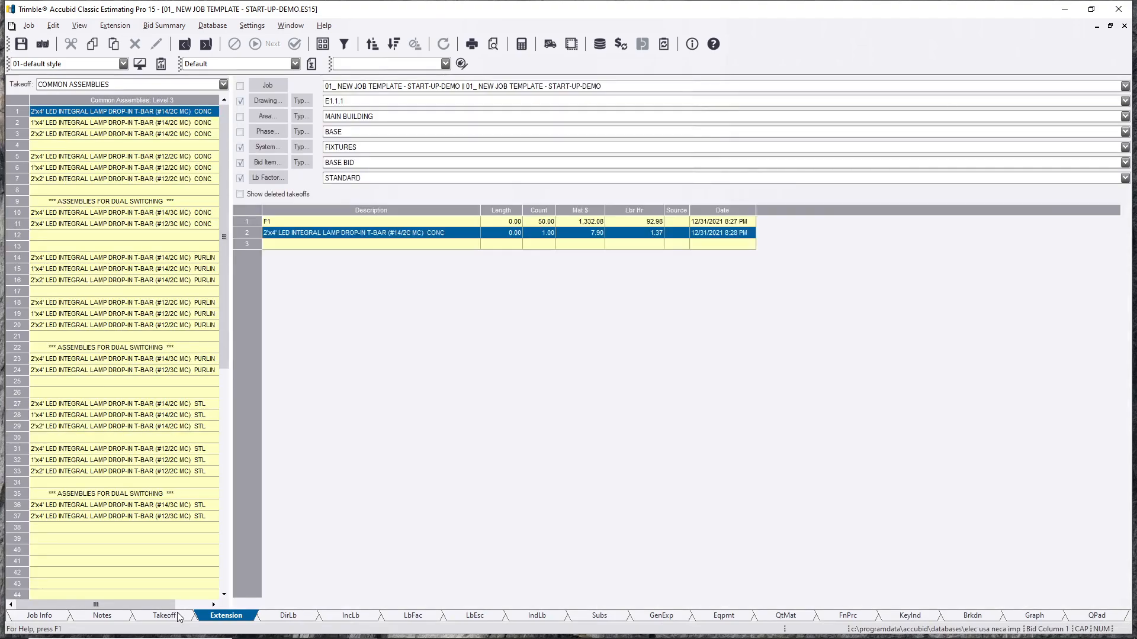
click(164, 616)
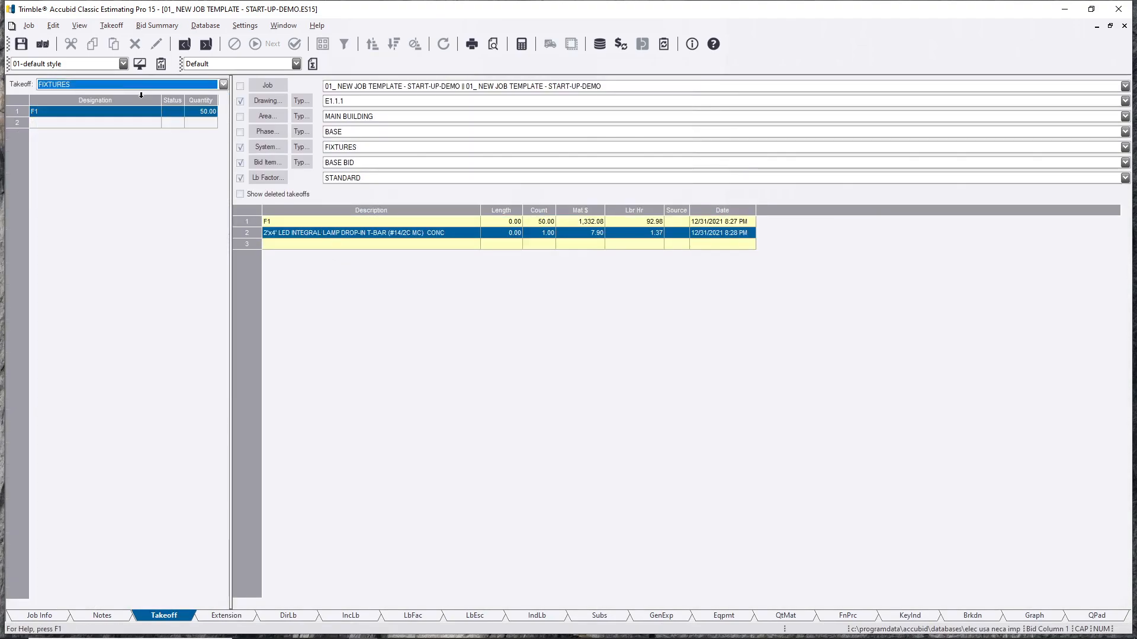
mouse_move(127, 137)
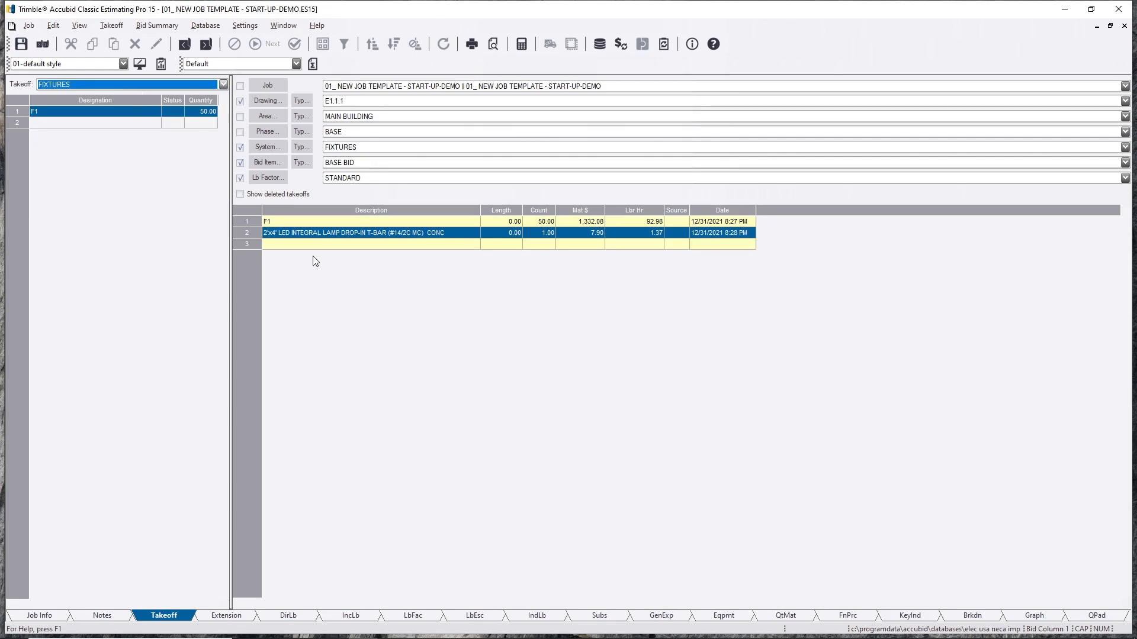
right_click(369, 232)
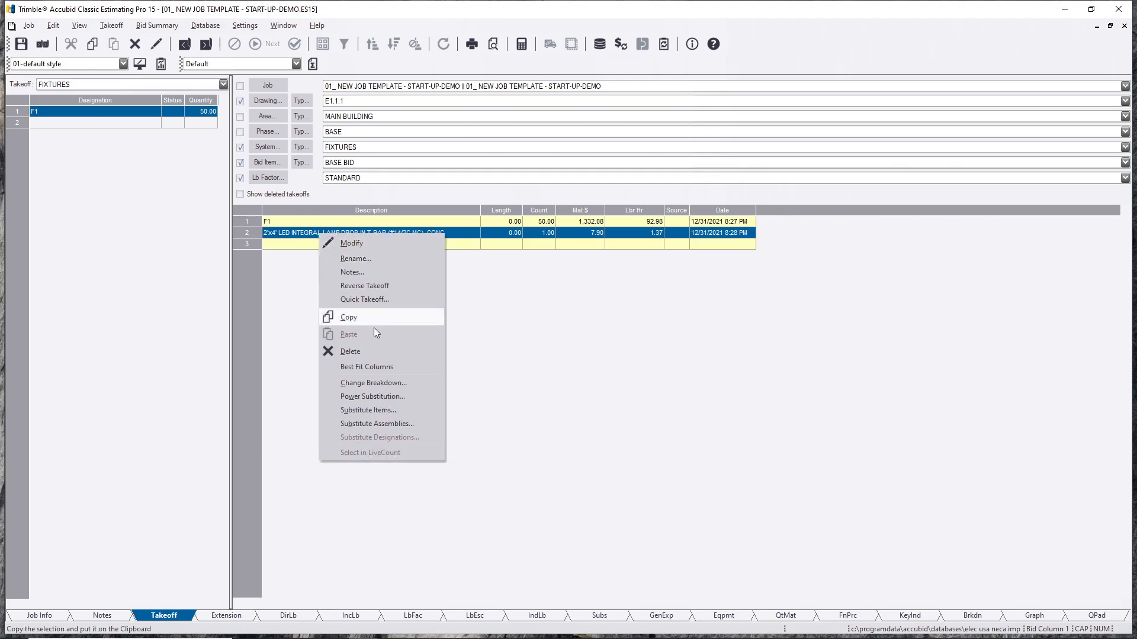
click(349, 351)
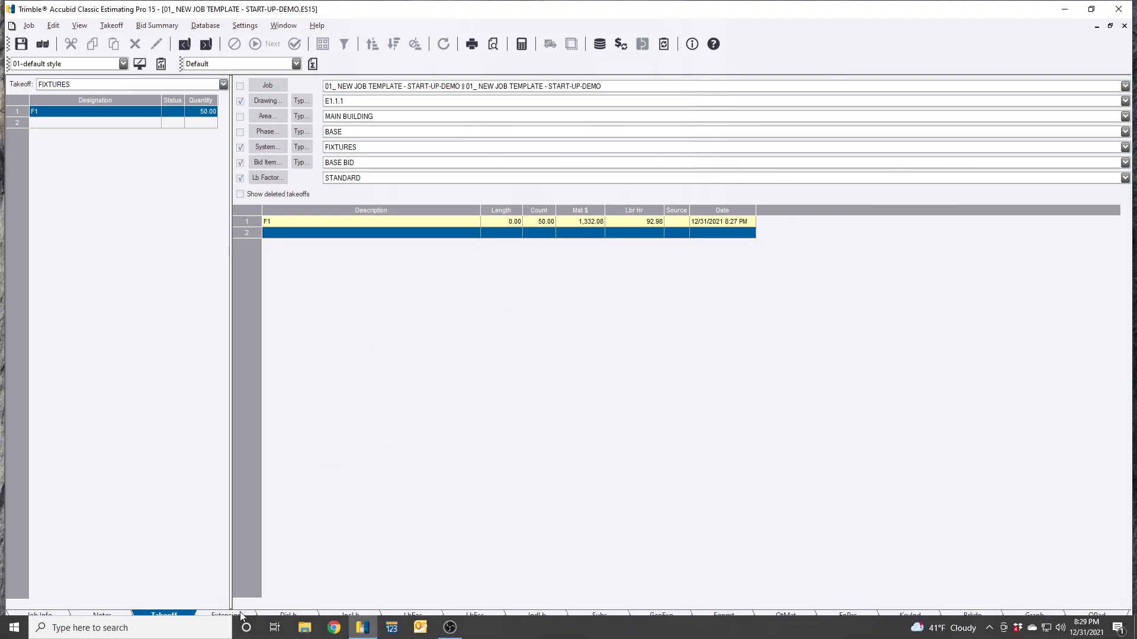
click(227, 616)
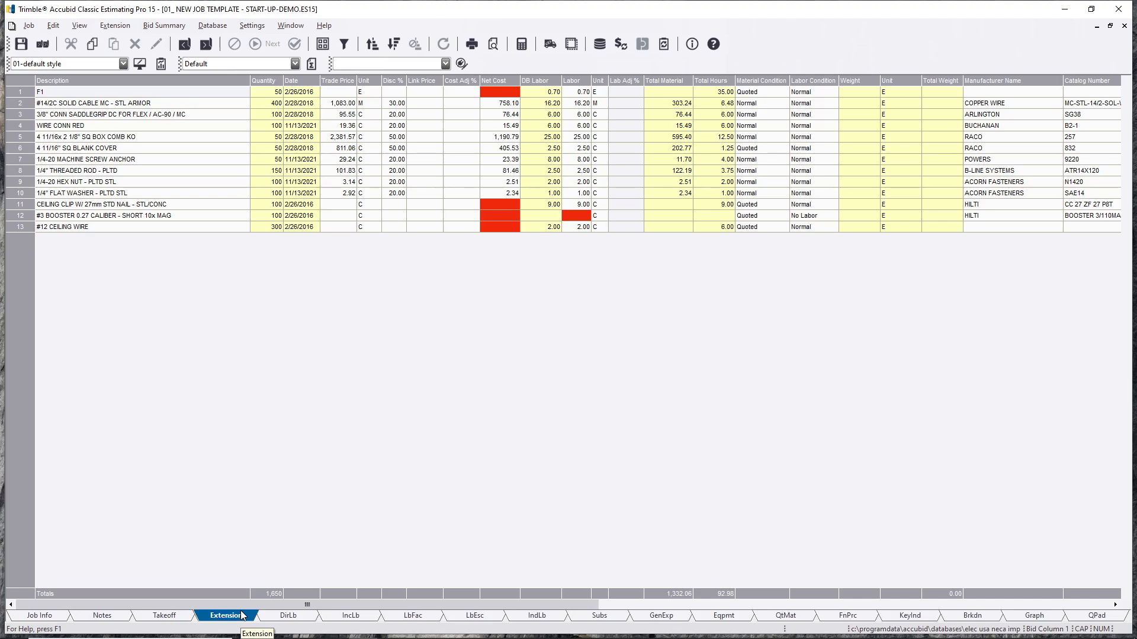
Step: Return to the F1 takeoff and select its wire connector and square blank cover items
click(163, 616)
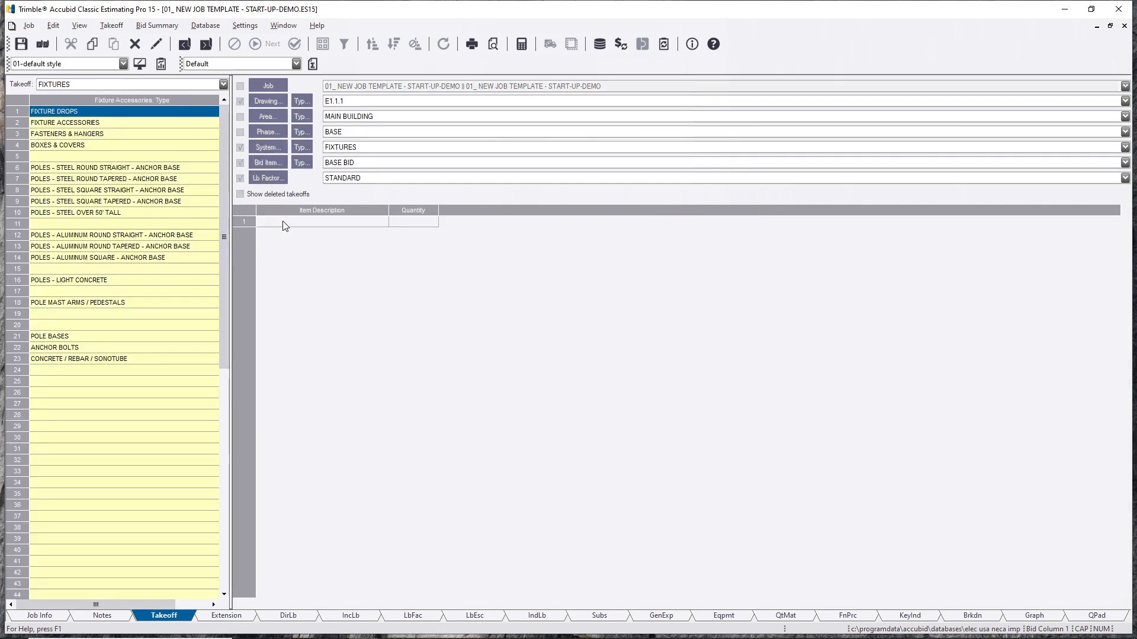
click(65, 122)
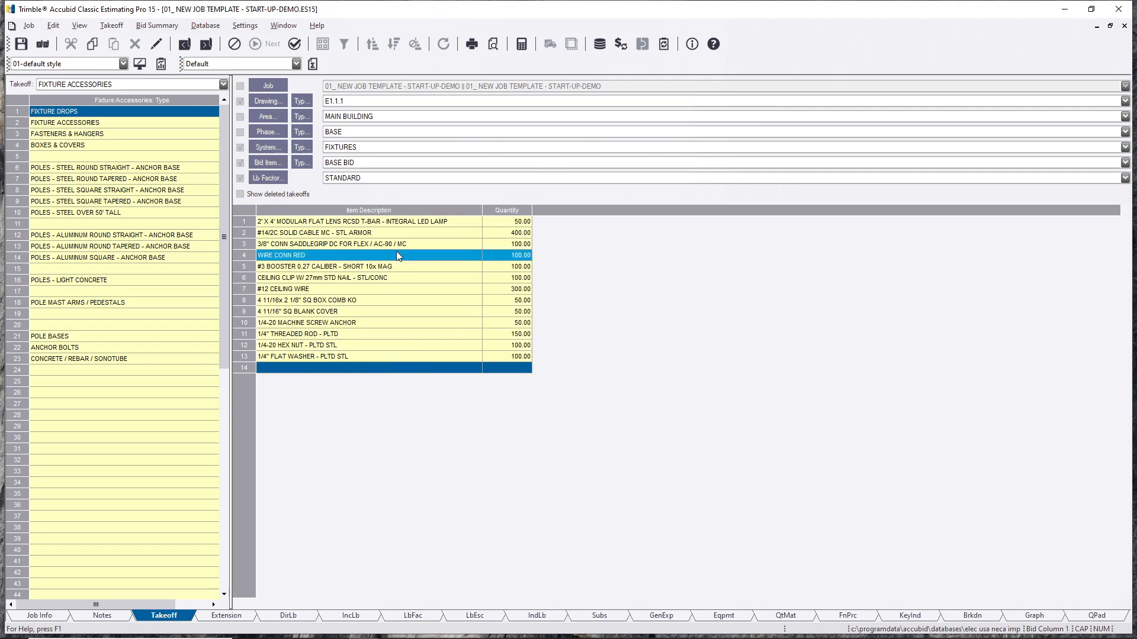
click(312, 310)
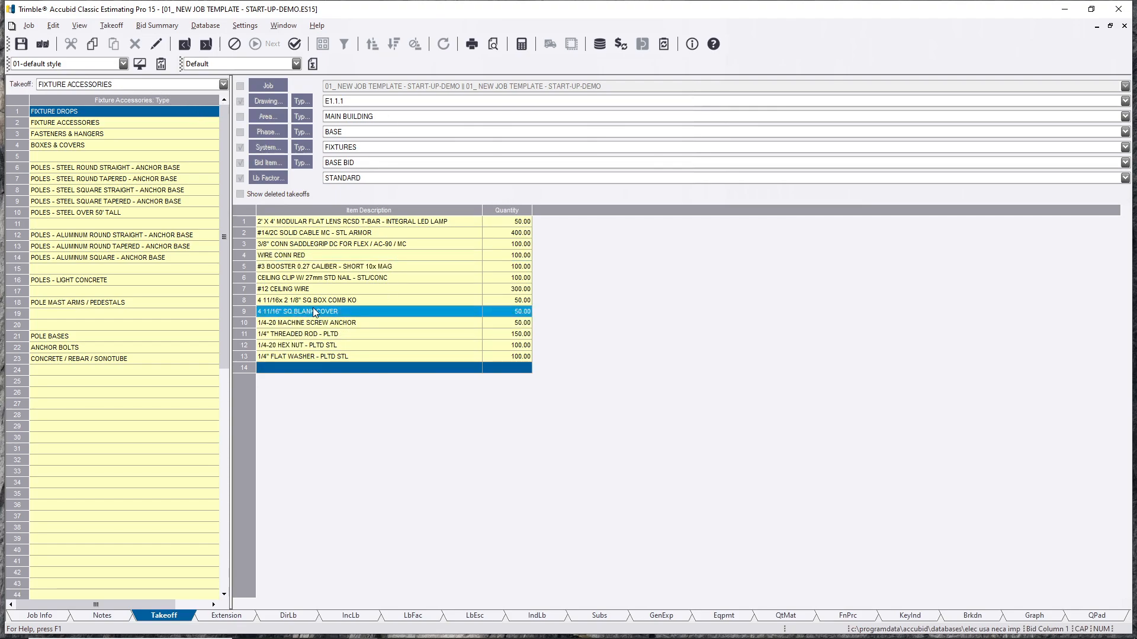
mouse_move(436, 319)
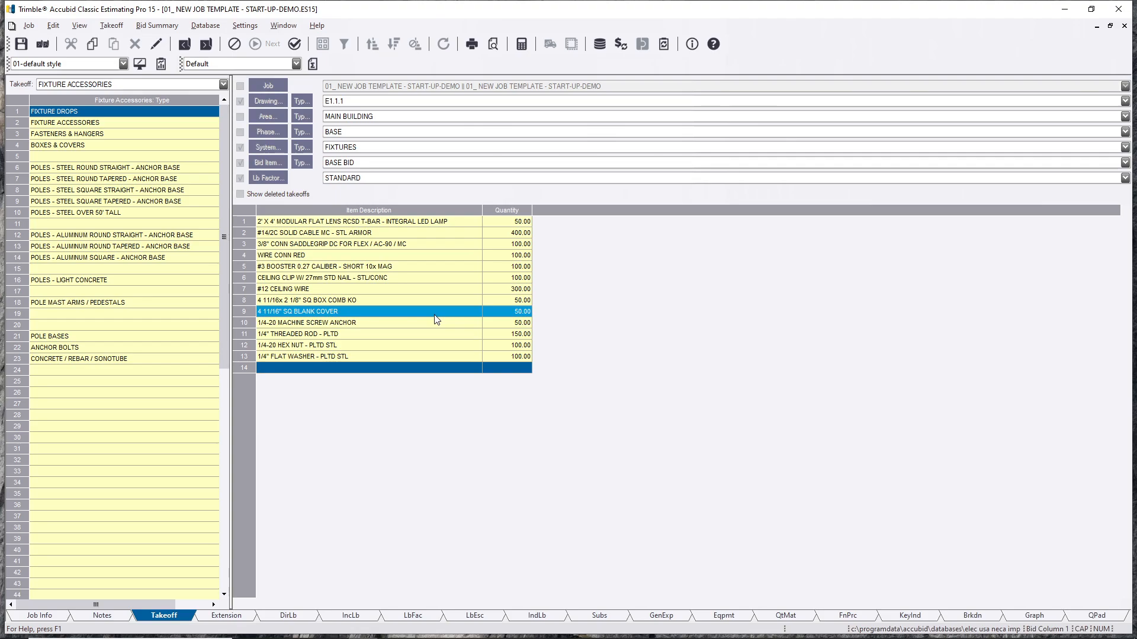
mouse_move(529, 315)
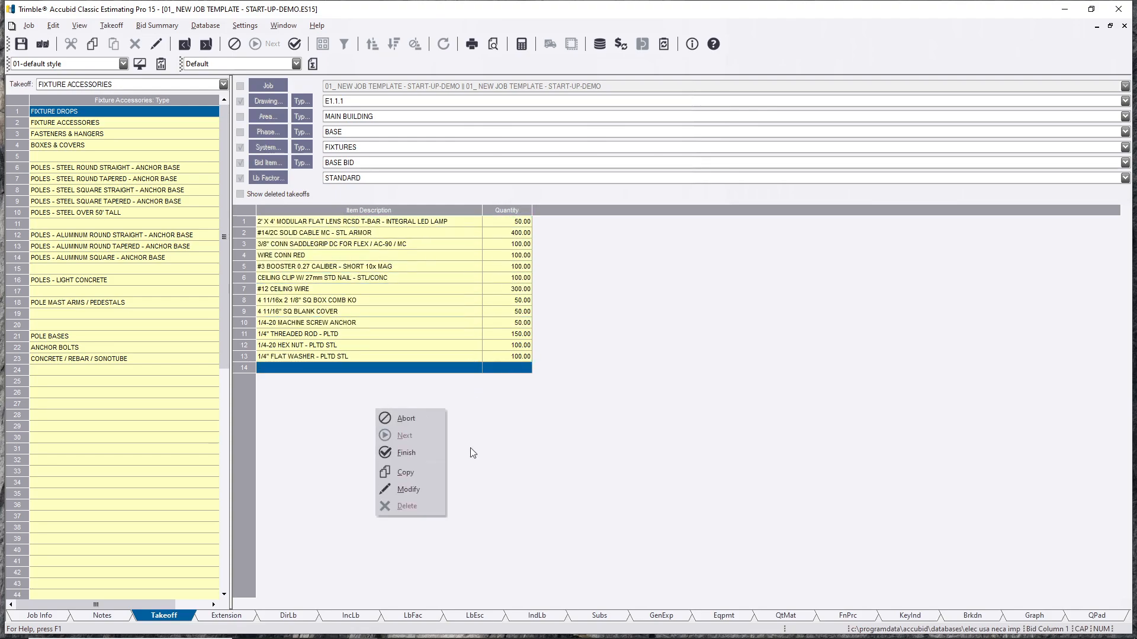
Step: In Edit Takeoff for F1, set the 4 11/16 box's first factor to 0.50
click(406, 451)
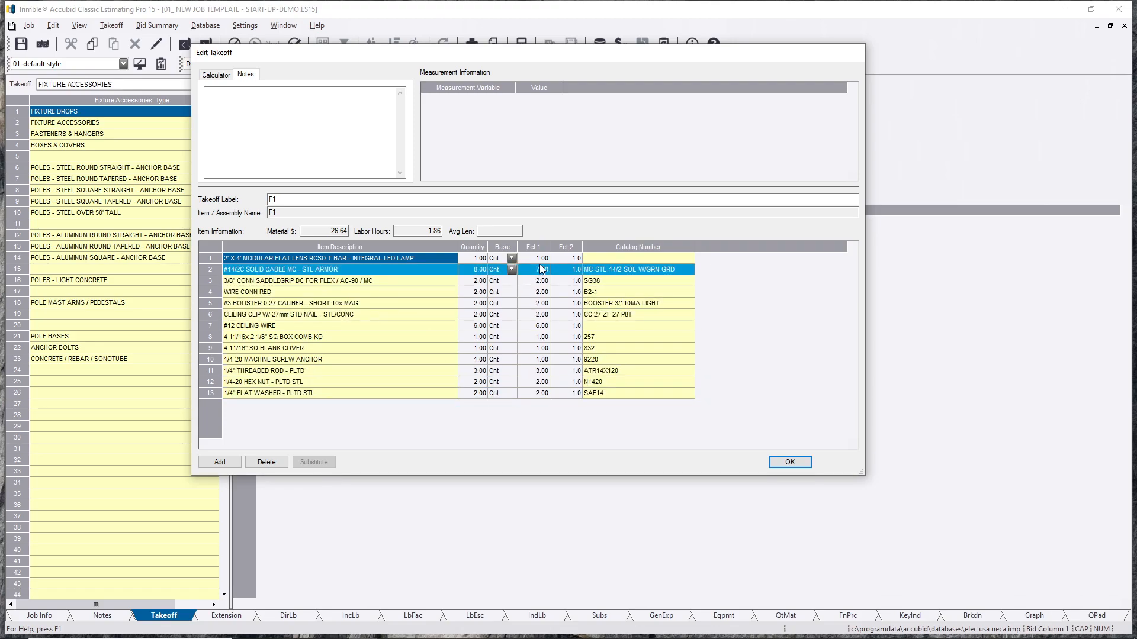
click(326, 281)
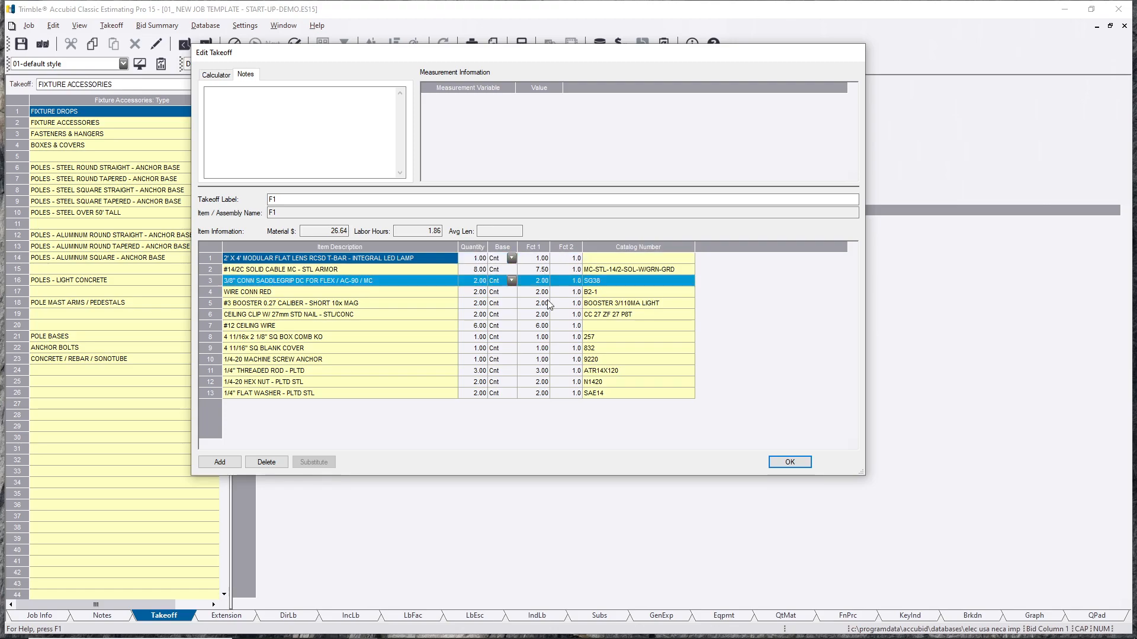
click(326, 292)
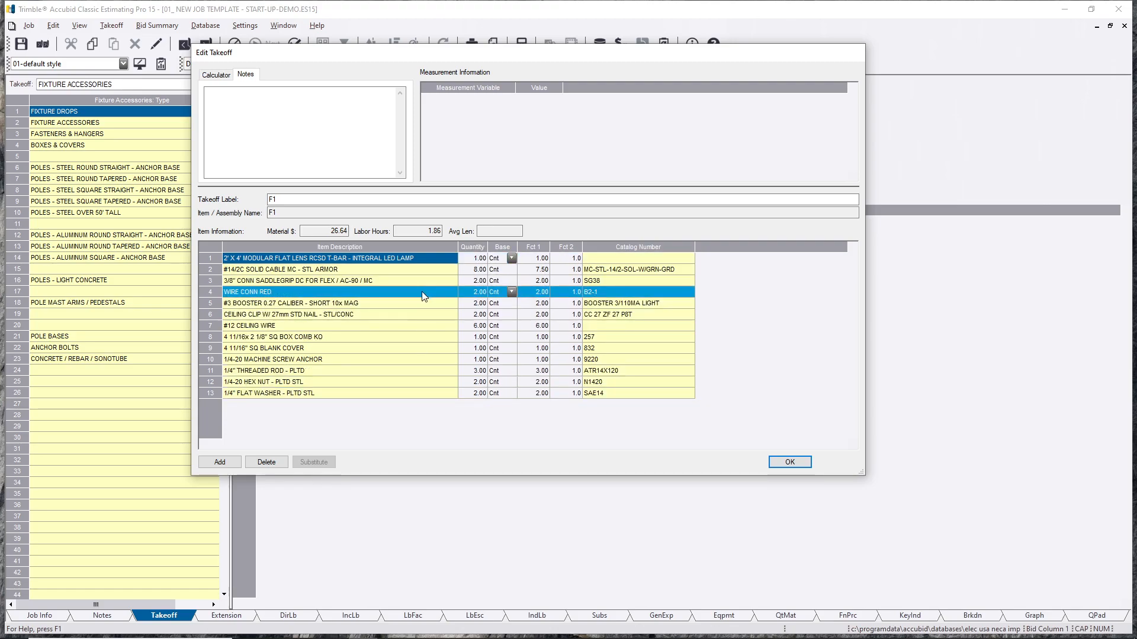
mouse_move(411, 300)
text(1.5)
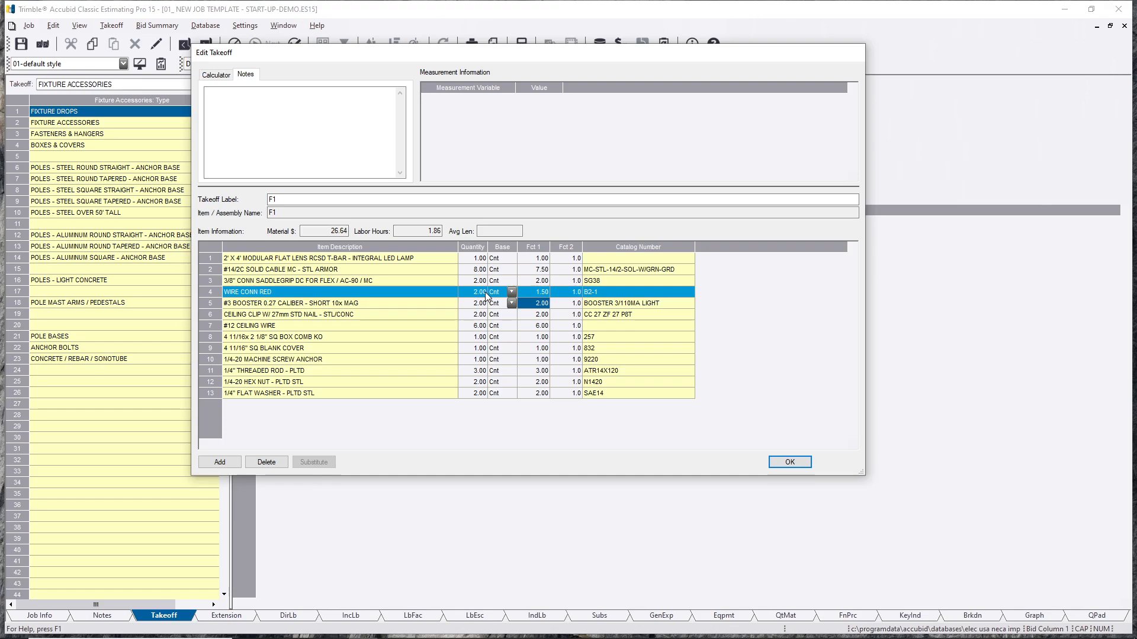
click(326, 336)
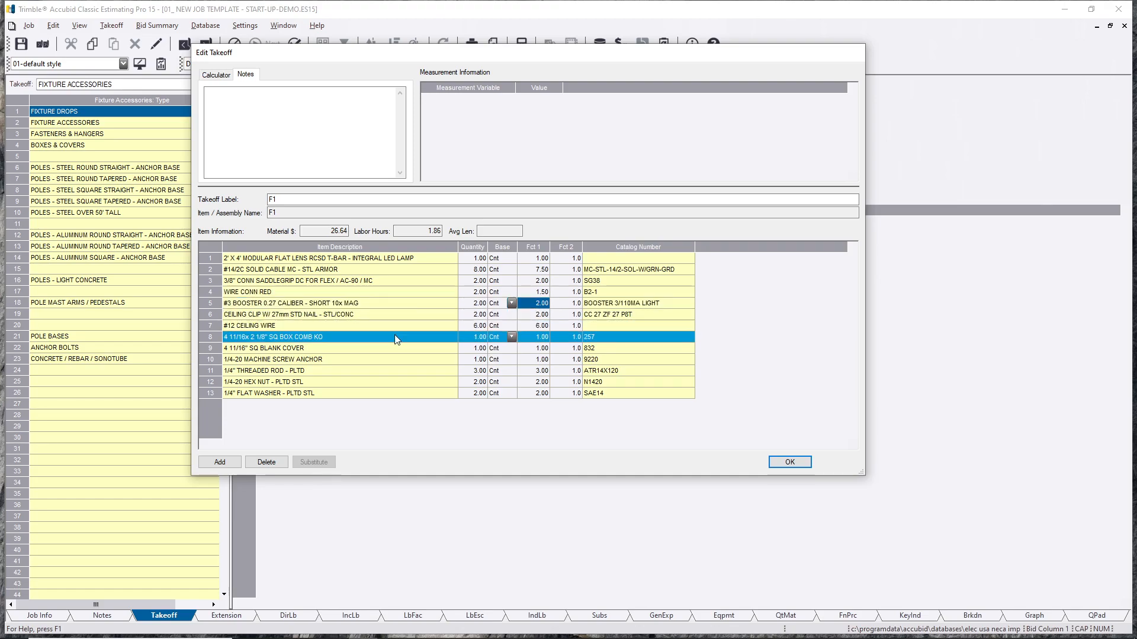
click(534, 336)
text(1.5)
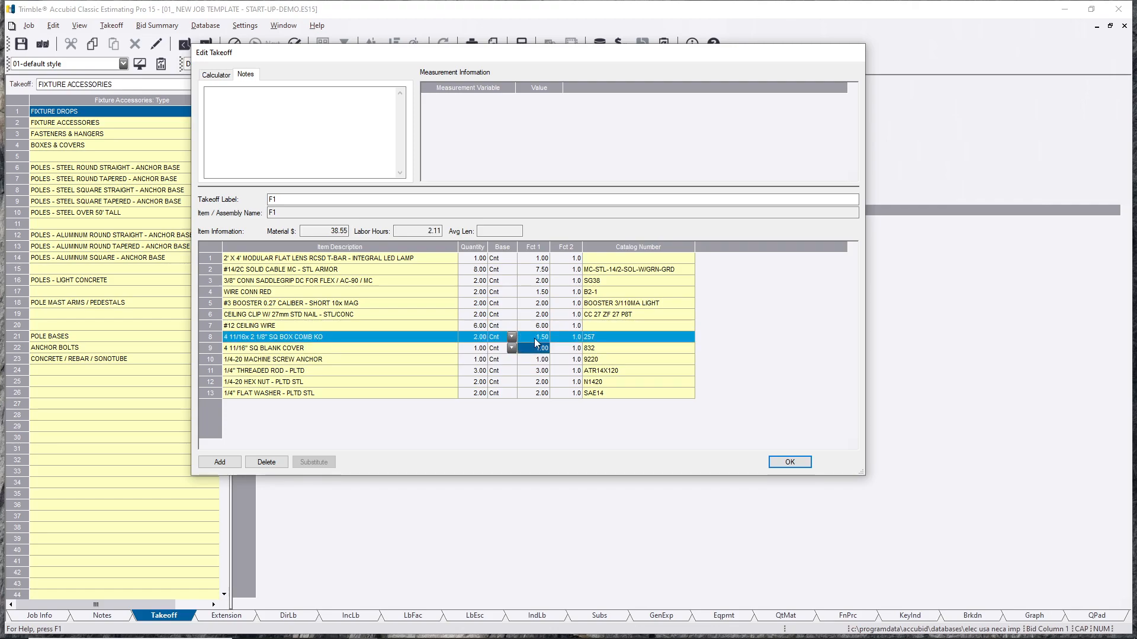
Step: Set the blank cover and machine screw anchor factors to 0.50 and confirm the changes
click(327, 348)
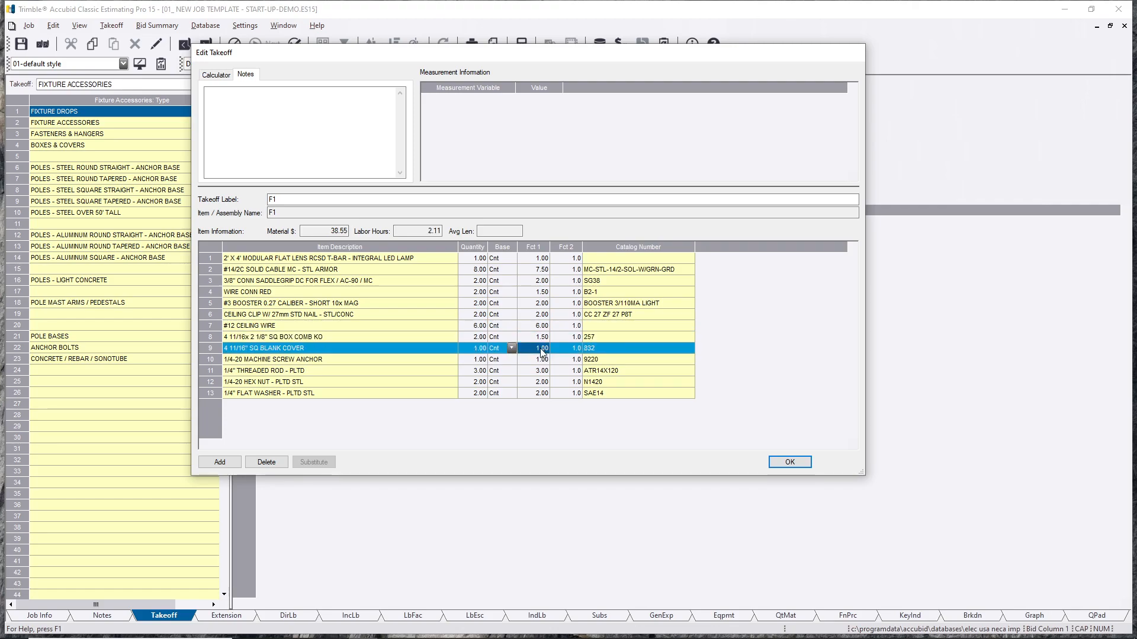
click(535, 348)
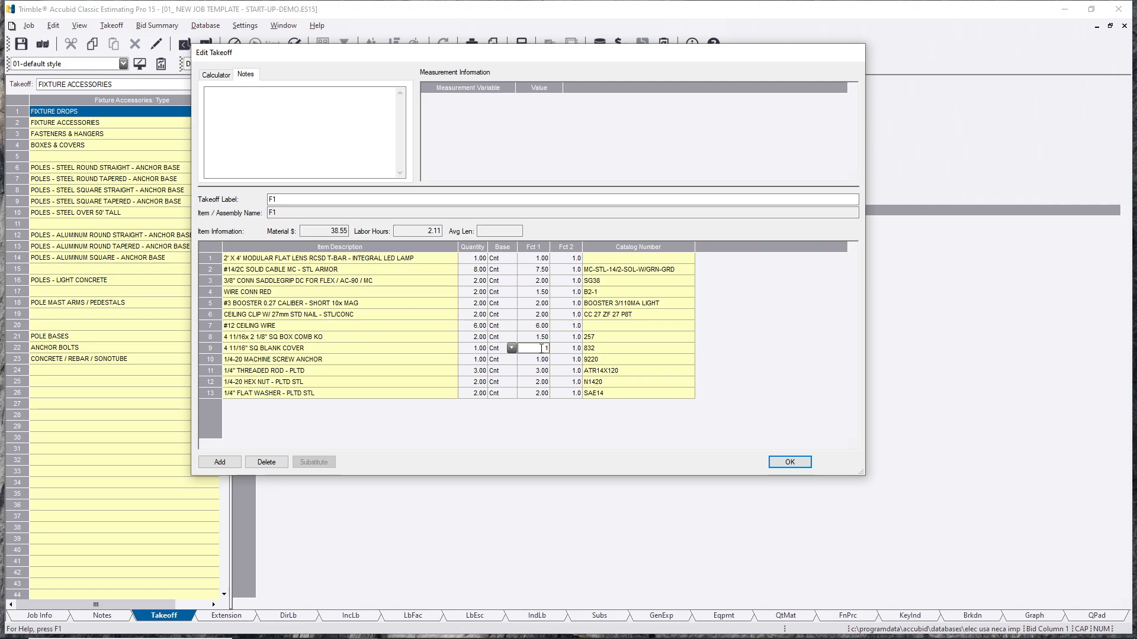
click(534, 336)
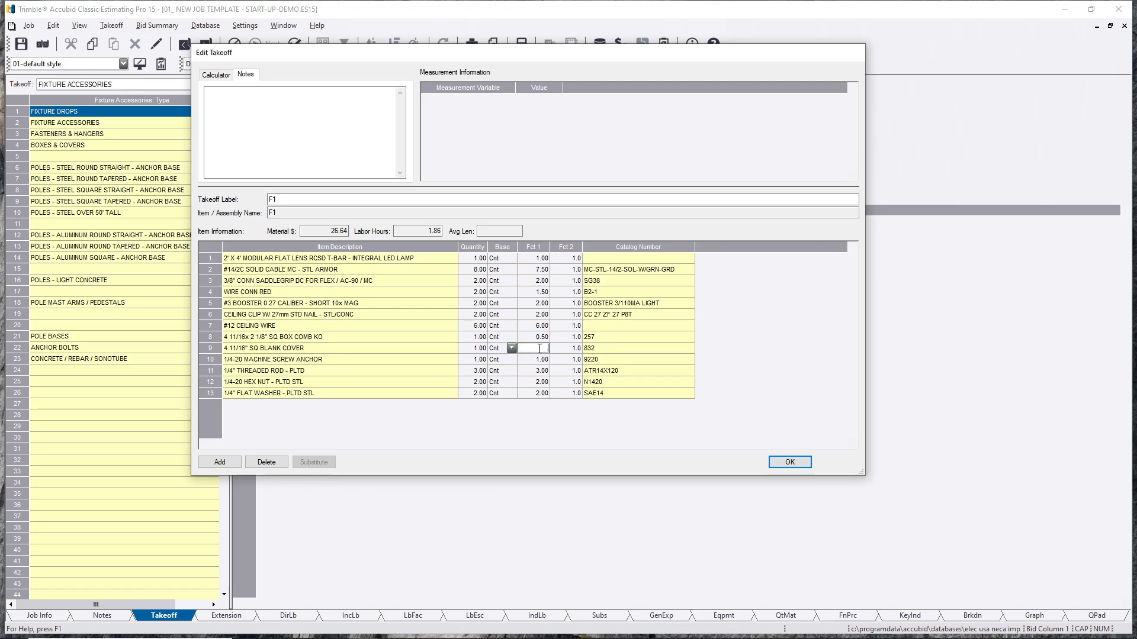
click(304, 325)
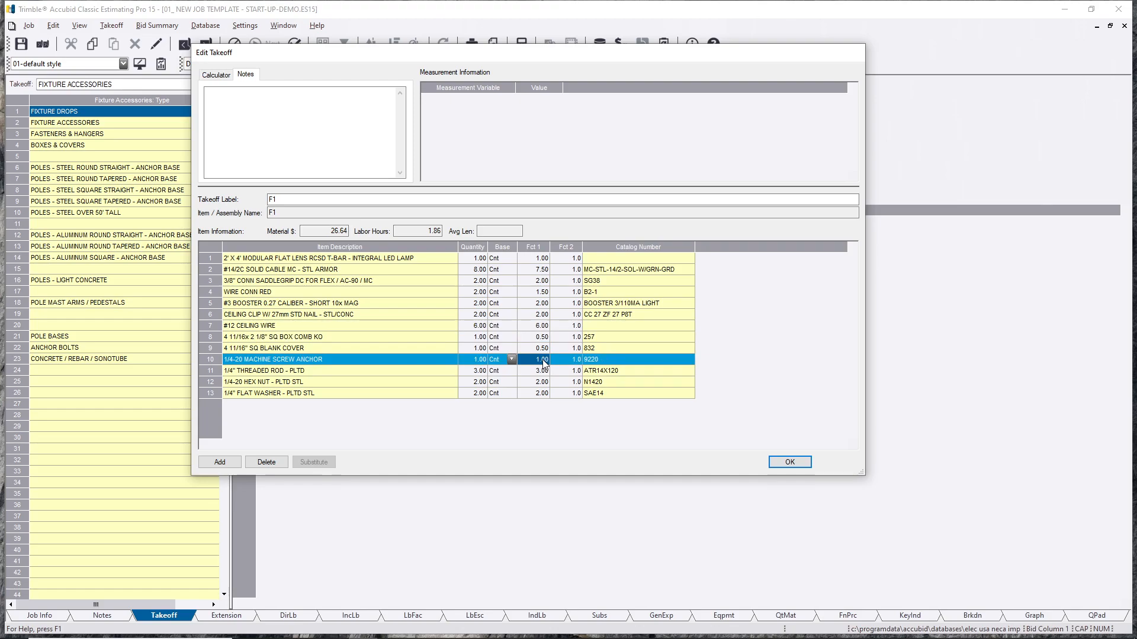
click(540, 371)
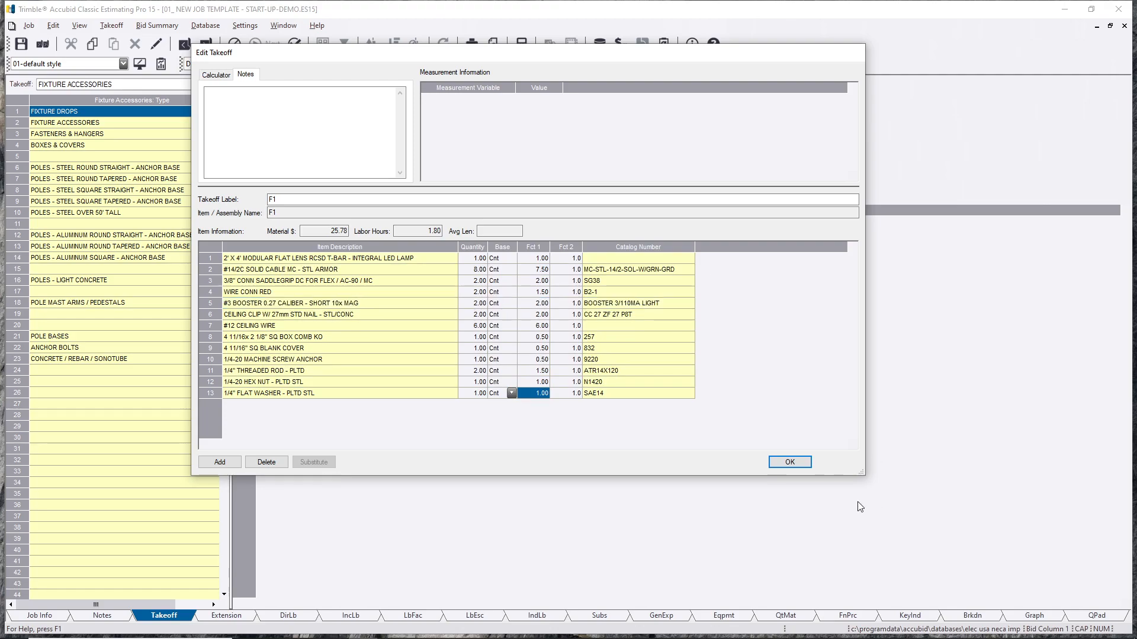
click(789, 462)
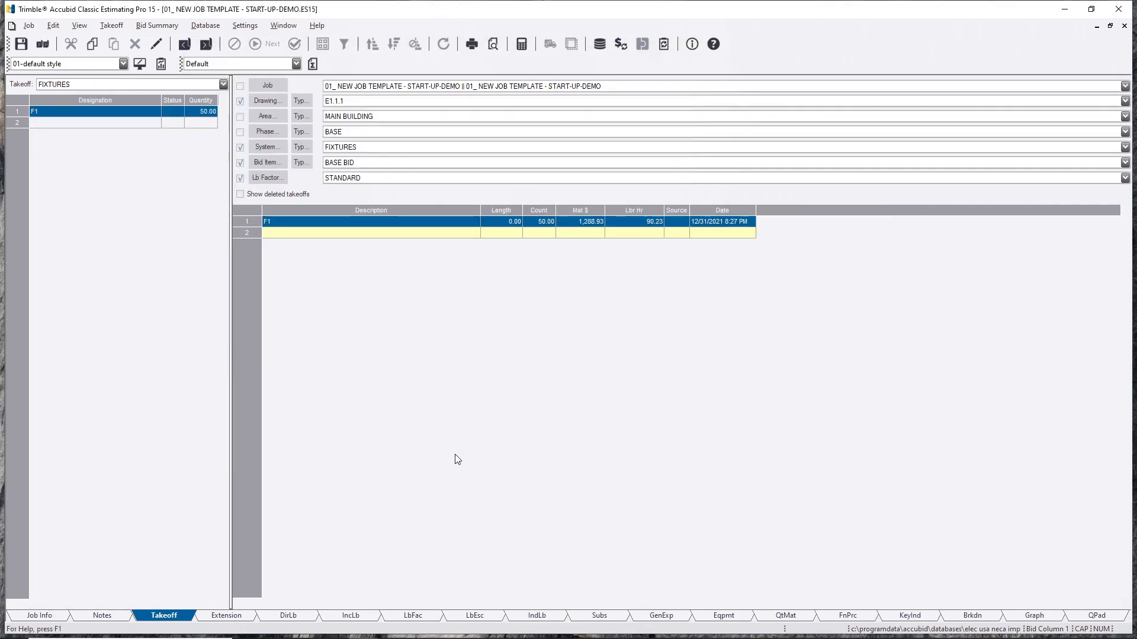
mouse_move(315, 279)
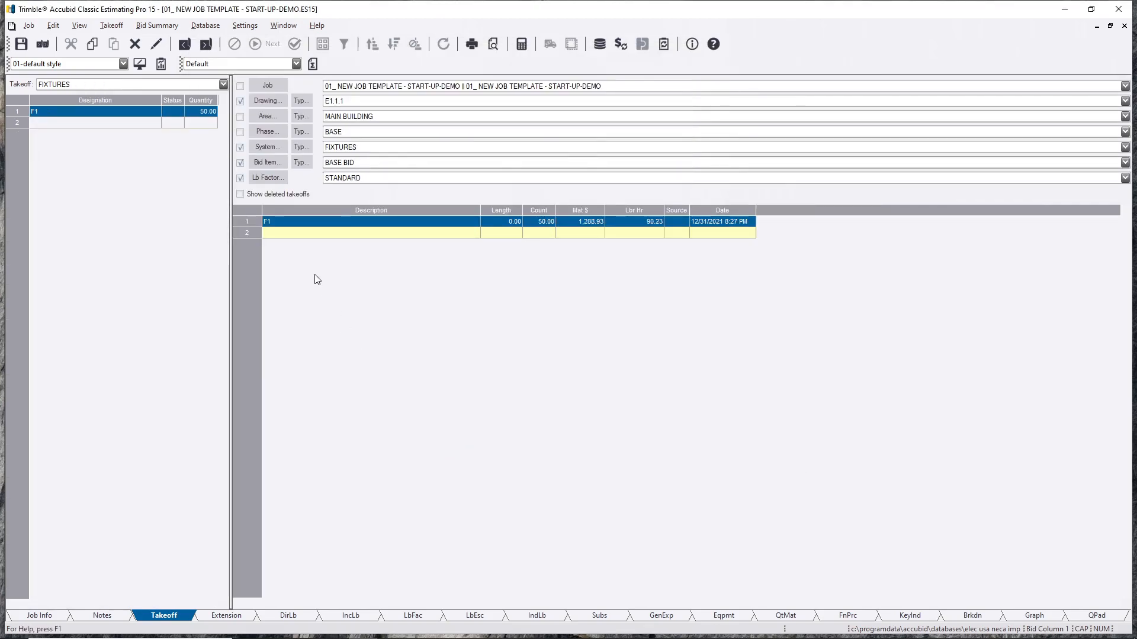
mouse_move(321, 270)
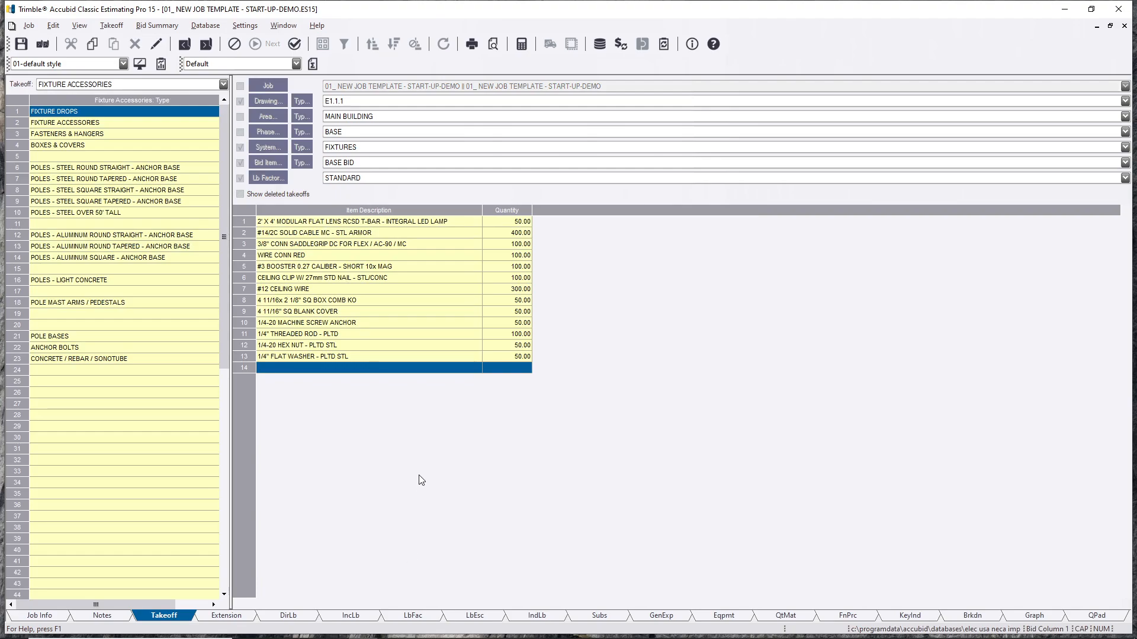
Step: Inspect F1's accessory quantities, with box, cover, anchor, nut and washer at 50 each
click(368, 300)
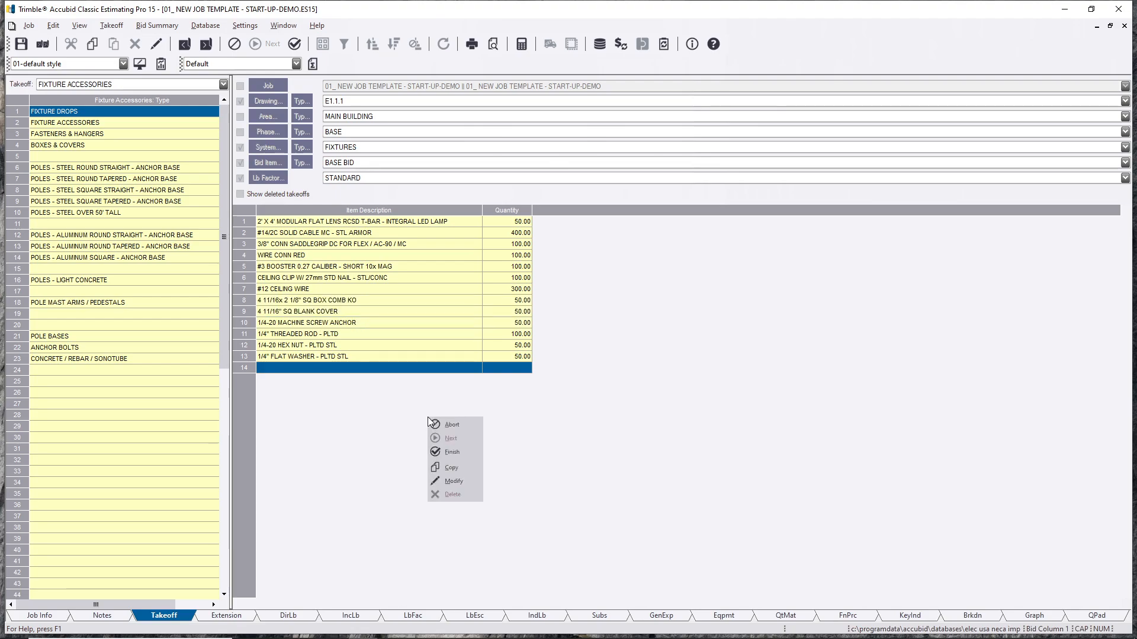
Step: Finish F1, then reopen it via Modify and bring up its item details in Edit Takeoff
click(452, 452)
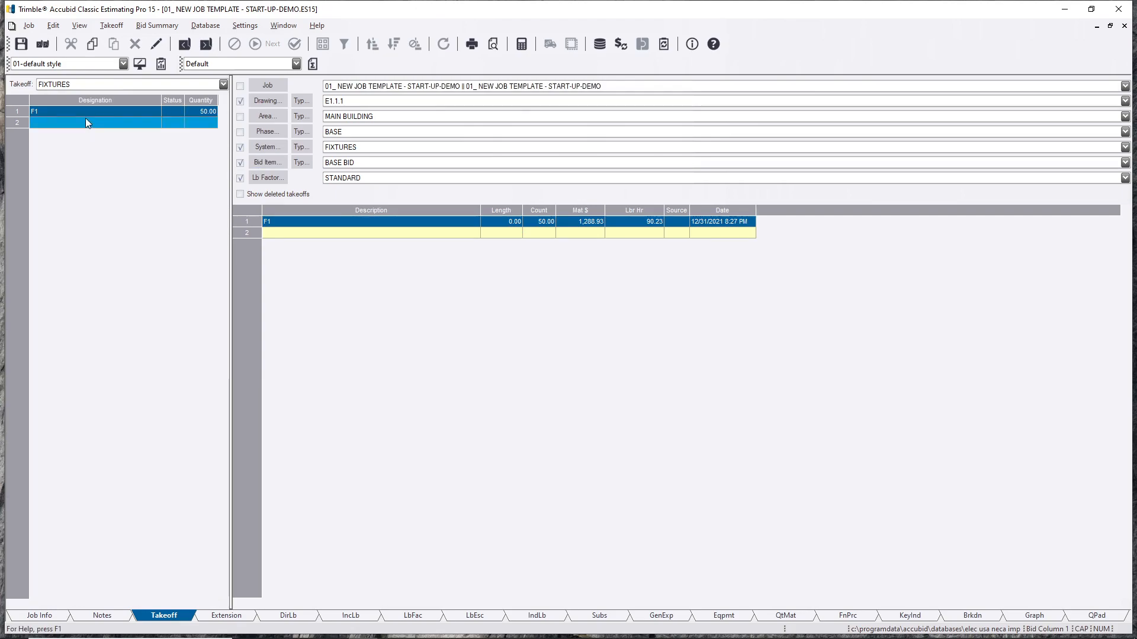
click(222, 84)
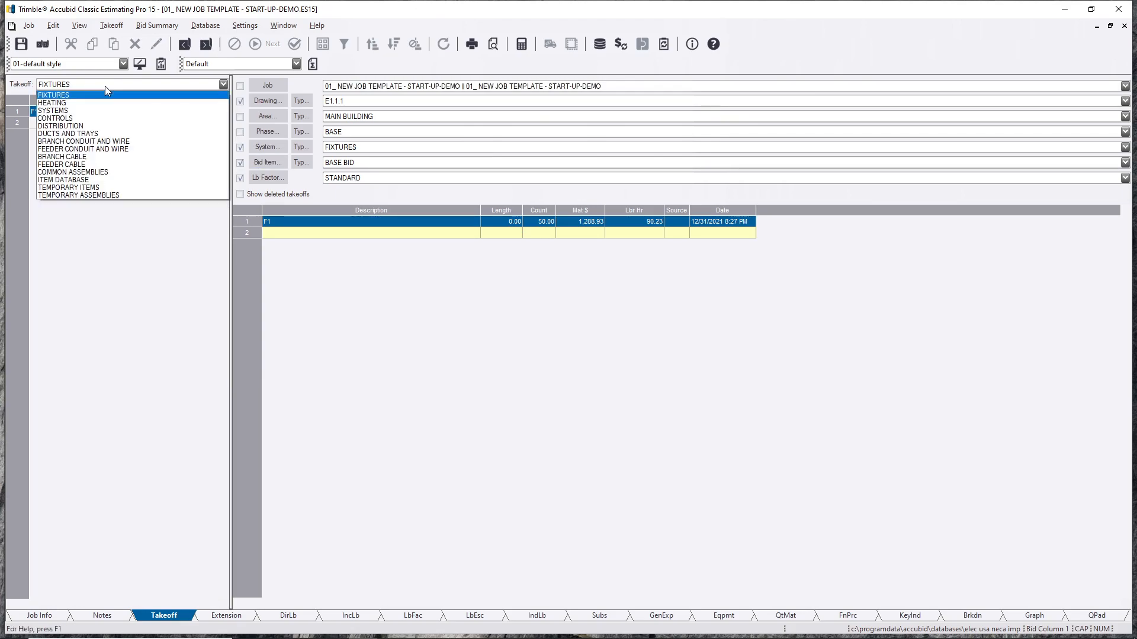
right_click(35, 111)
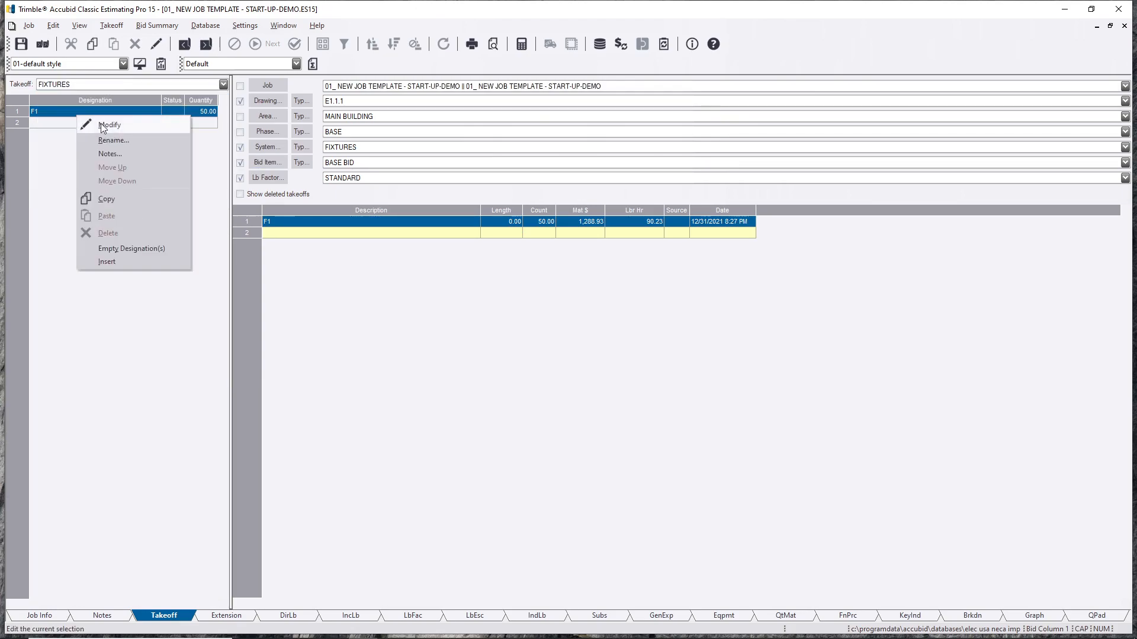
click(110, 125)
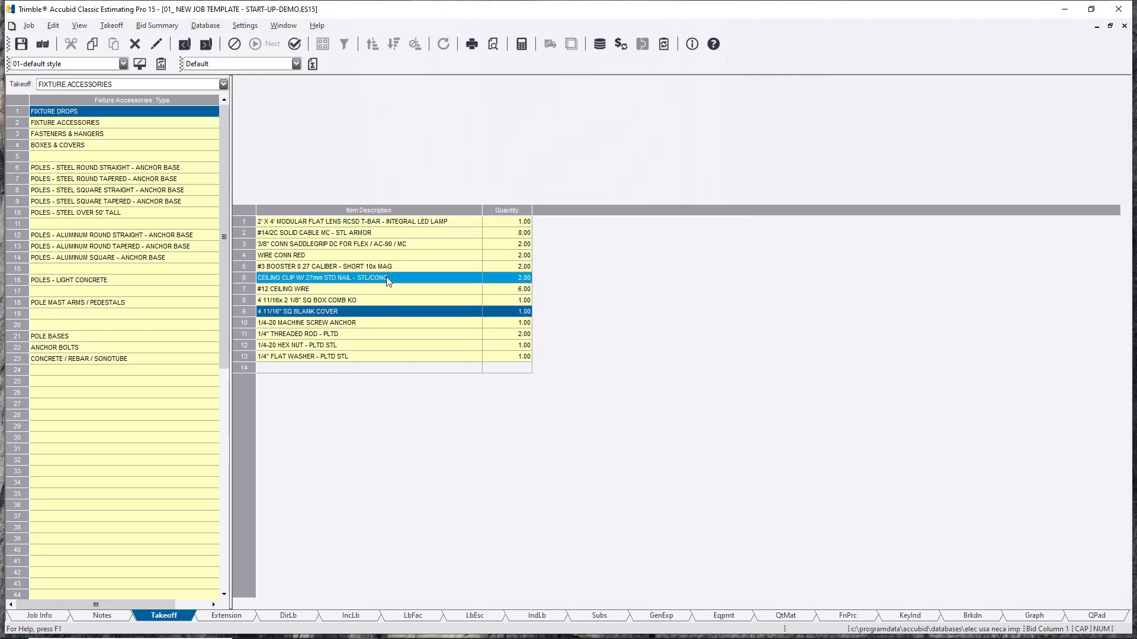
double_click(322, 277)
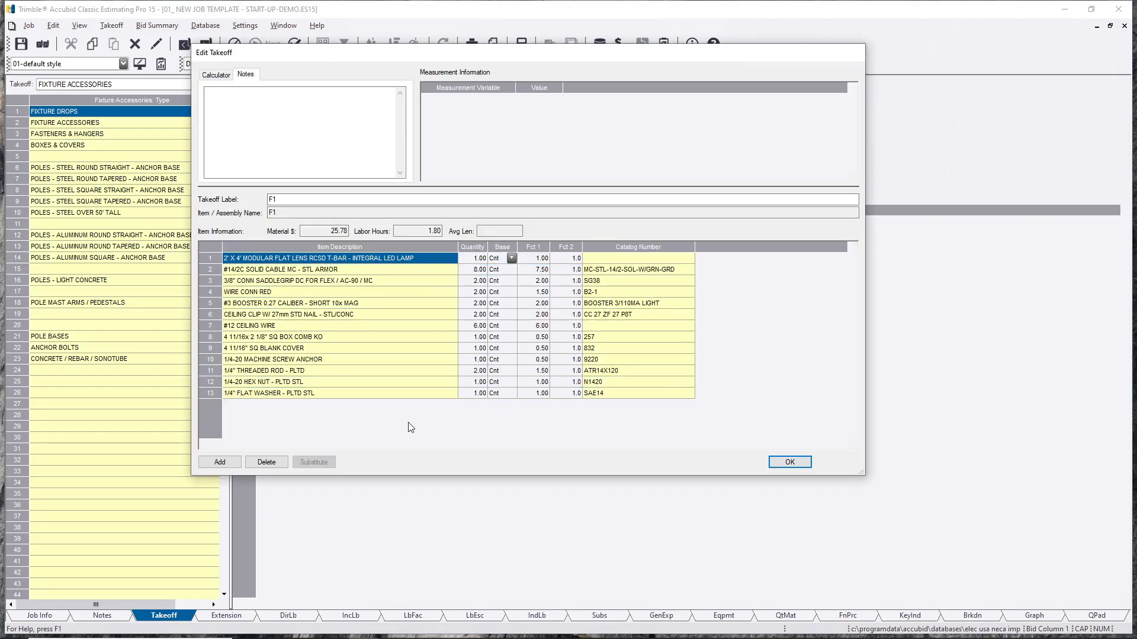
mouse_move(579, 243)
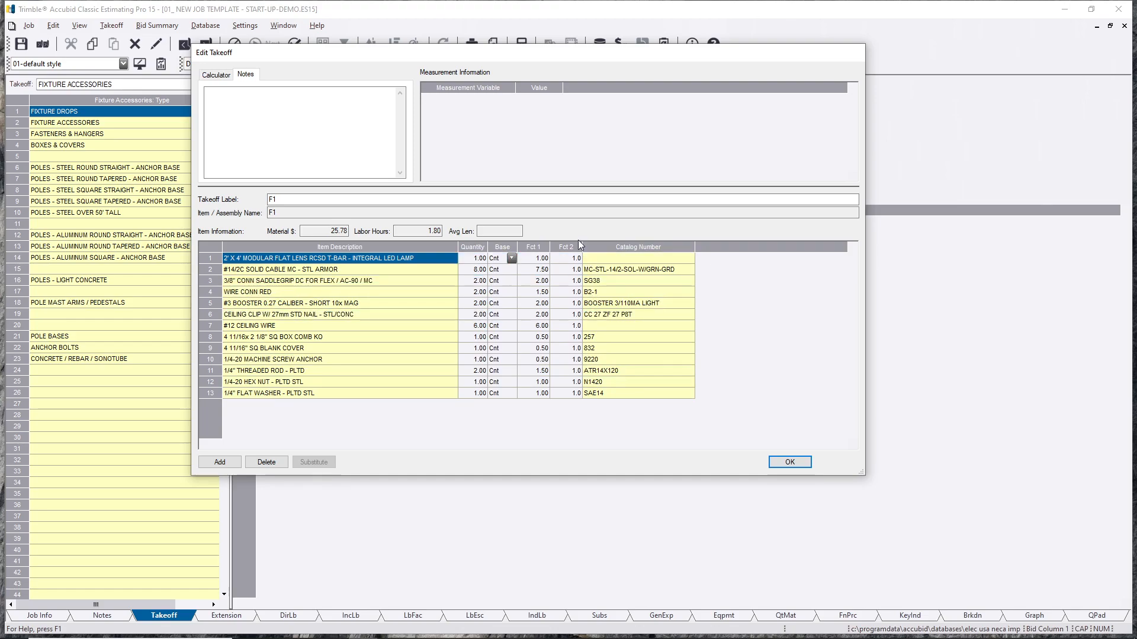
Step: Edit per-fixture quantities to the halved amounts, checking washer, box 0.50 and armored cable 7.50
click(535, 246)
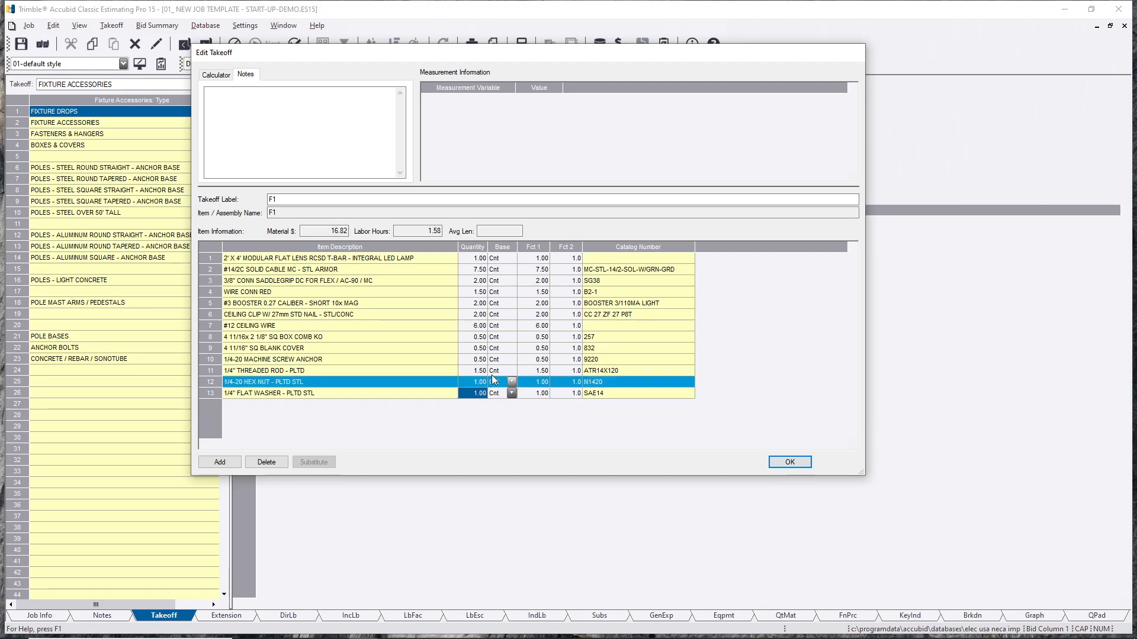
click(326, 337)
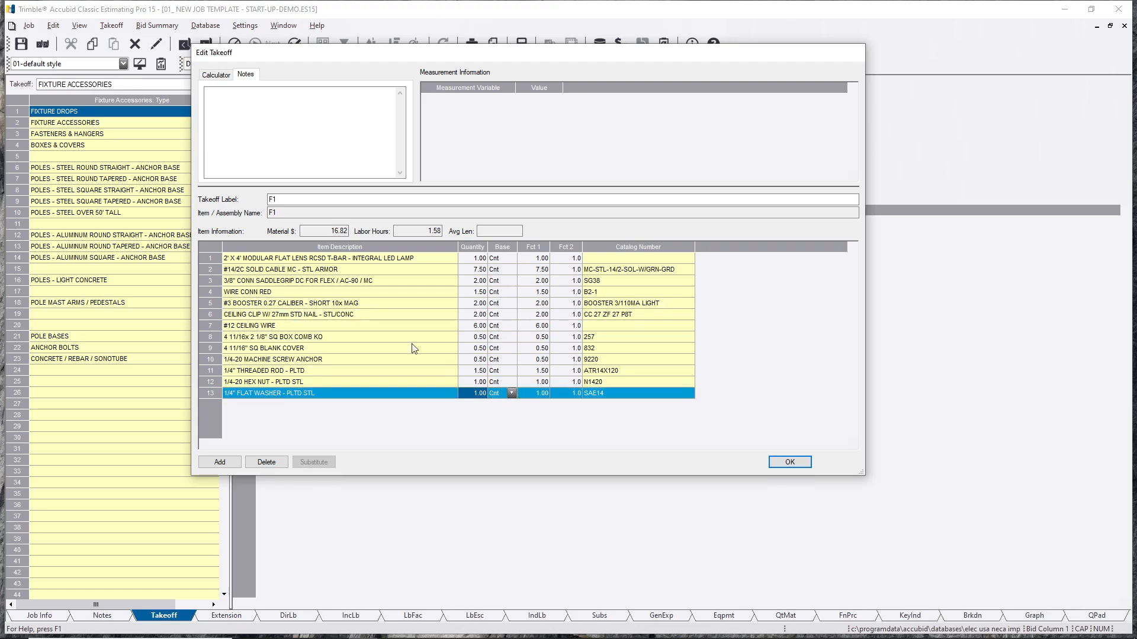
click(312, 336)
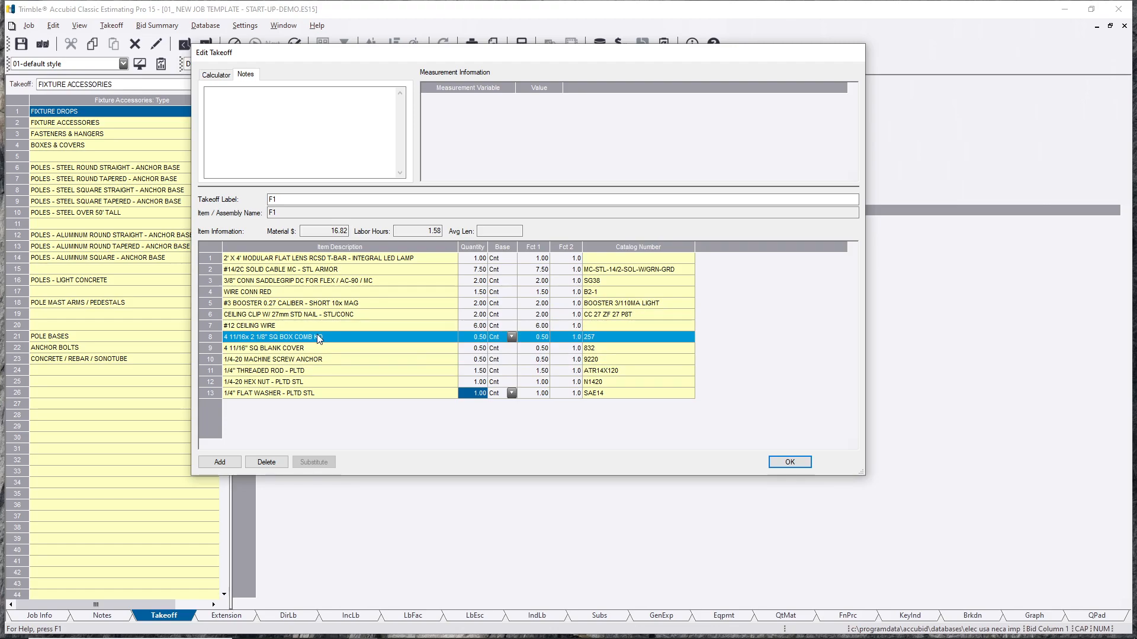
click(326, 268)
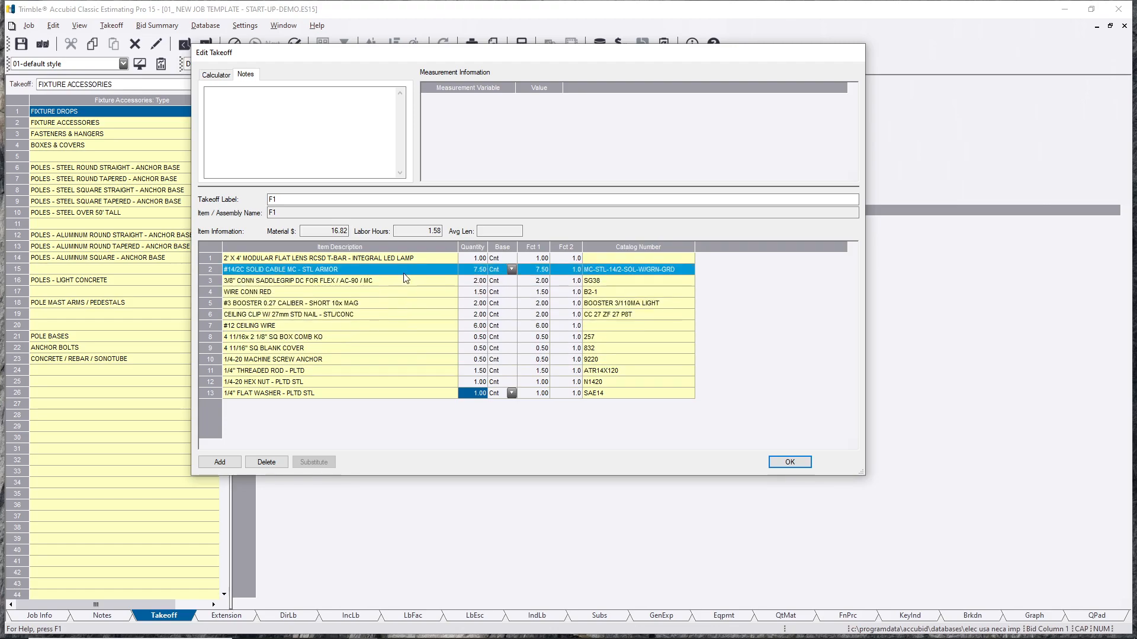
mouse_move(478, 277)
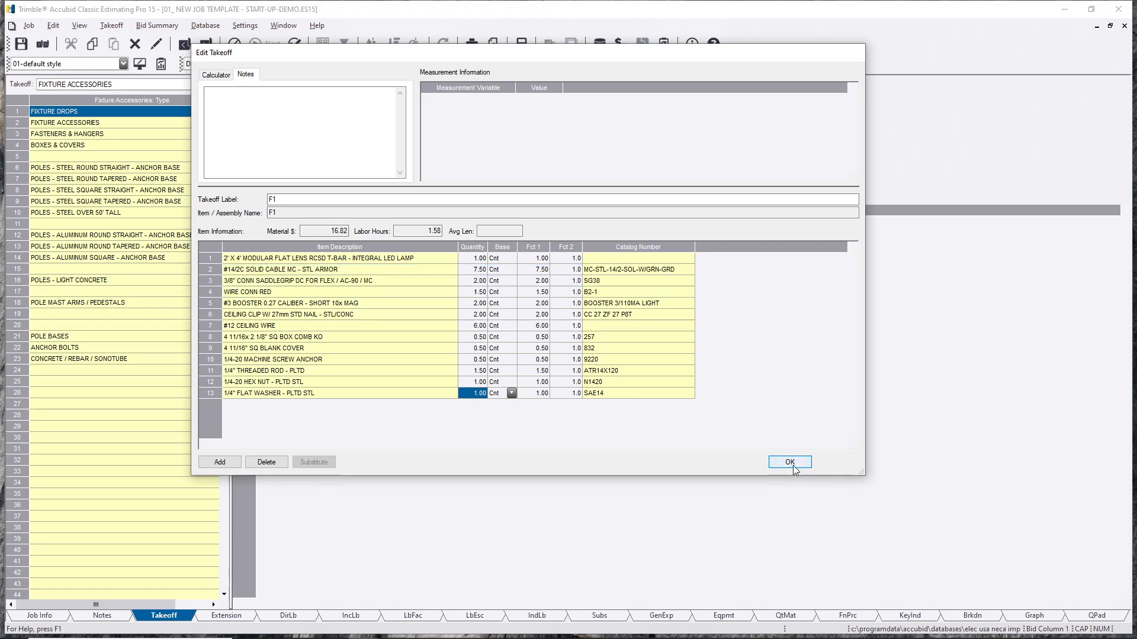
Step: Confirm F1's edited quantities and check the threaded rod, hex nut and flat washer totals
click(789, 462)
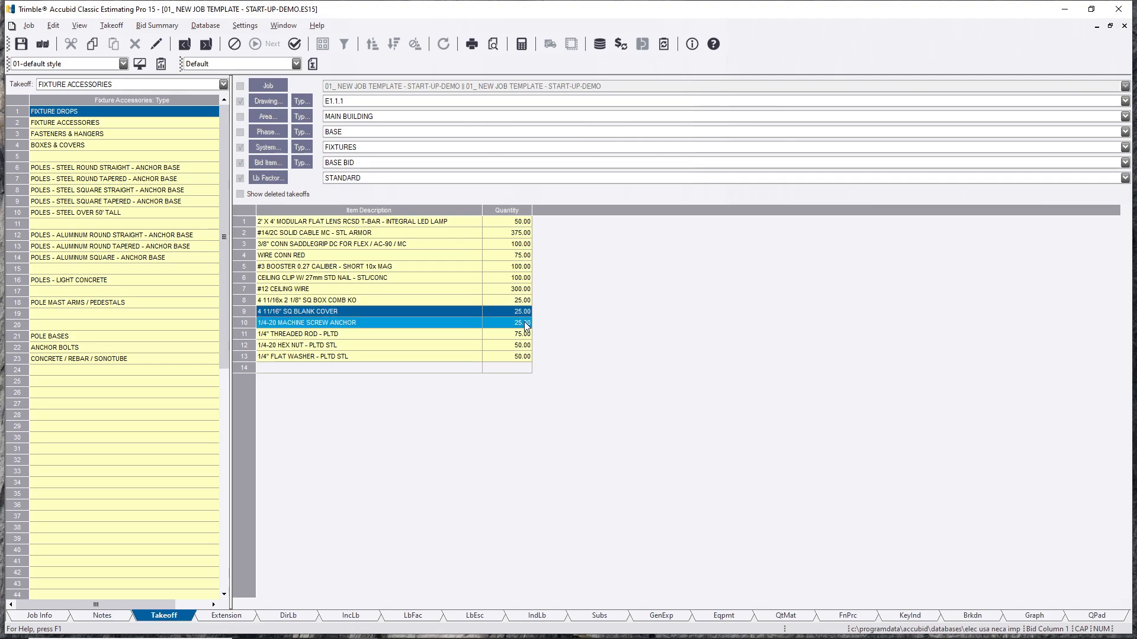
click(362, 333)
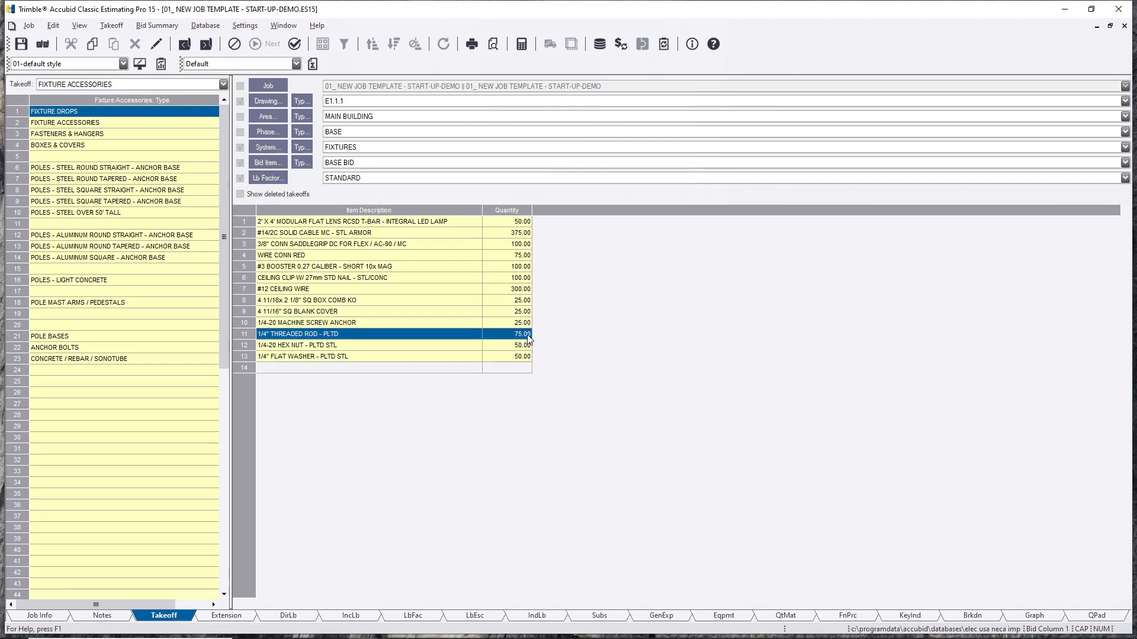
click(362, 356)
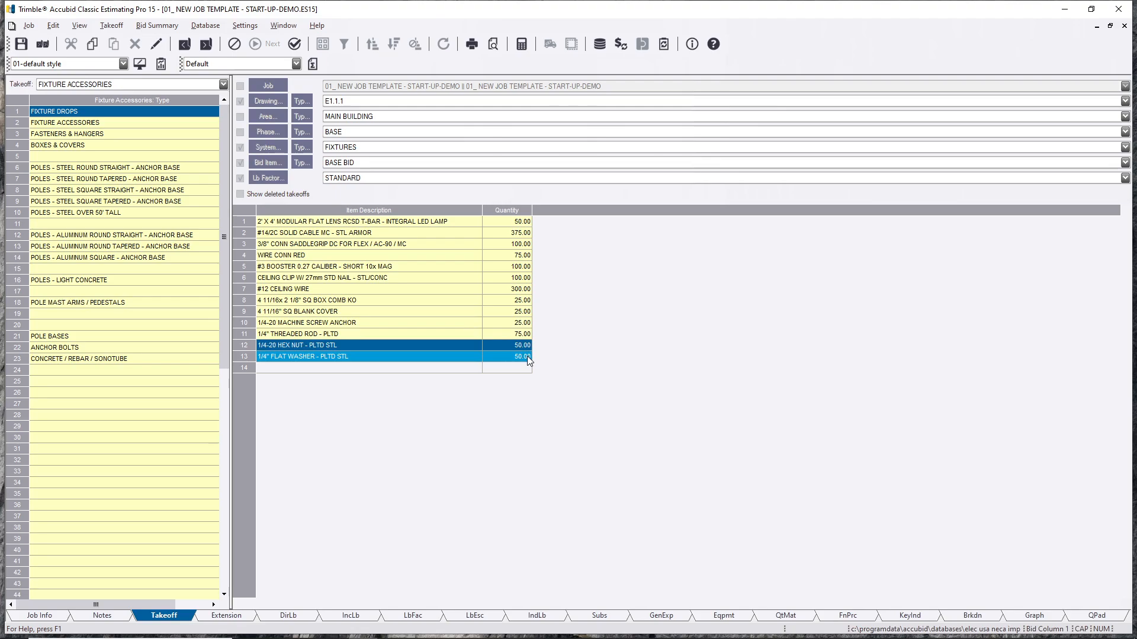
click(391, 356)
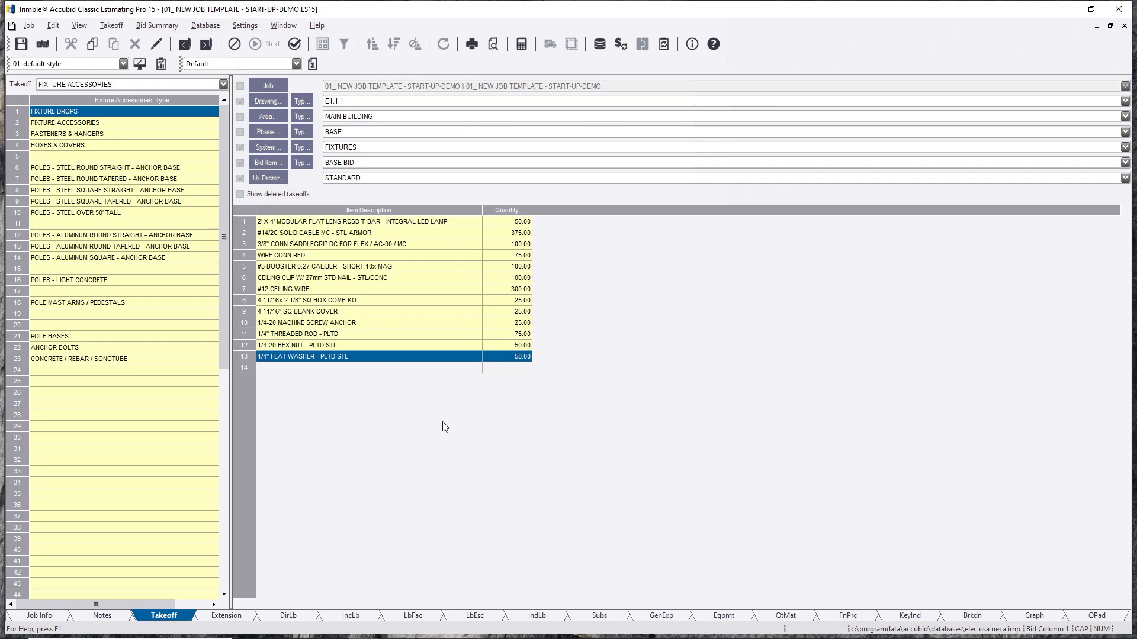
Step: Finish the F1 takeoff at count 50 and switch the takeoff category to COMMON ASSEMBLIES
right_click(443, 426)
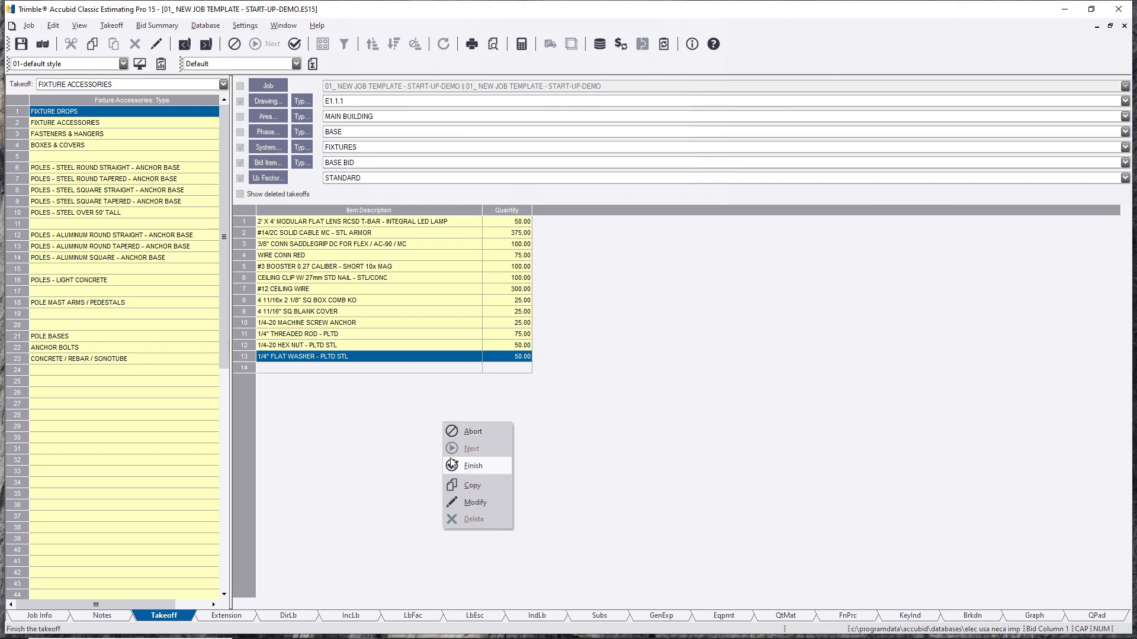
click(472, 466)
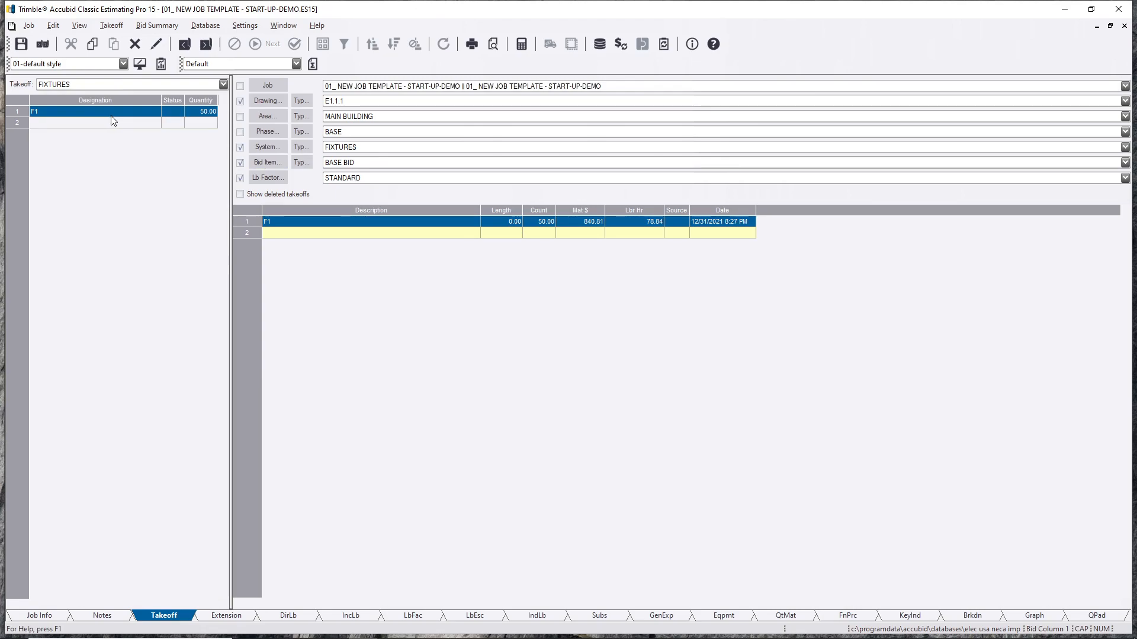
mouse_move(283, 227)
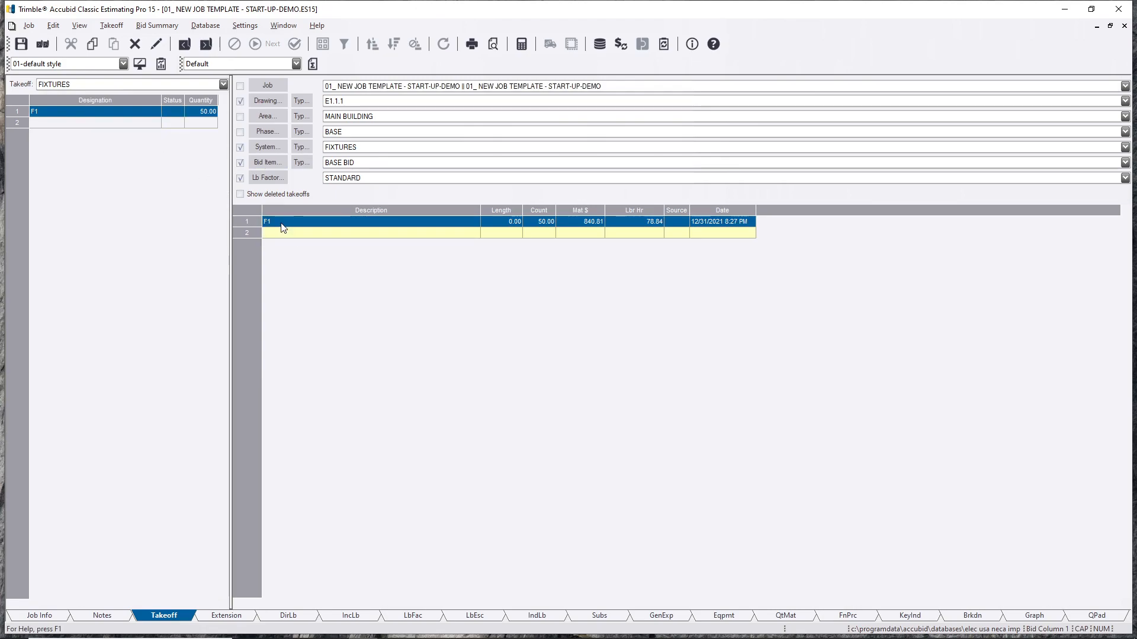
click(94, 122)
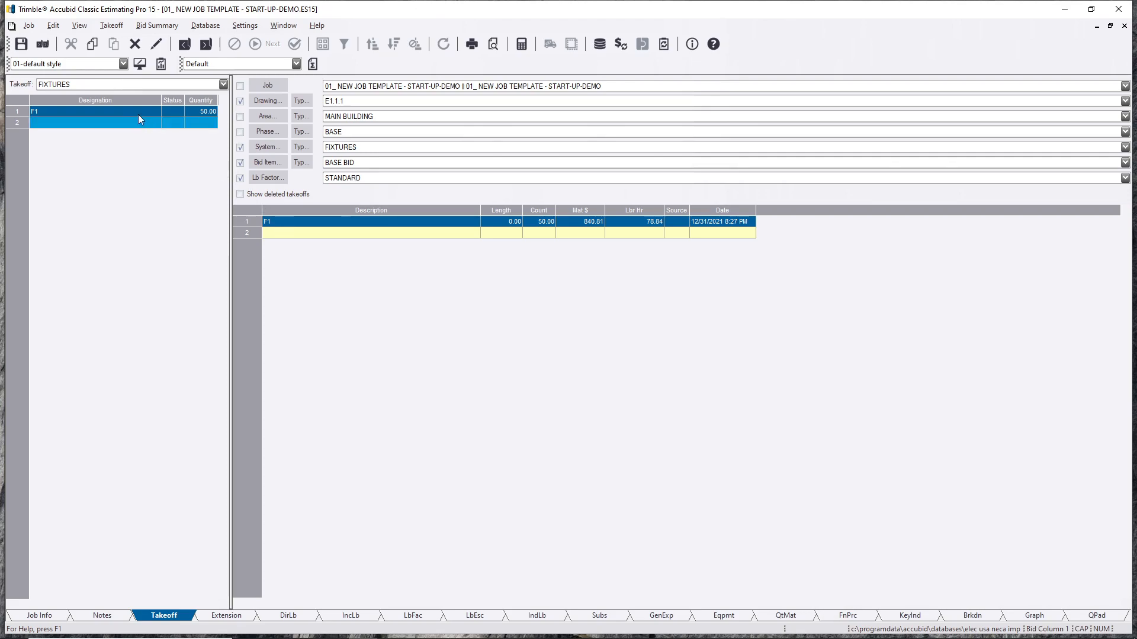
click(222, 84)
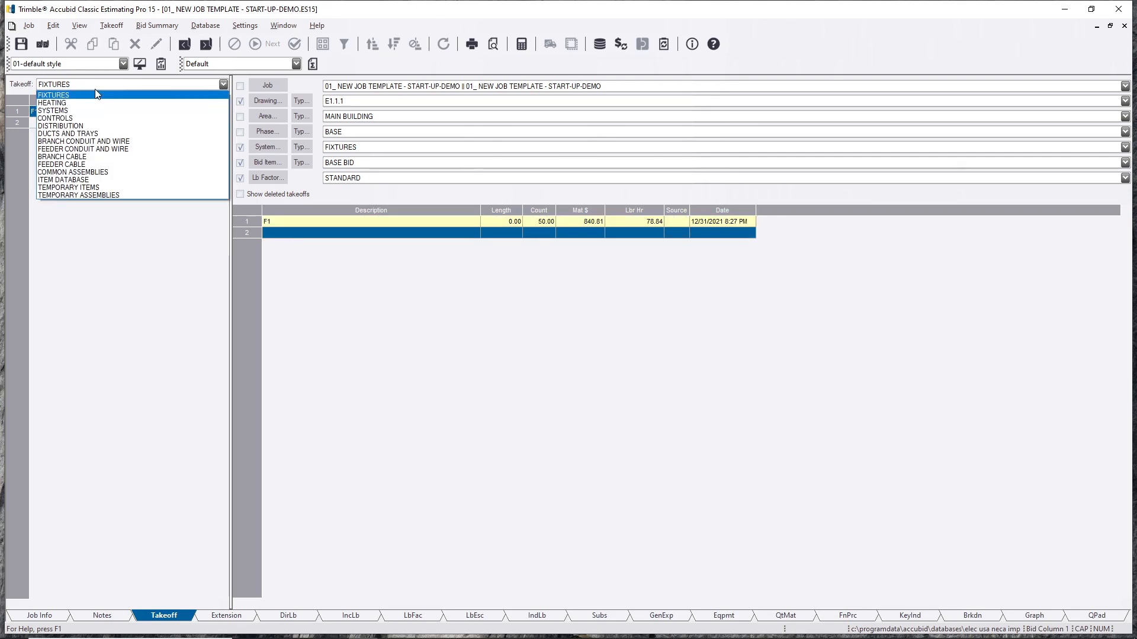
click(72, 172)
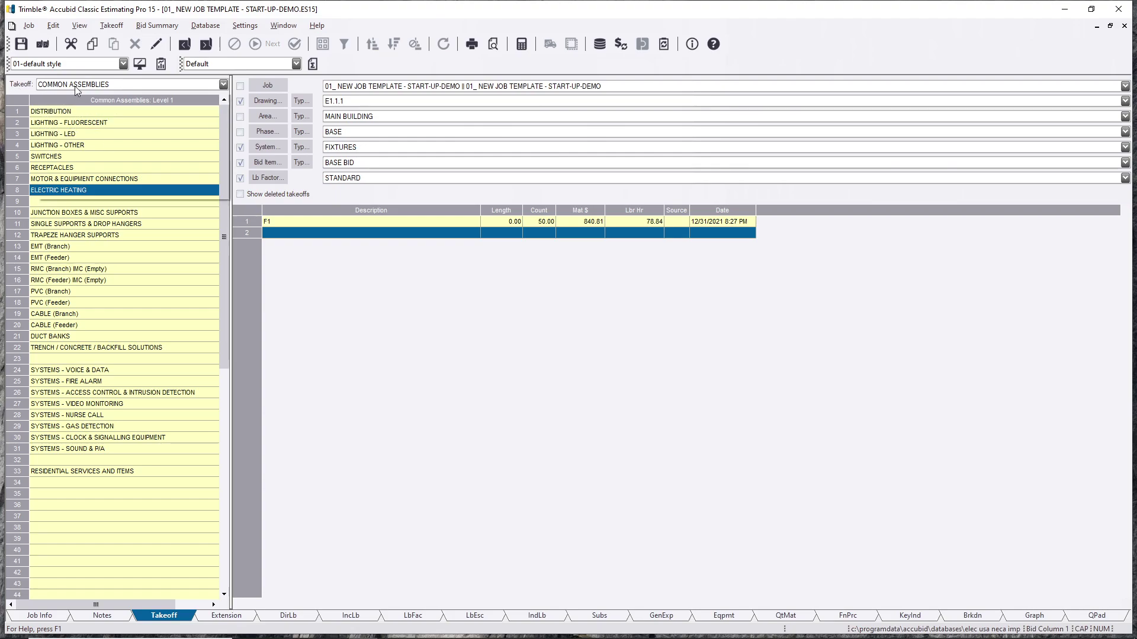
Step: Cancel the no-support 2x4 LED takeoff and start the 2'x4' LED (#14/2C MC) CONC assembly takeoff
click(222, 84)
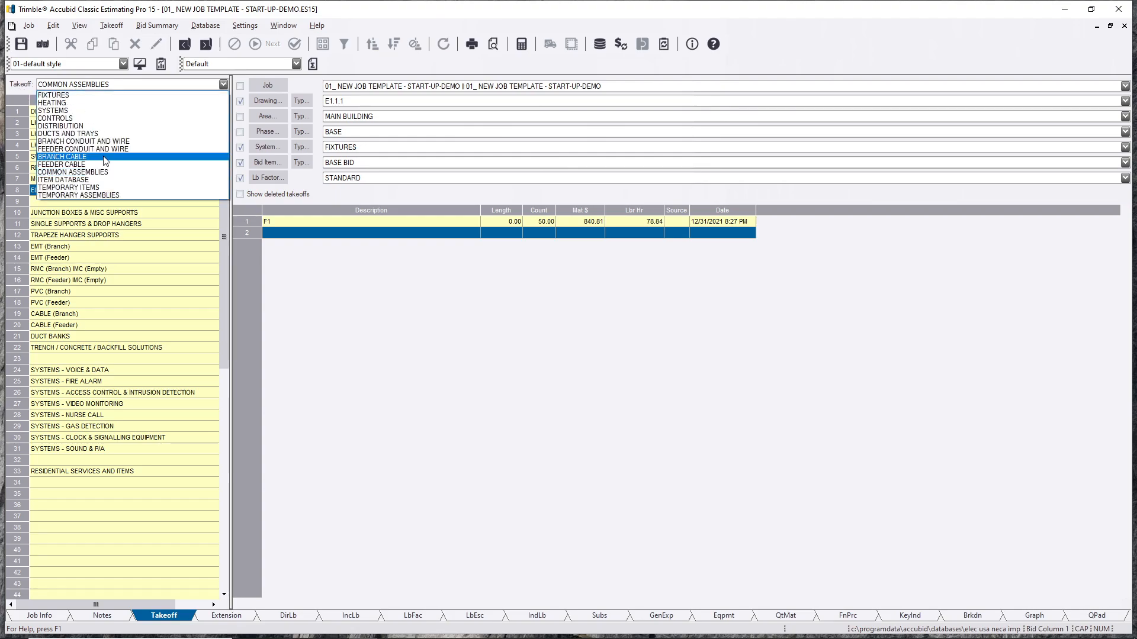
click(72, 171)
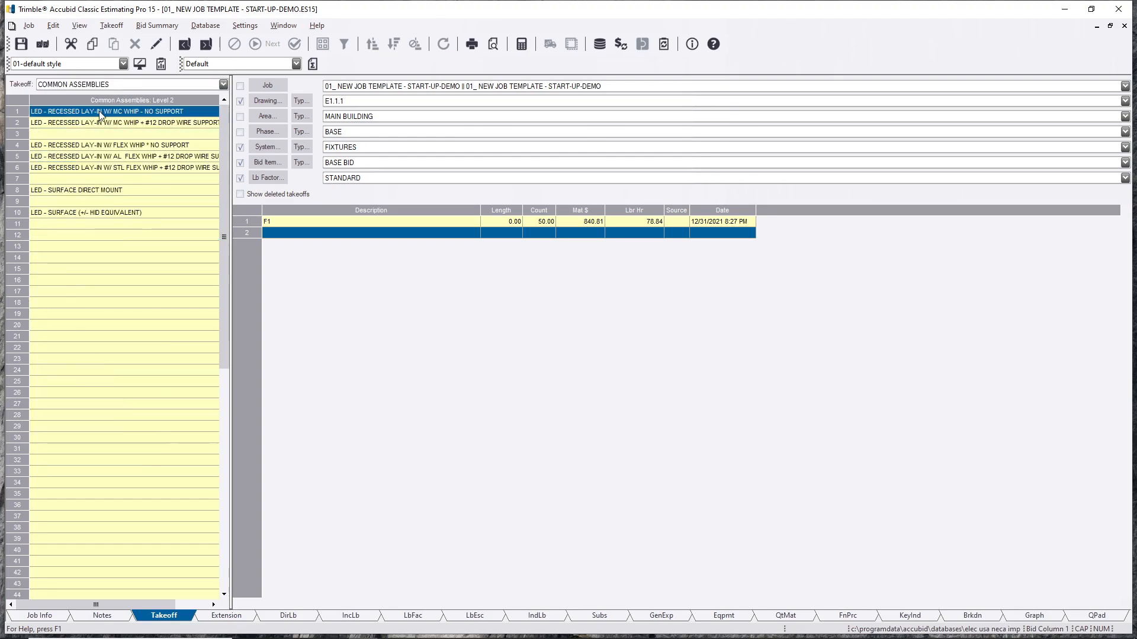
double_click(109, 111)
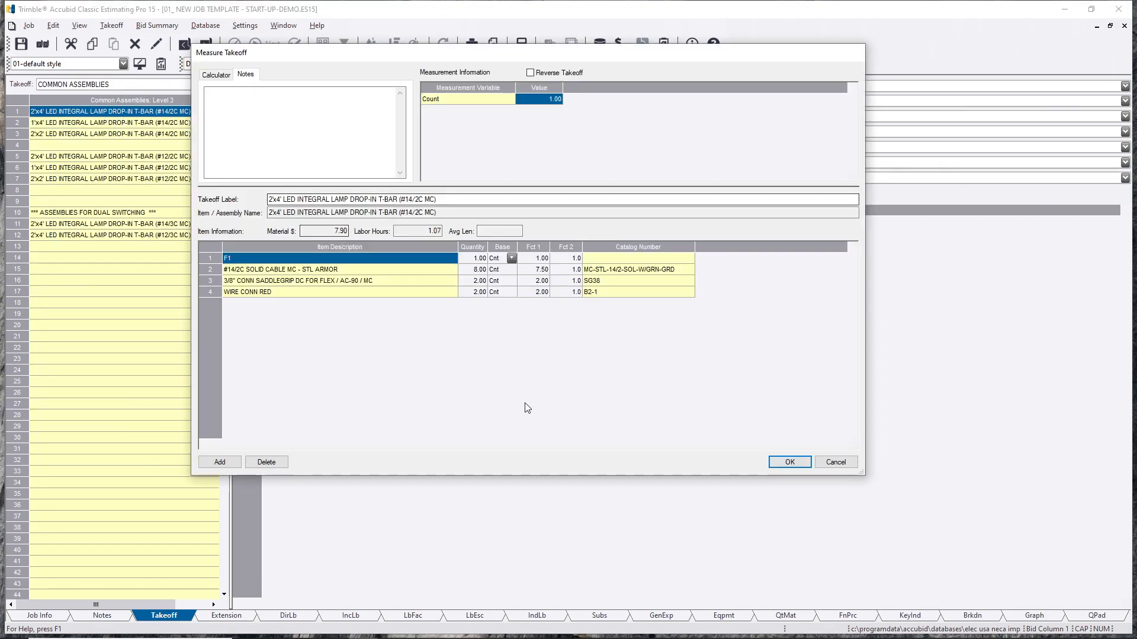
click(788, 462)
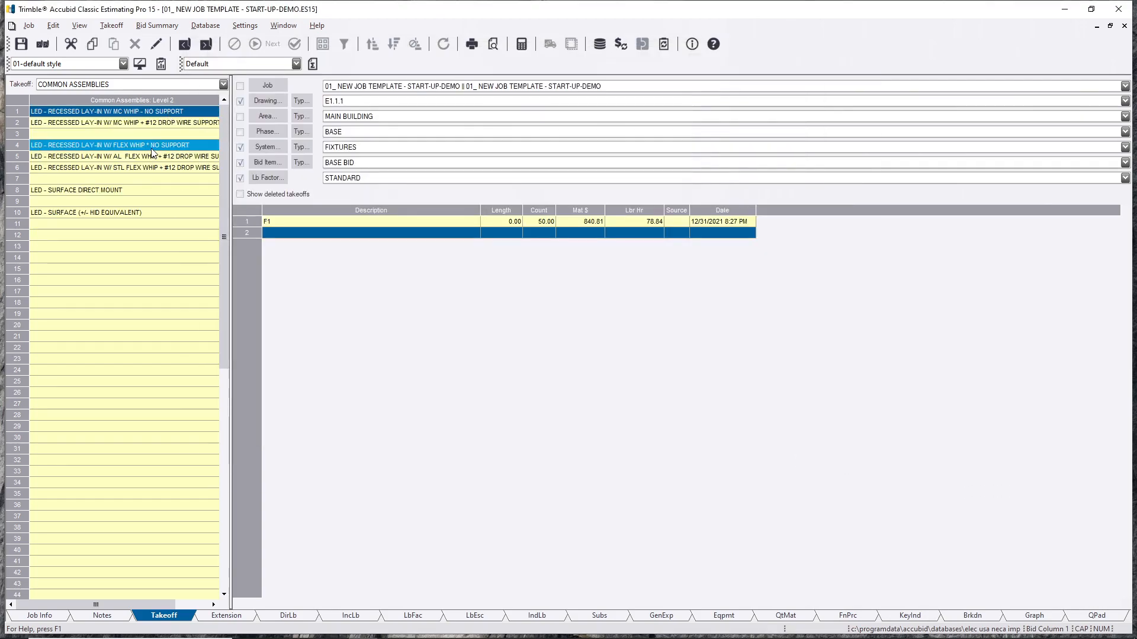
double_click(109, 145)
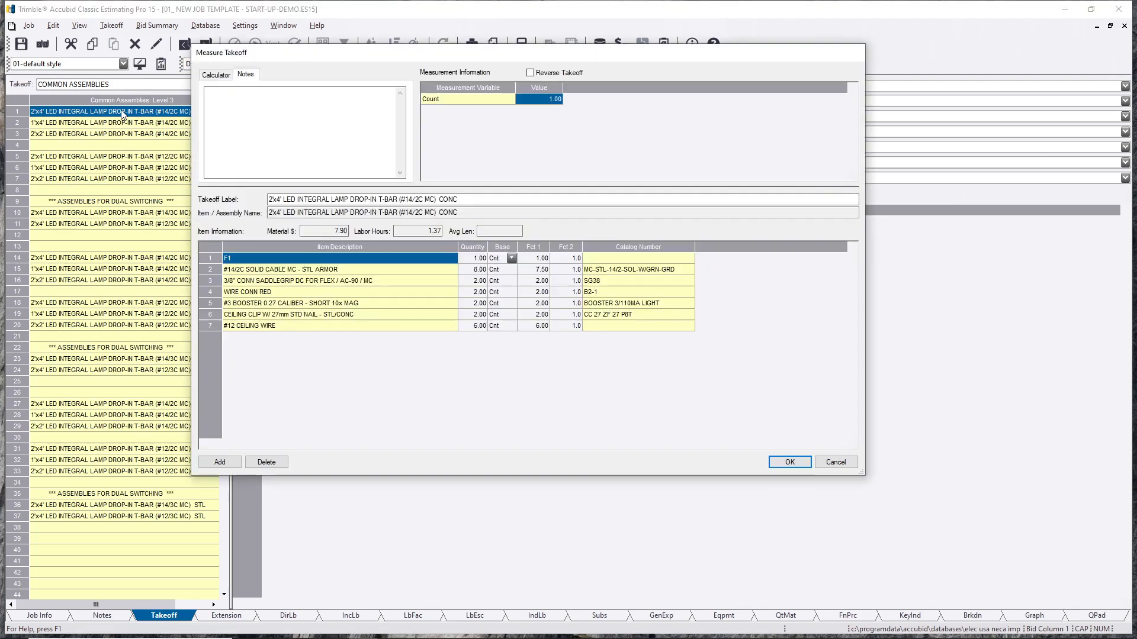
Step: Add the 4-11/16" square box T-rod assembly from Junction Boxes & Misc Supports > T-Rod
click(219, 462)
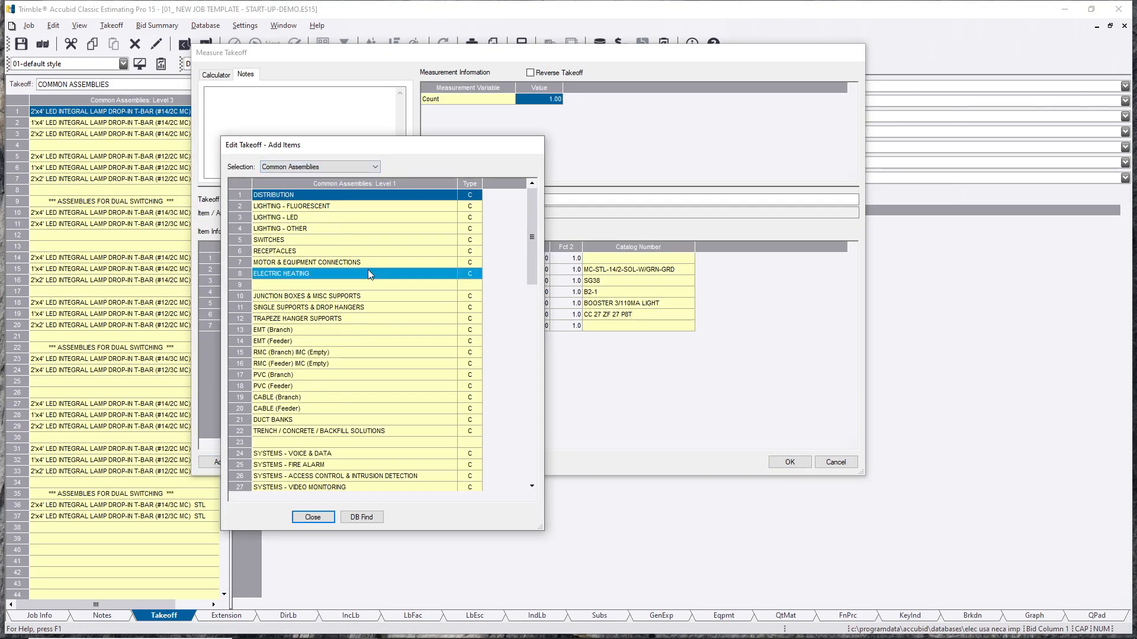
click(327, 296)
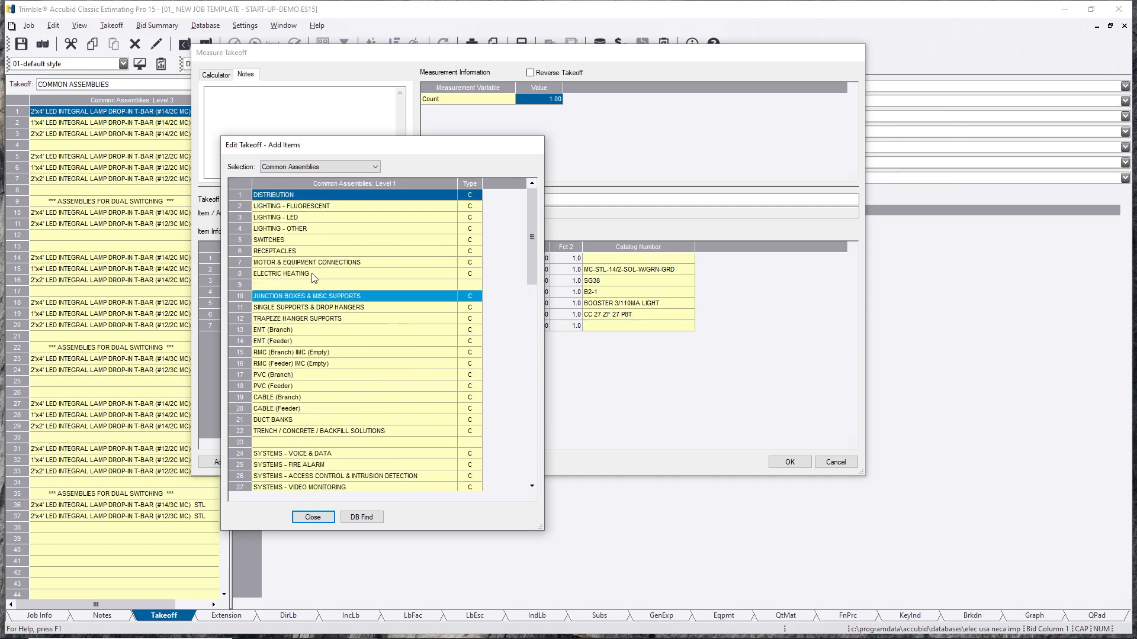
double_click(306, 296)
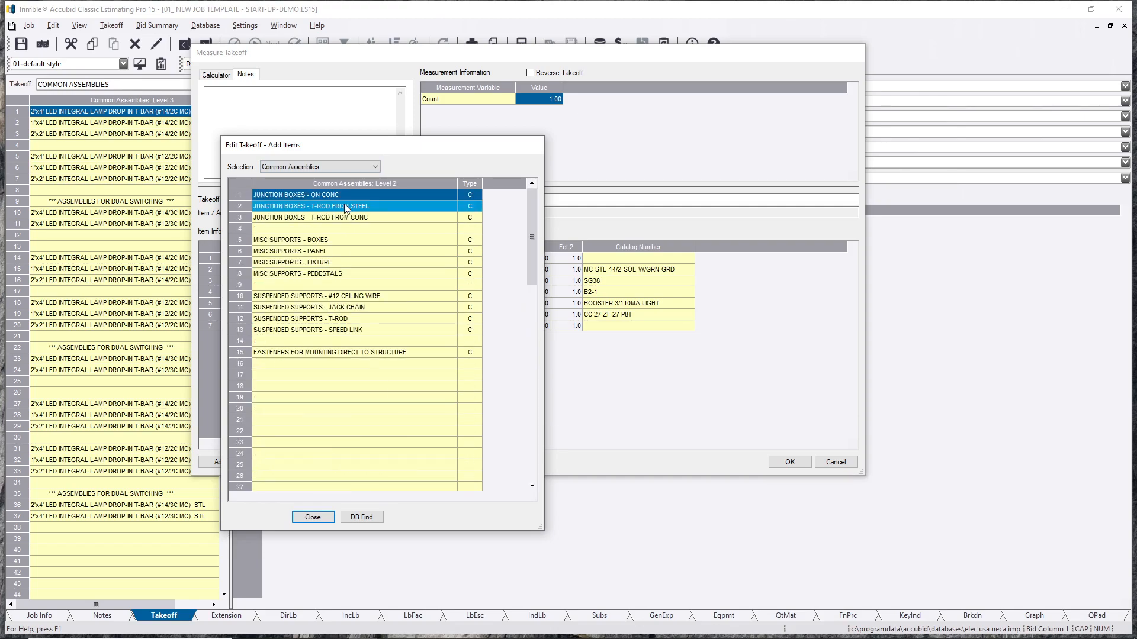
double_click(311, 206)
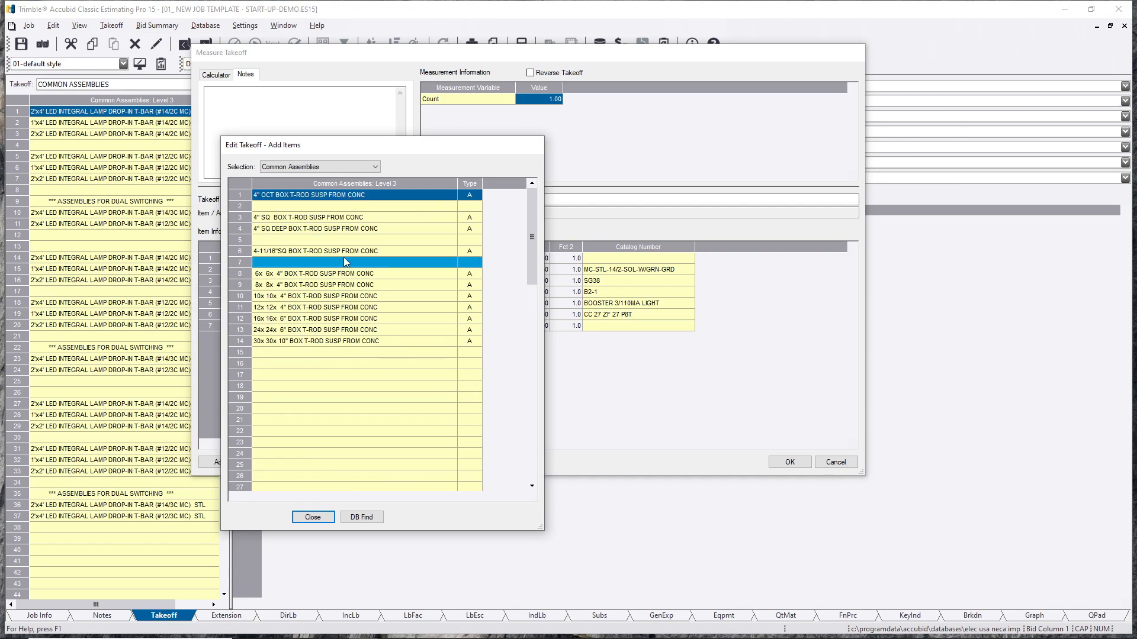
click(312, 517)
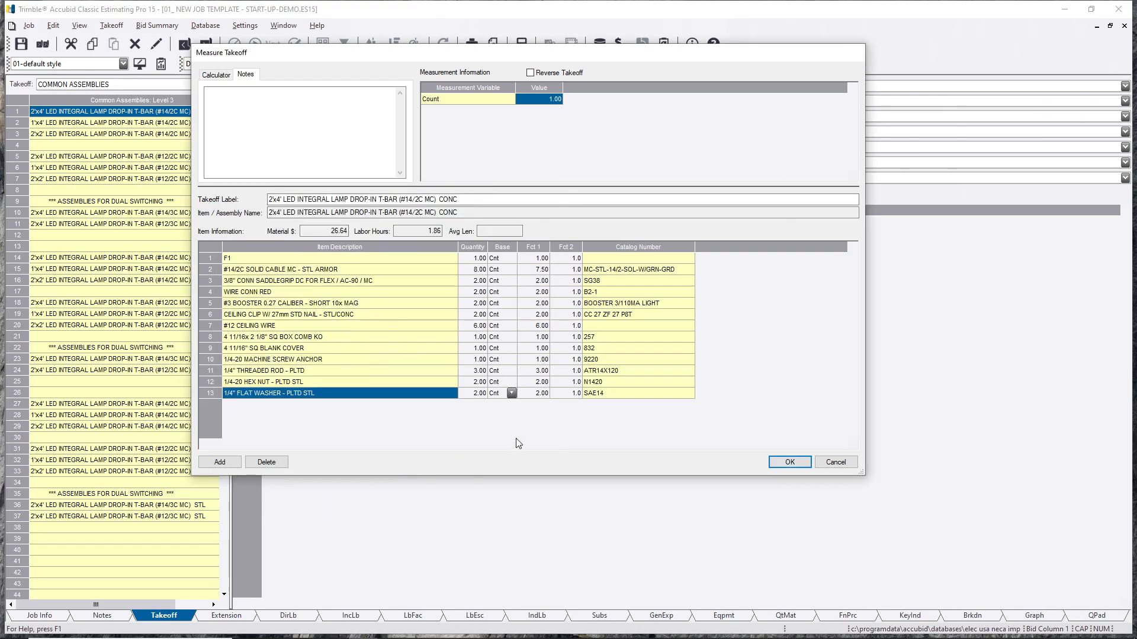
Step: Set Fct 1 to 0.5 on the box and T-rod support rows and record the takeoff at 25.78 material, 1.81 hours
click(326, 336)
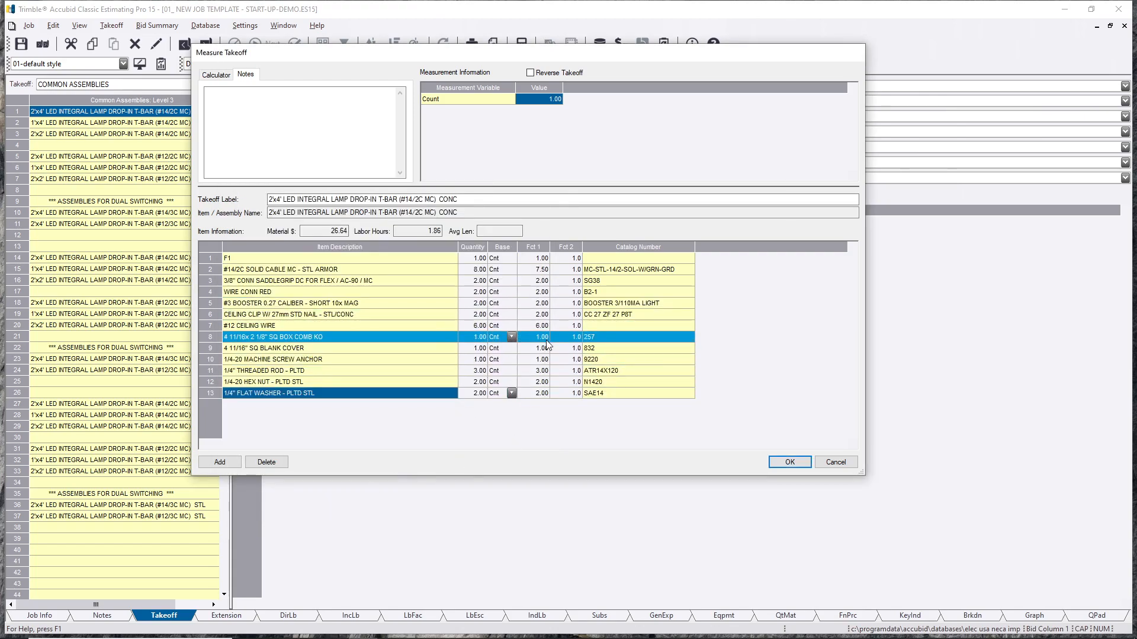
click(536, 336)
text(.5)
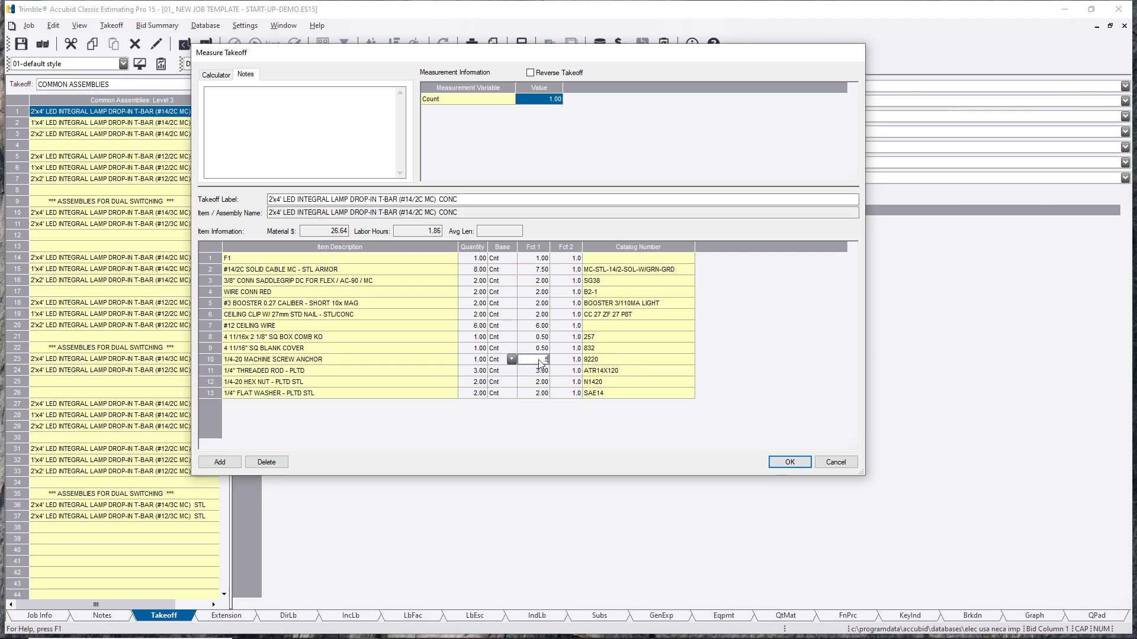
click(533, 369)
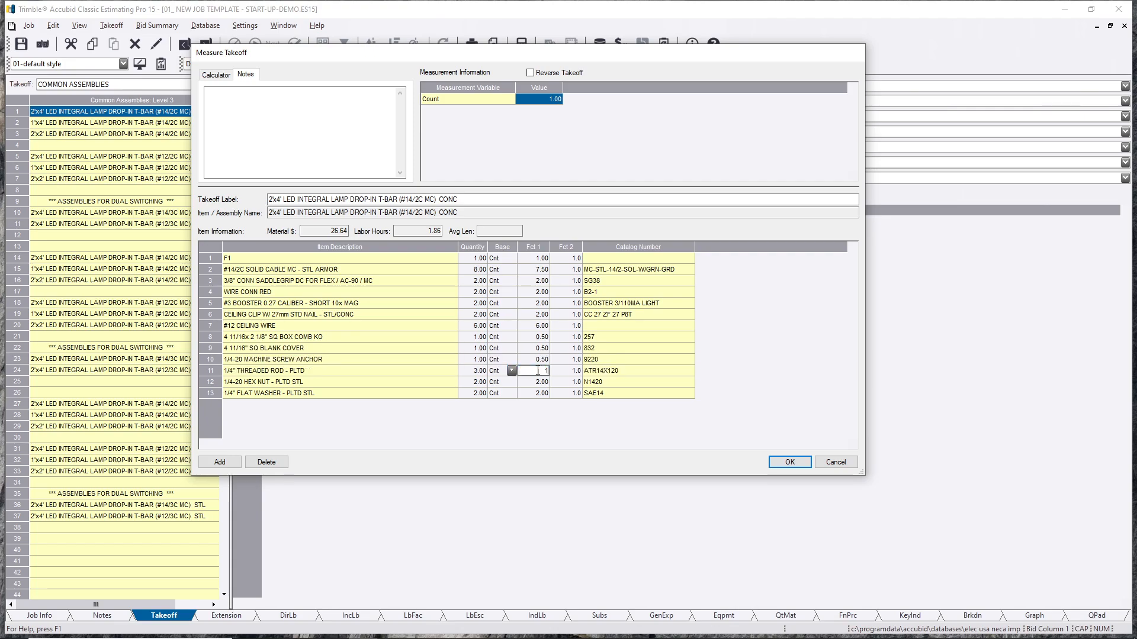
click(536, 370)
text(.50)
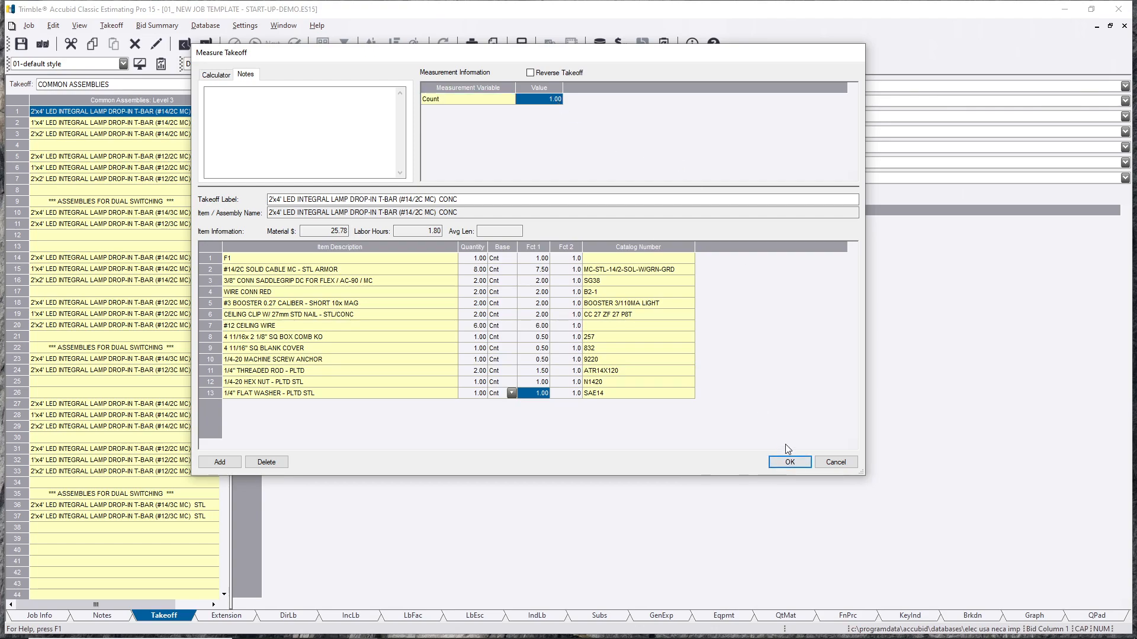
click(788, 461)
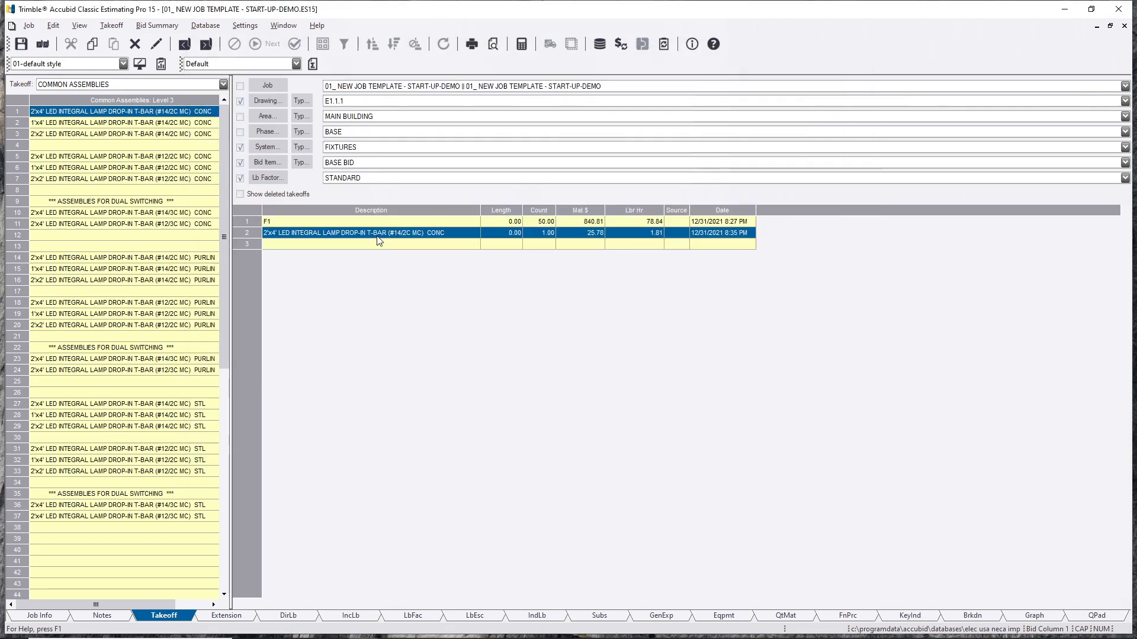
Step: Reopen the LED takeoff, re-enter 0.50 as the square box factor for a count of 50, and accept it
double_click(370, 233)
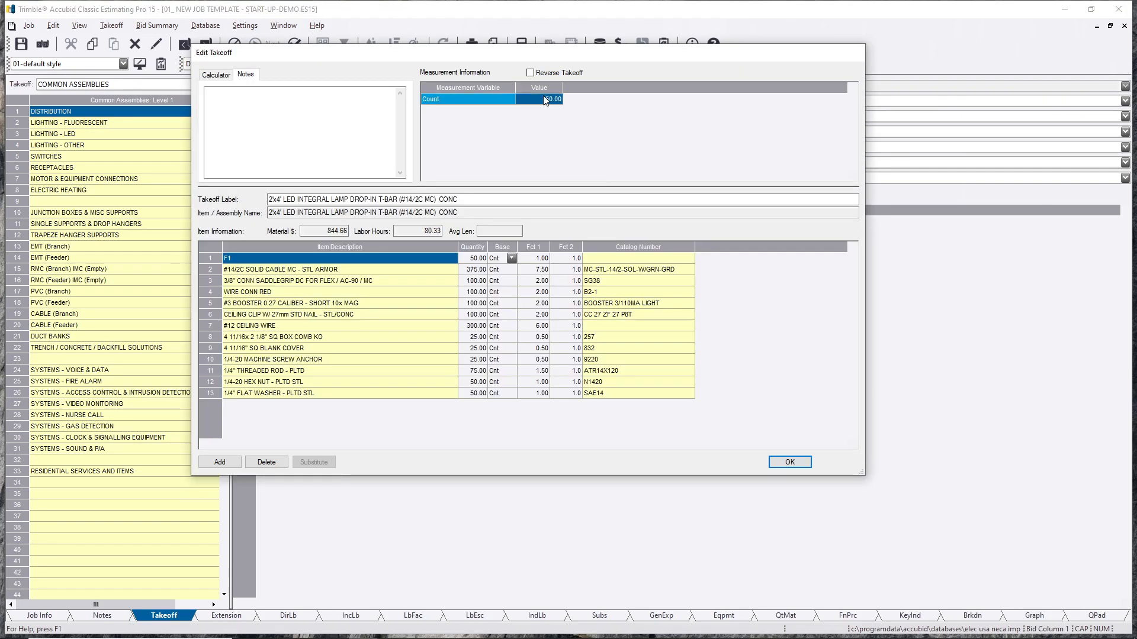
click(326, 337)
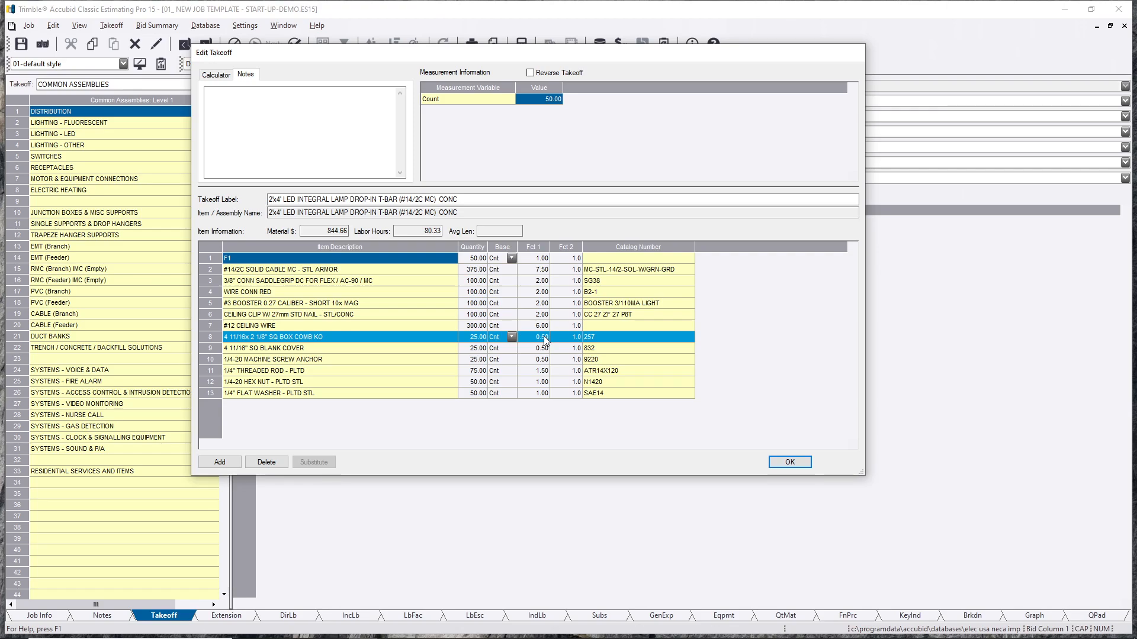
text(0.50)
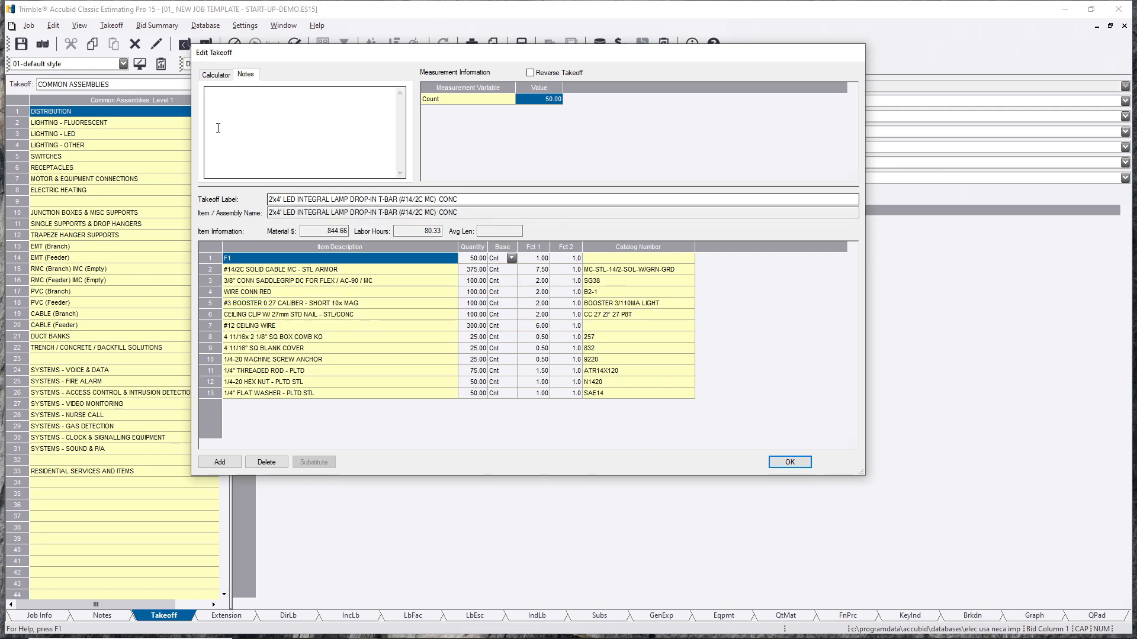
mouse_move(488, 409)
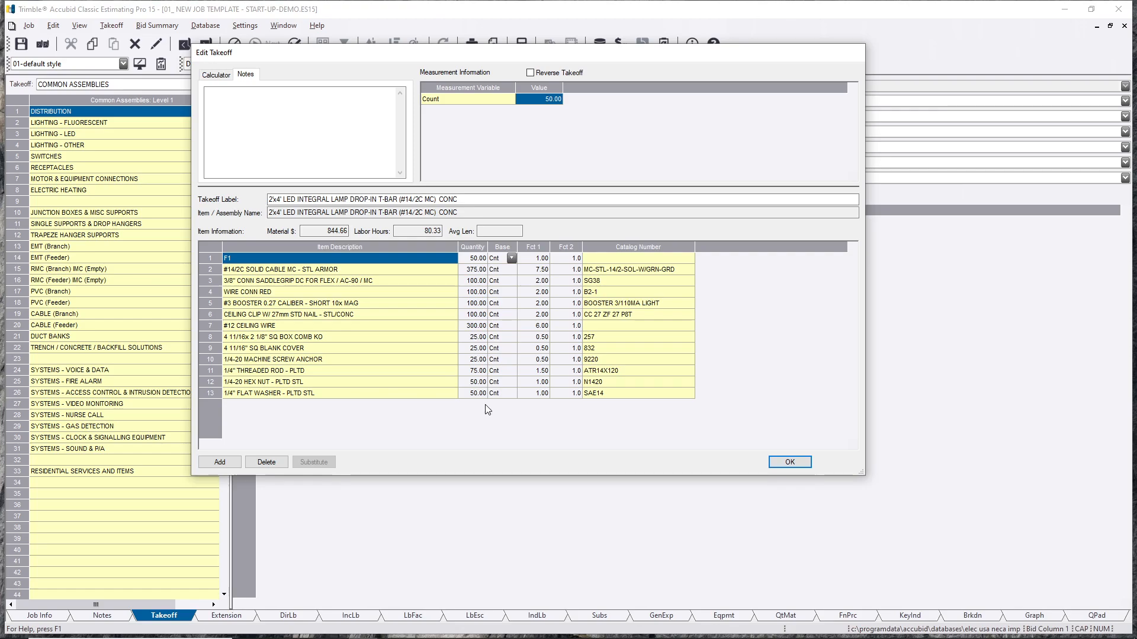
click(788, 462)
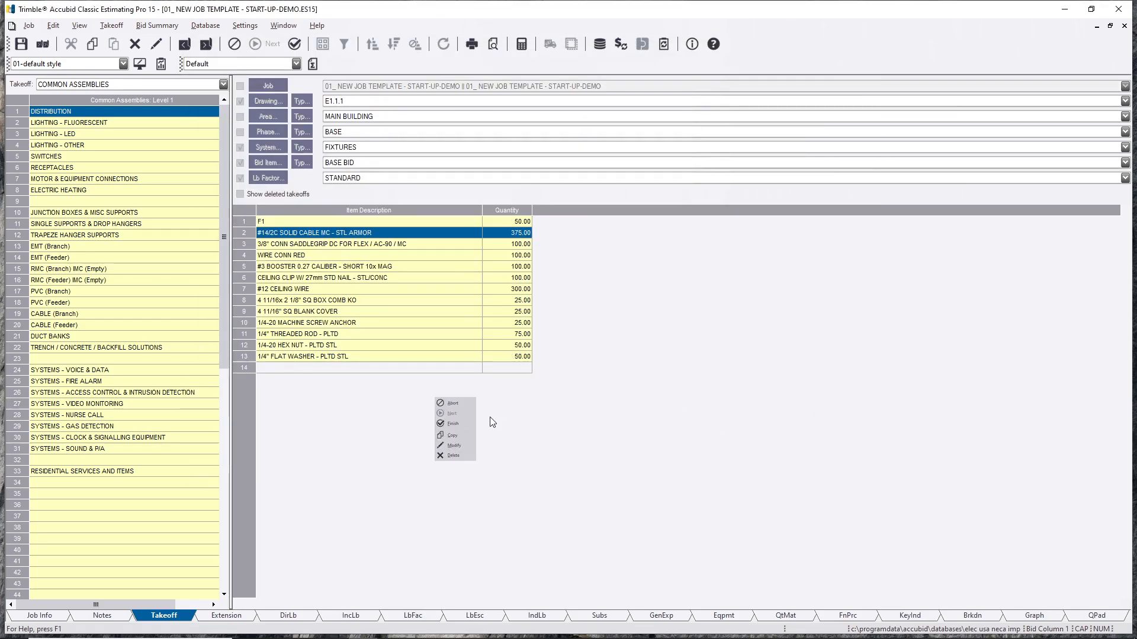
click(451, 424)
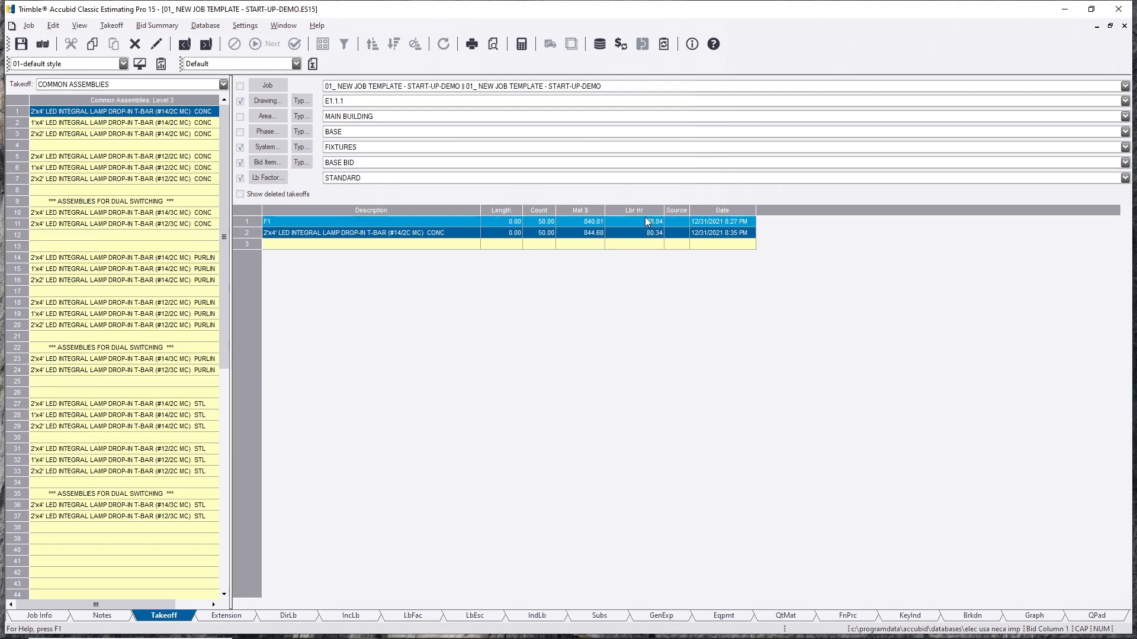
click(370, 233)
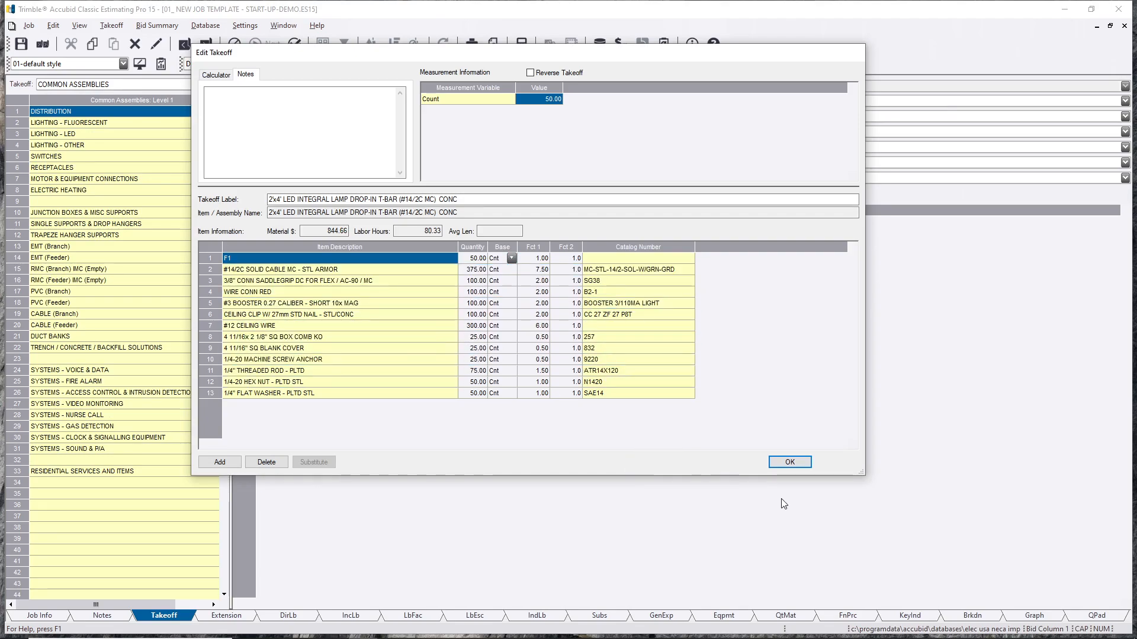
click(789, 462)
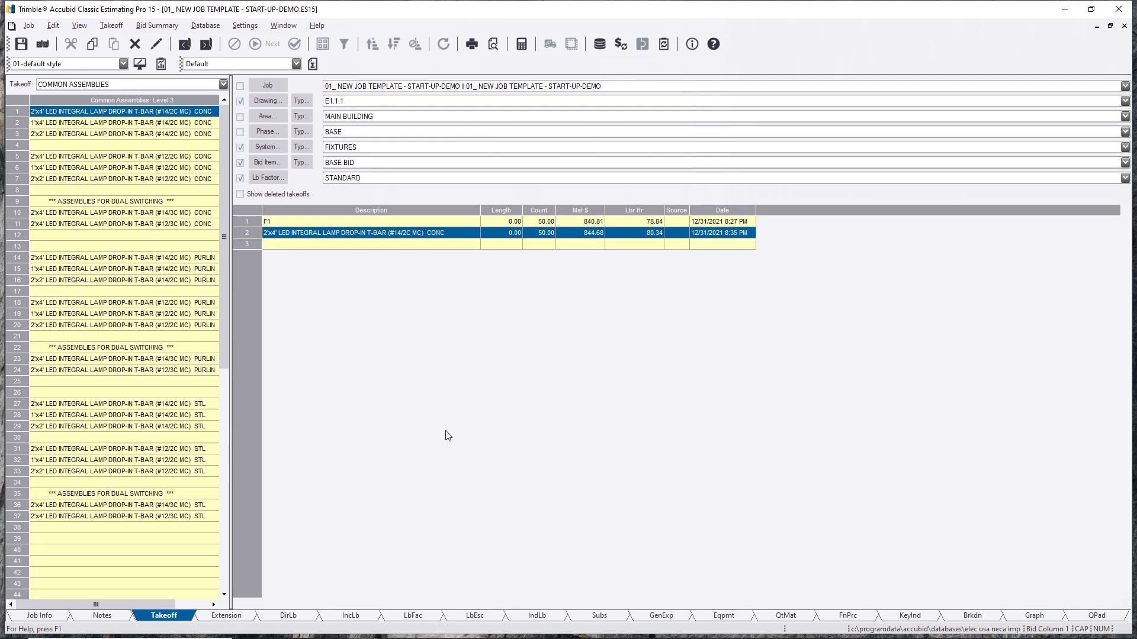
mouse_move(229, 480)
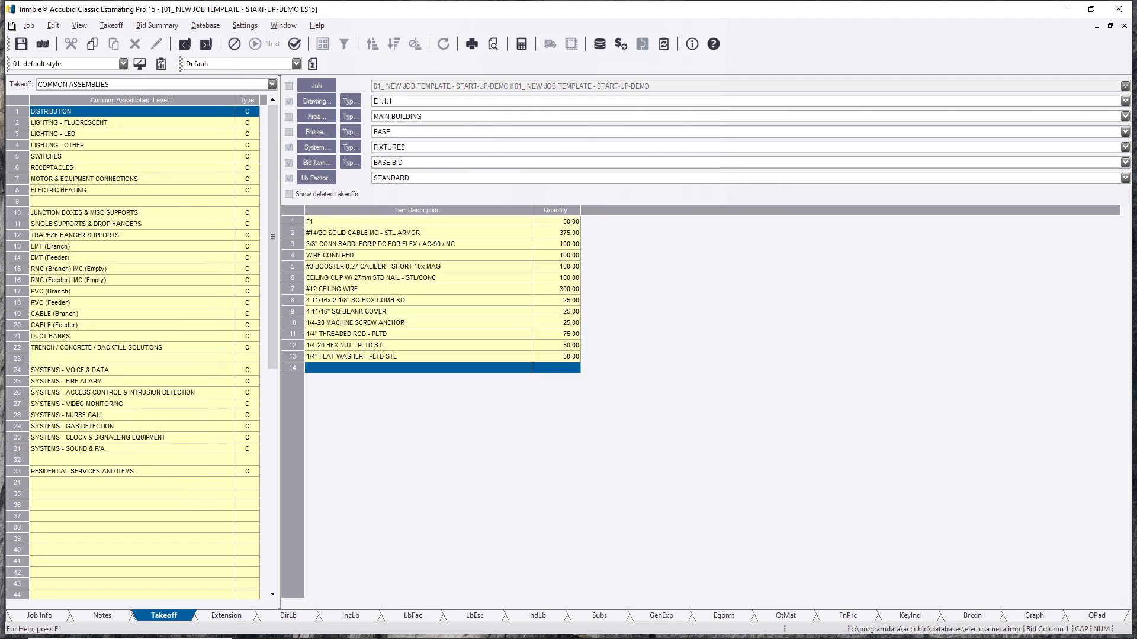
Step: Finish the LED takeoff via the grid's context menu, returning to the list with F1 and LED CONC at 50
right_click(417, 368)
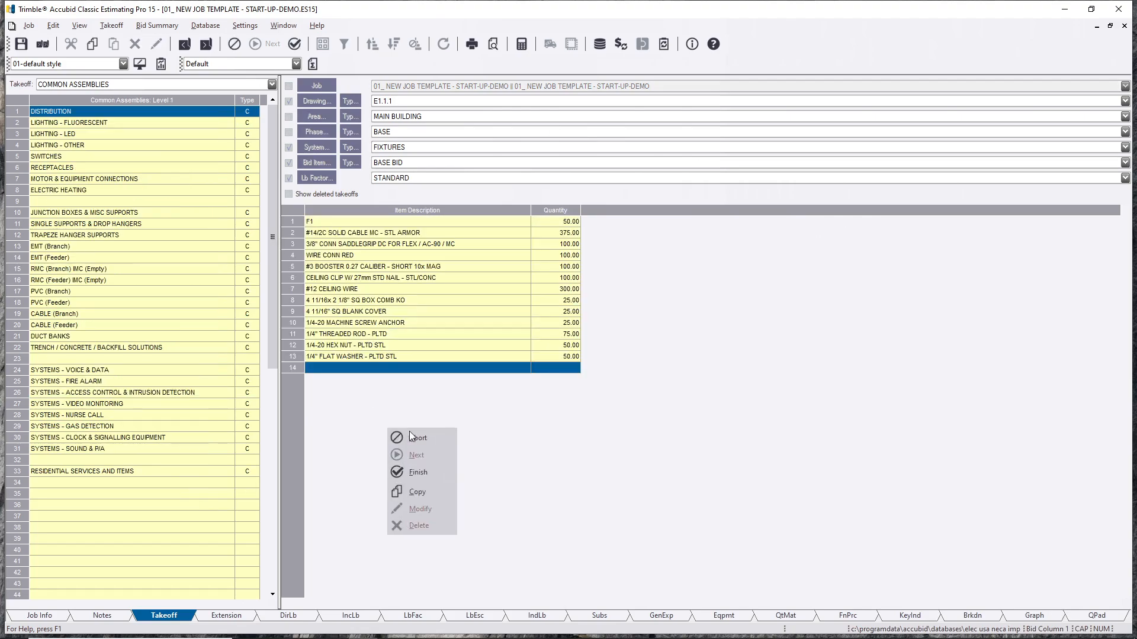
click(417, 471)
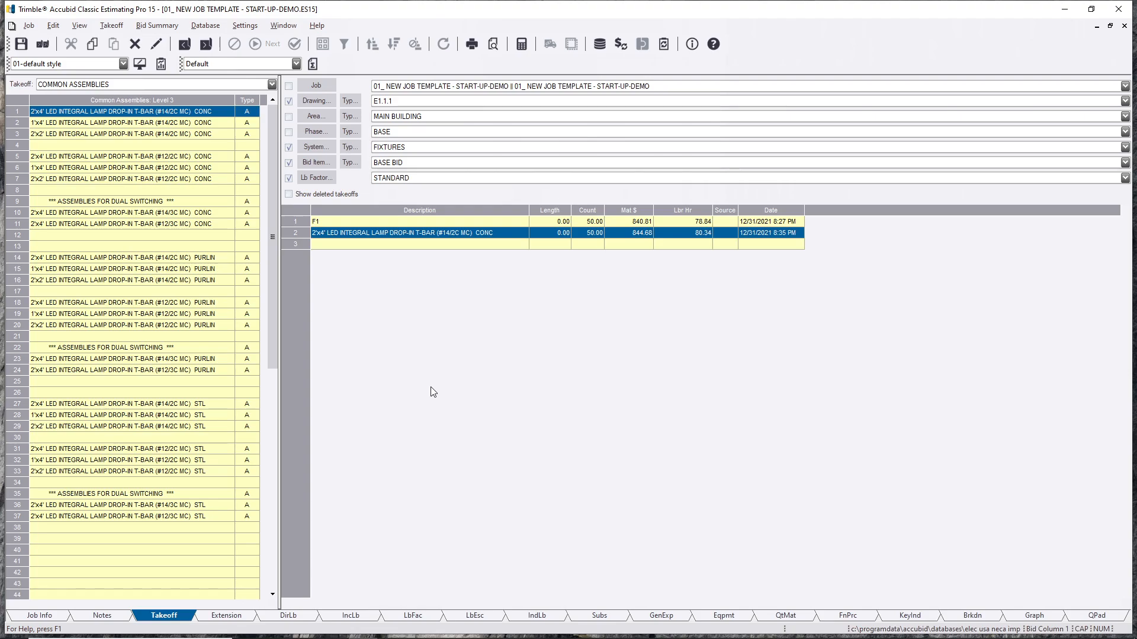
mouse_move(254, 621)
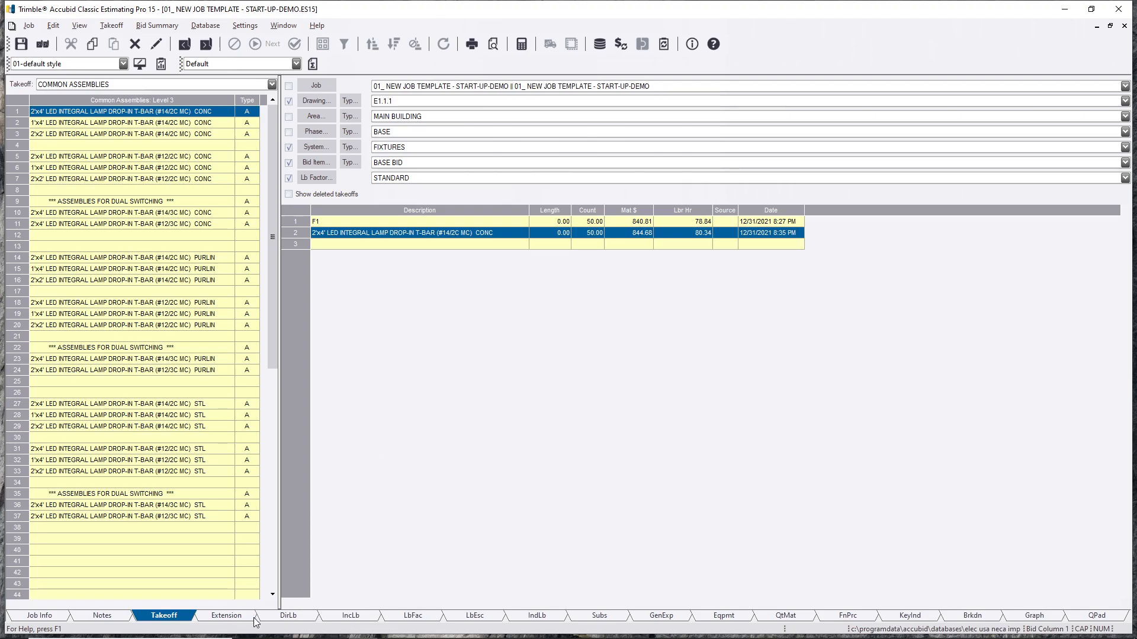
mouse_move(873, 620)
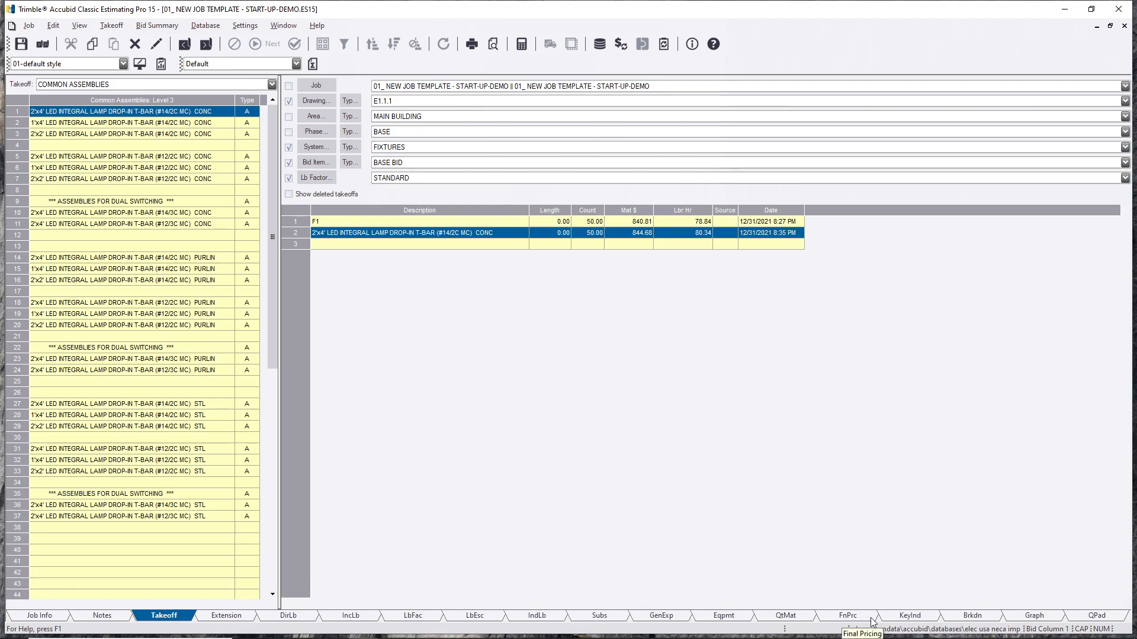